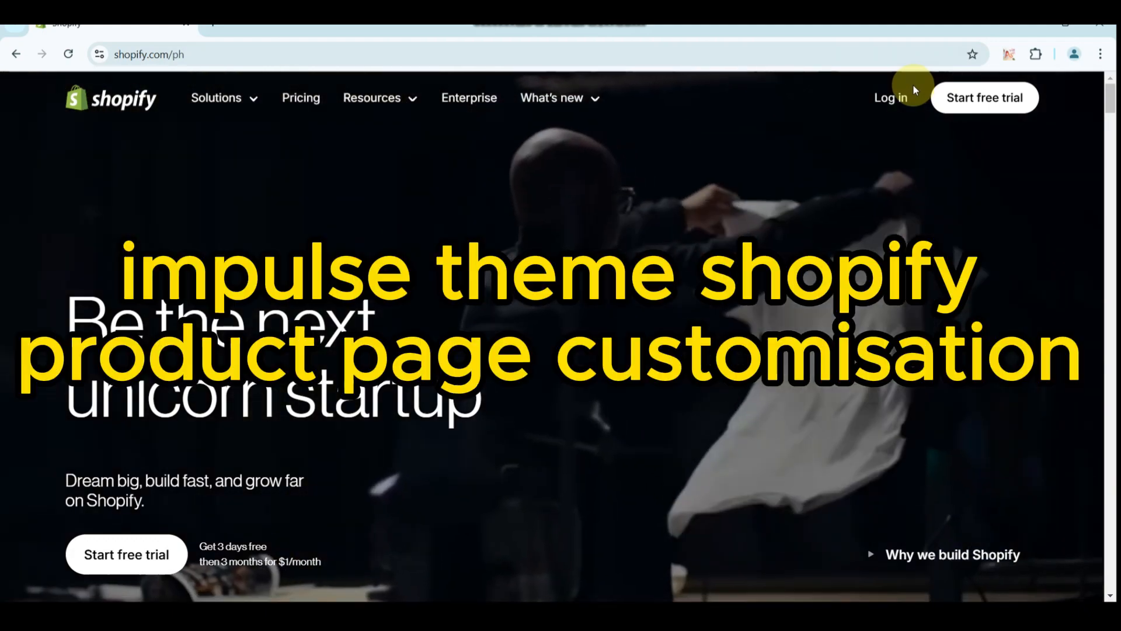
- Log in from the Shopify homepage to reach the store's admin home
left_click(890, 98)
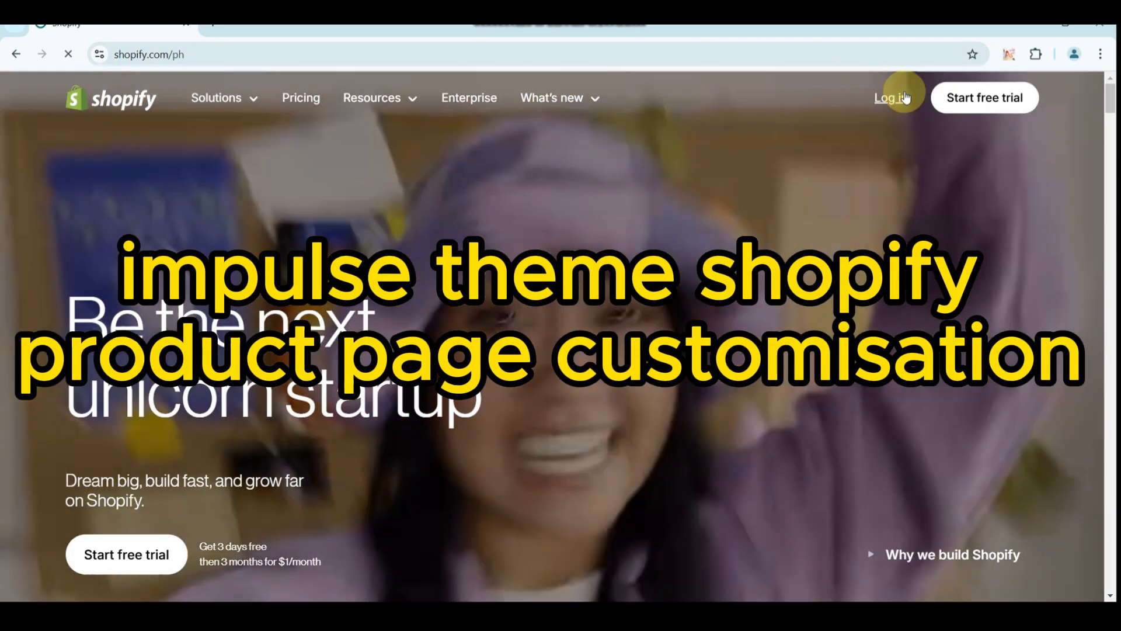
left_click(890, 98)
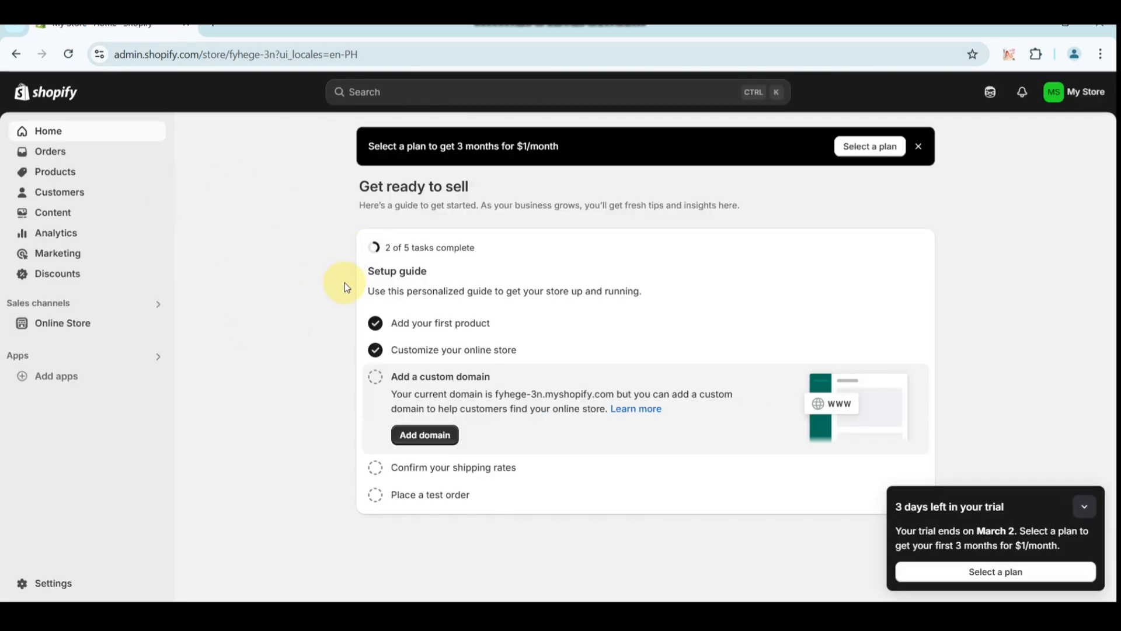
mouse_move(215, 208)
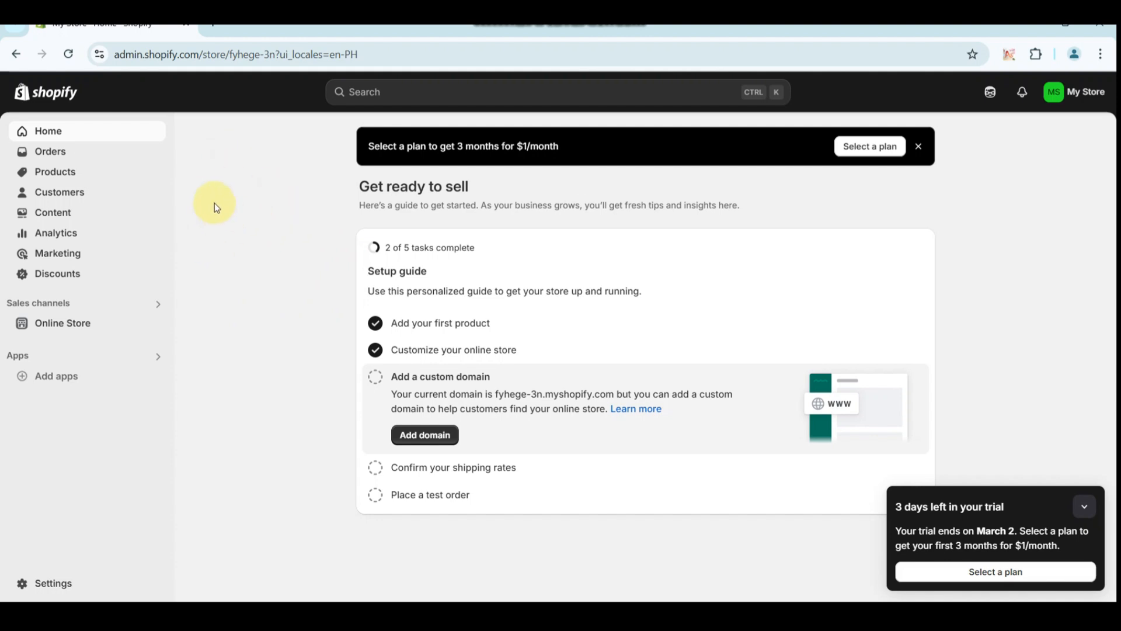
mouse_move(180, 209)
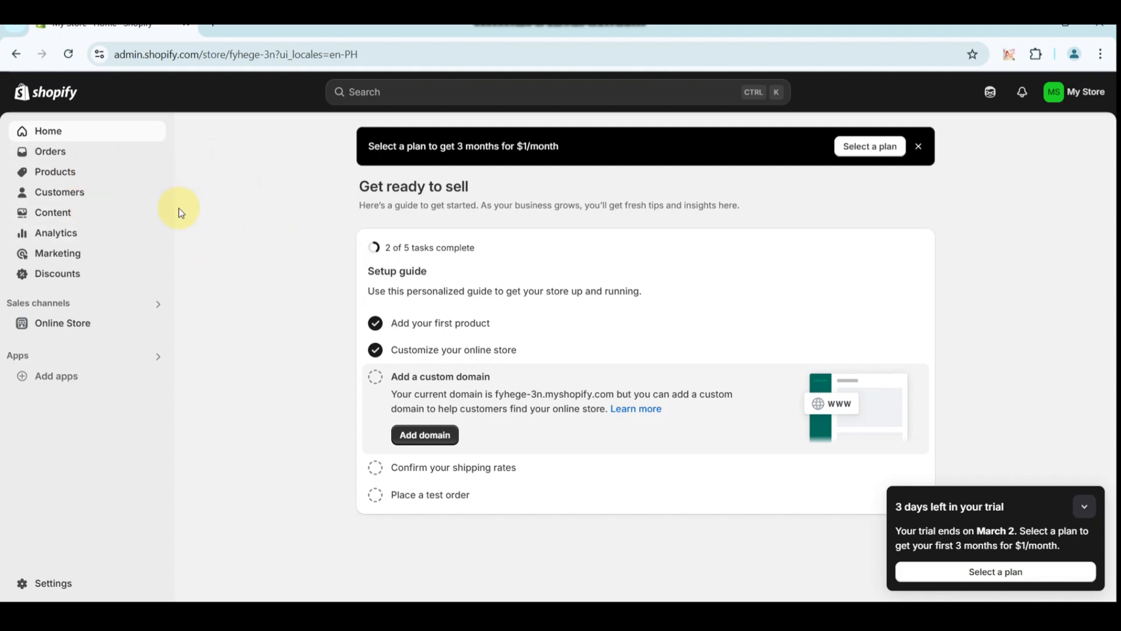
mouse_move(259, 228)
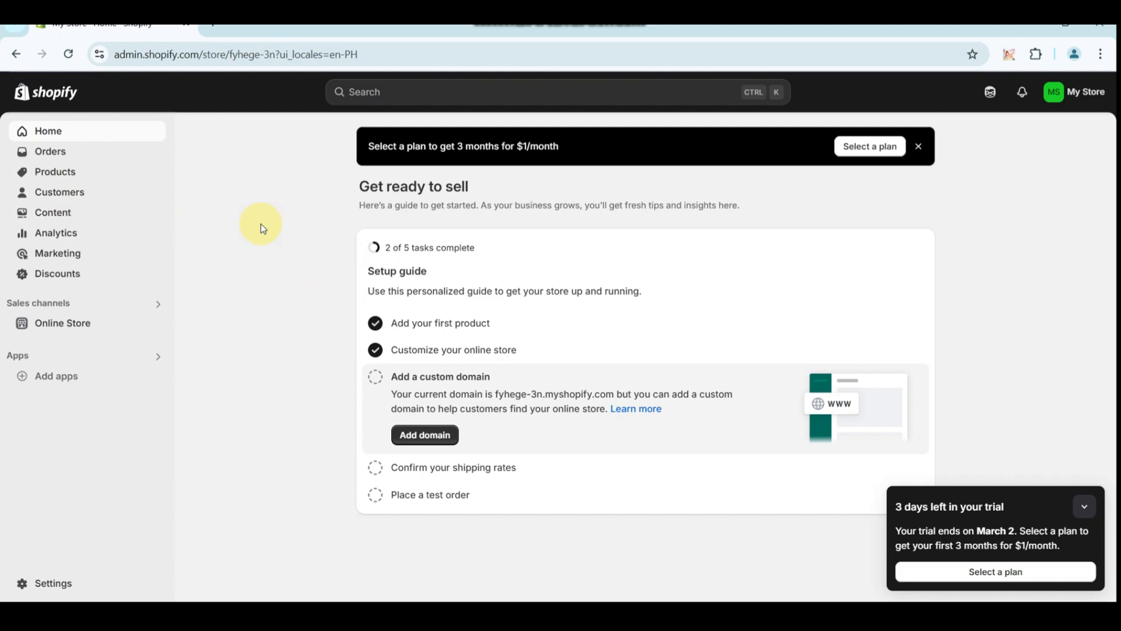
mouse_move(948, 155)
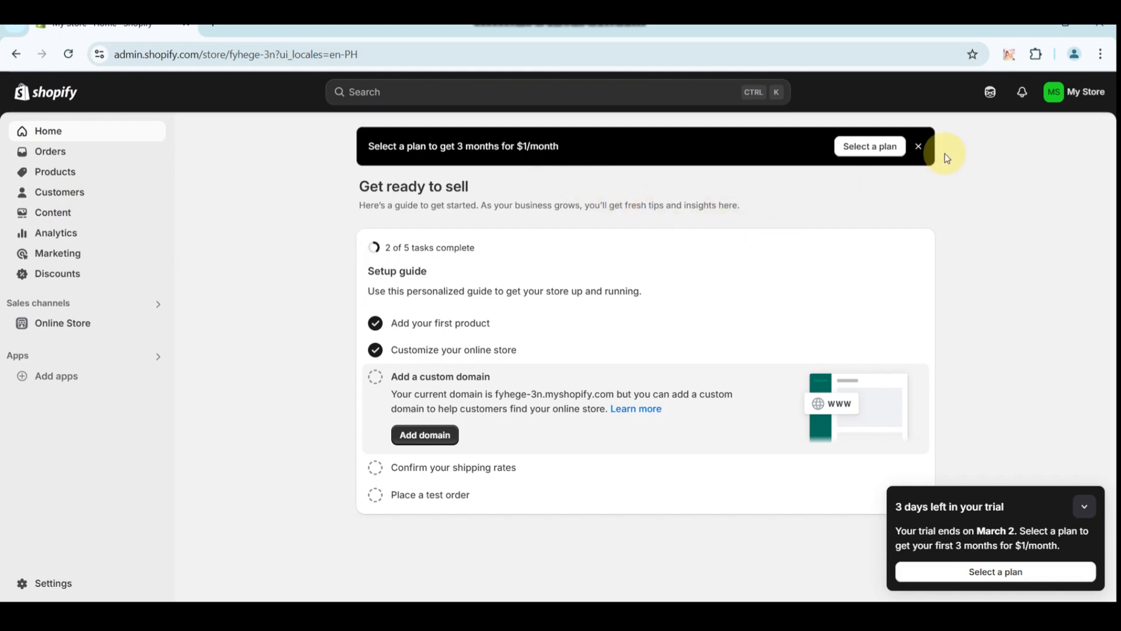
- Dismiss the 'Select a plan' banner above the setup guide
left_click(919, 146)
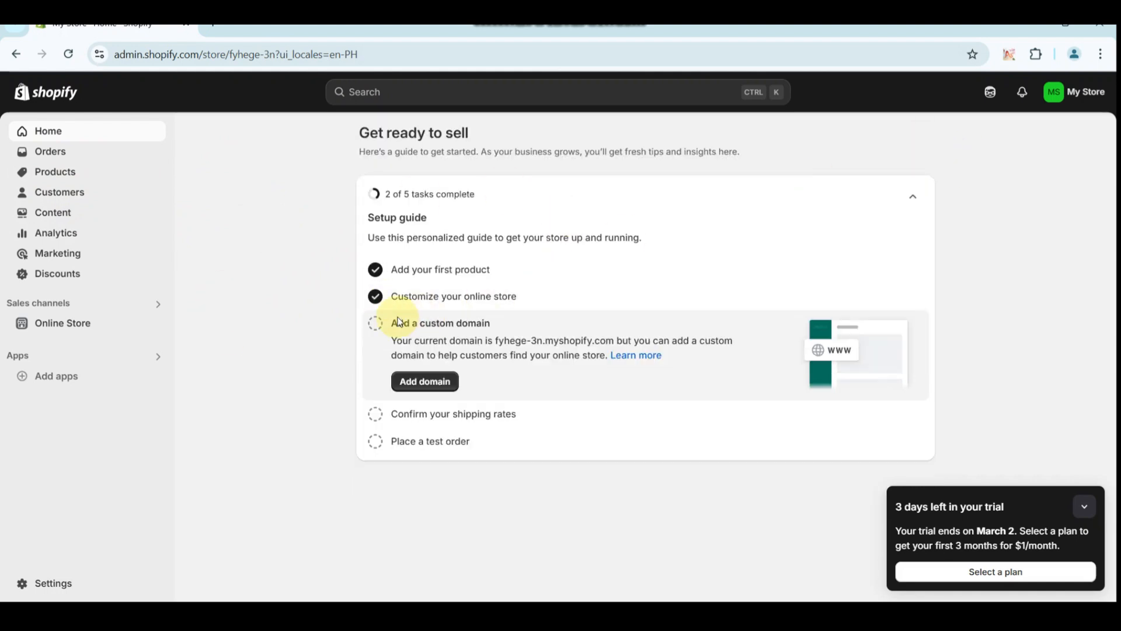
mouse_move(98, 329)
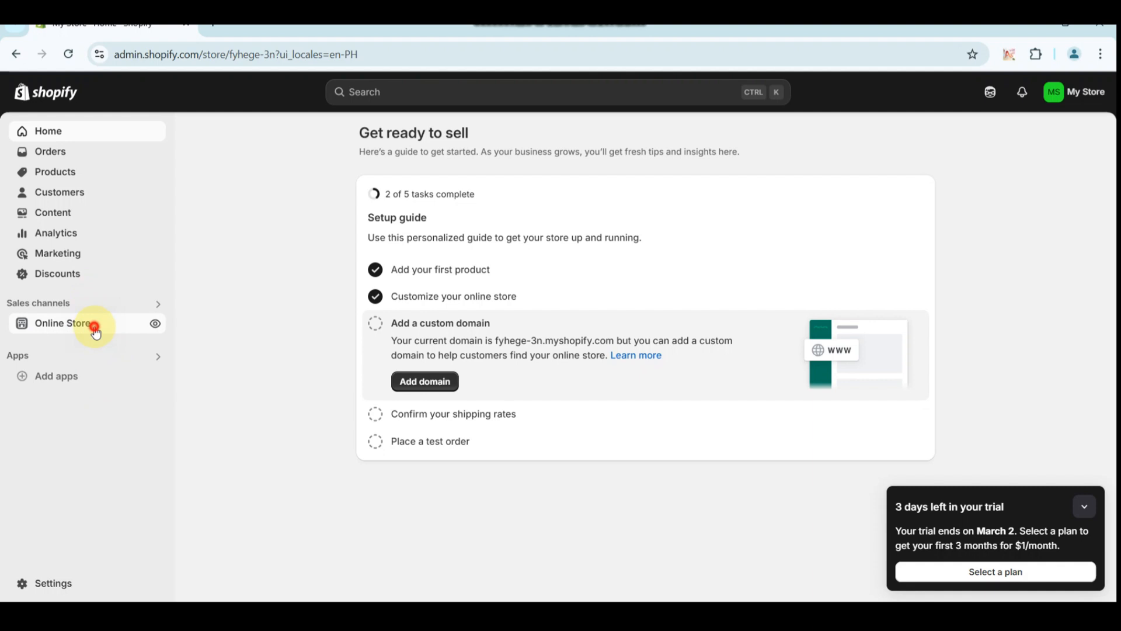
- From Online Store's theme library, use Add theme to visit the Shopify Theme Store
left_click(63, 322)
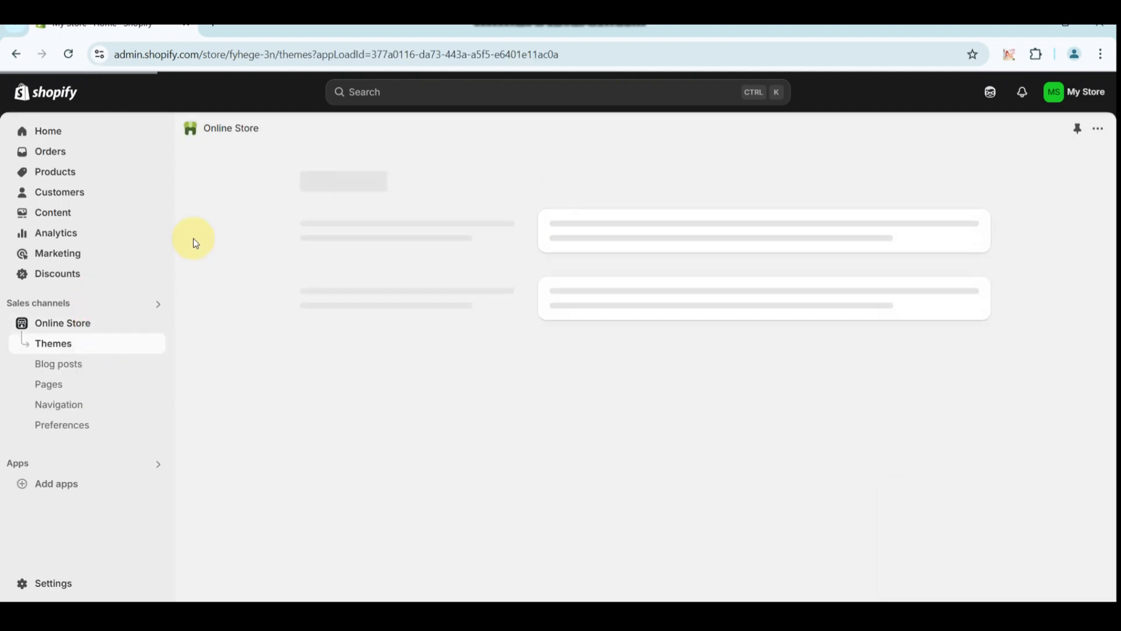
mouse_move(327, 243)
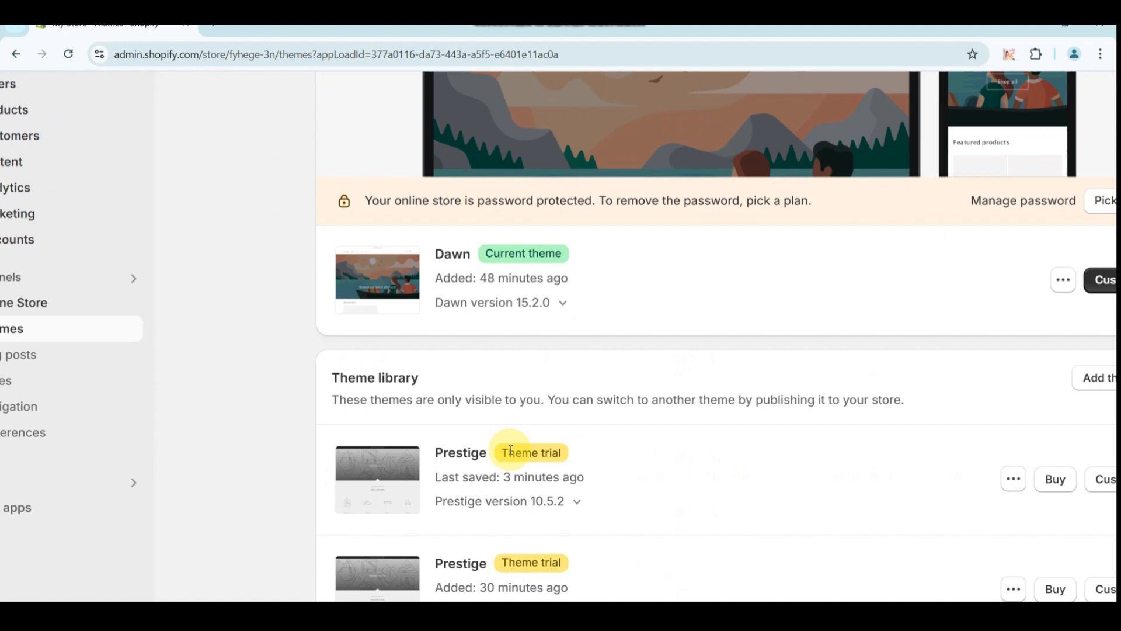
scroll("down", 3)
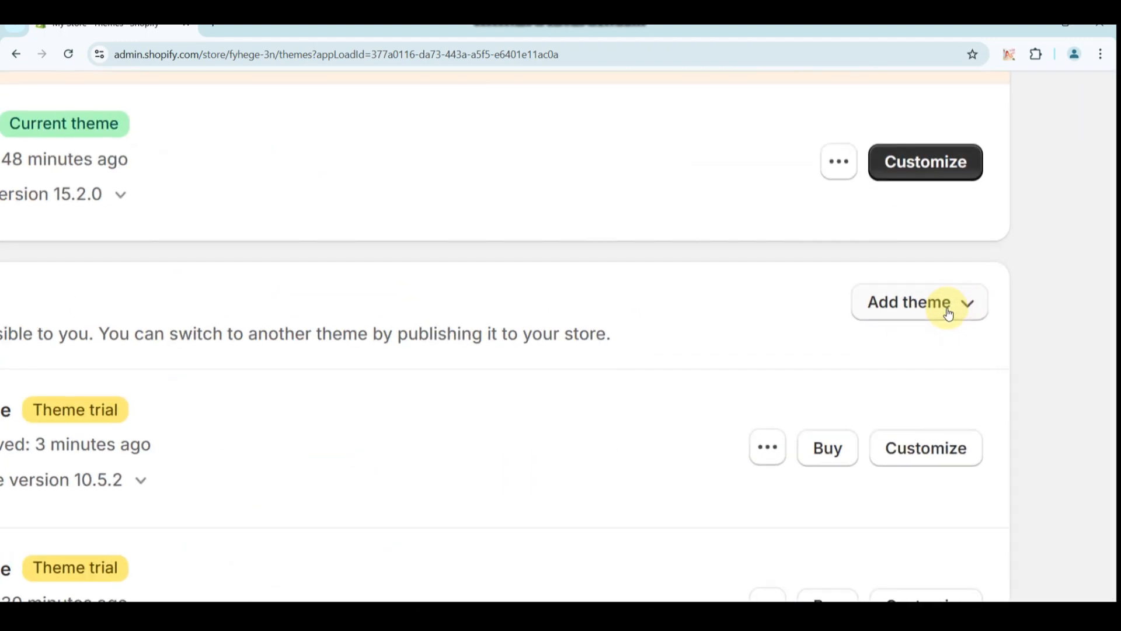
left_click(918, 301)
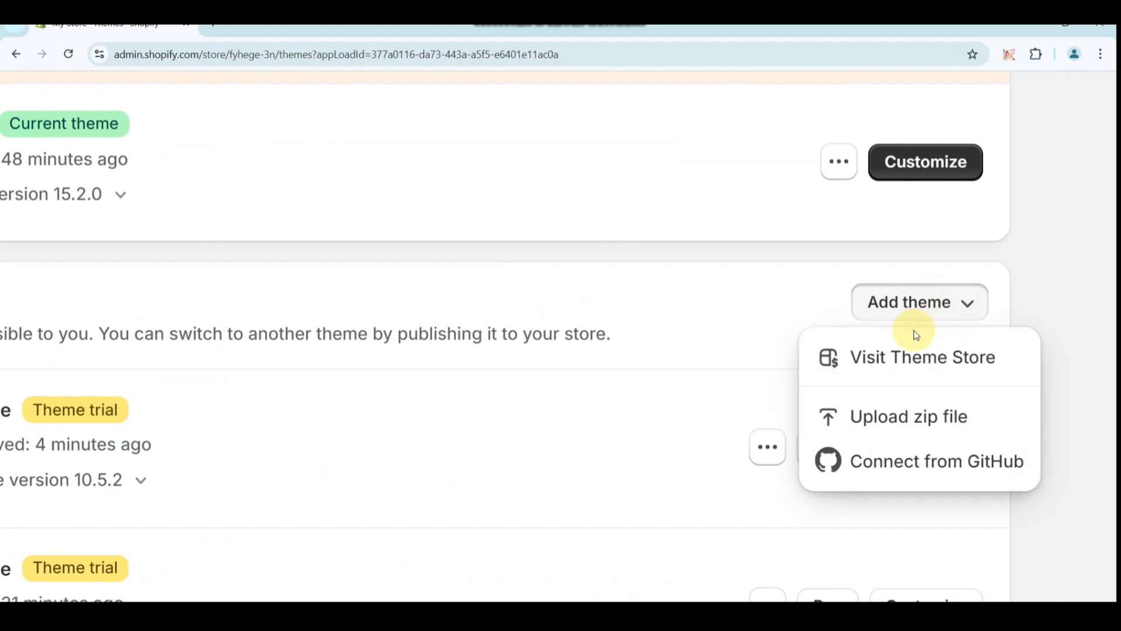
left_click(923, 357)
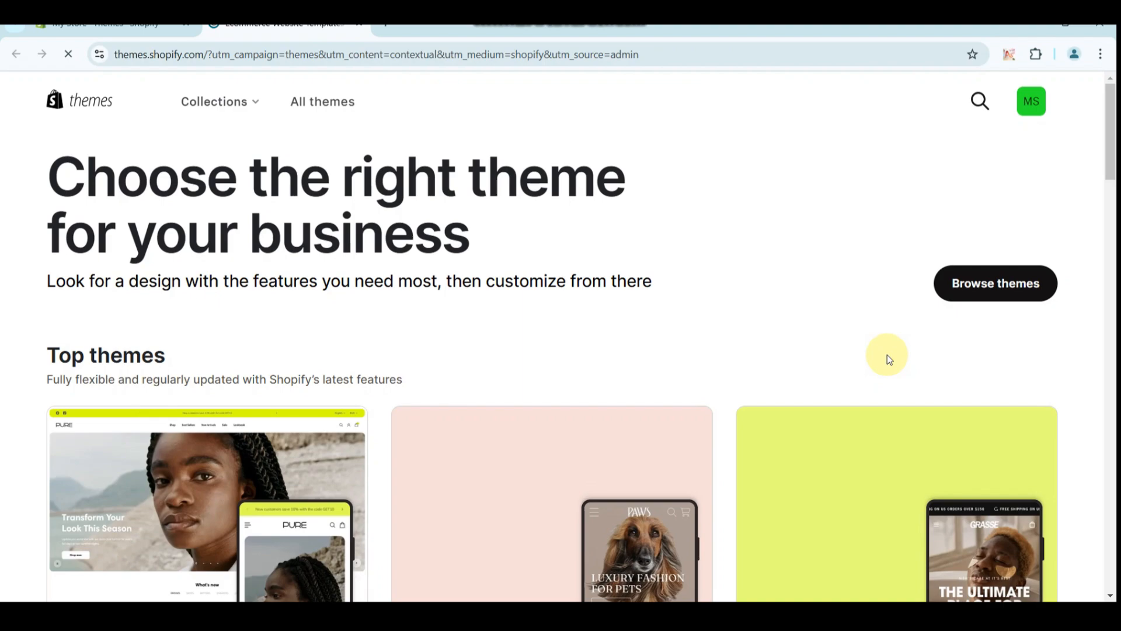
- Browse themes to list the full catalogue of 239 themes with filters
scroll("down", 3)
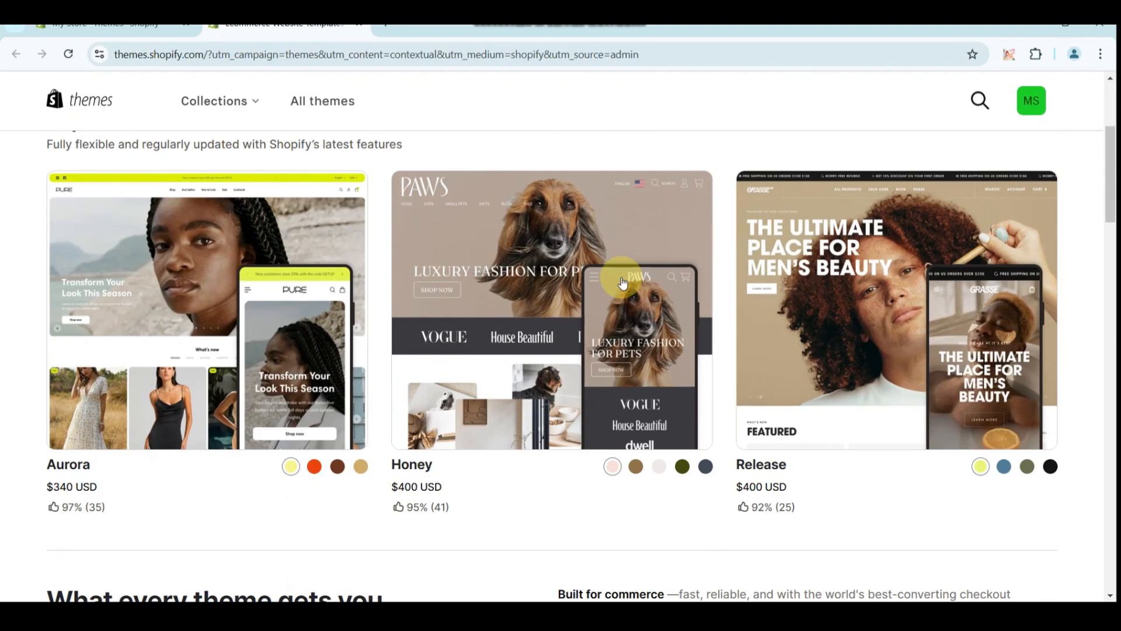
scroll("up", 3)
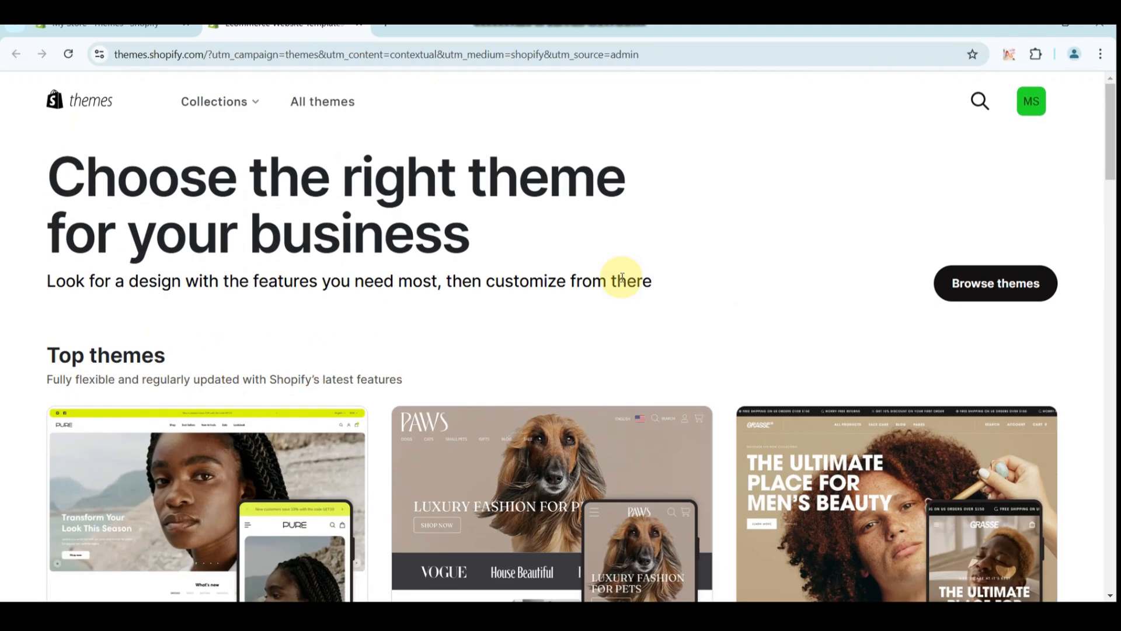
scroll("down", 3)
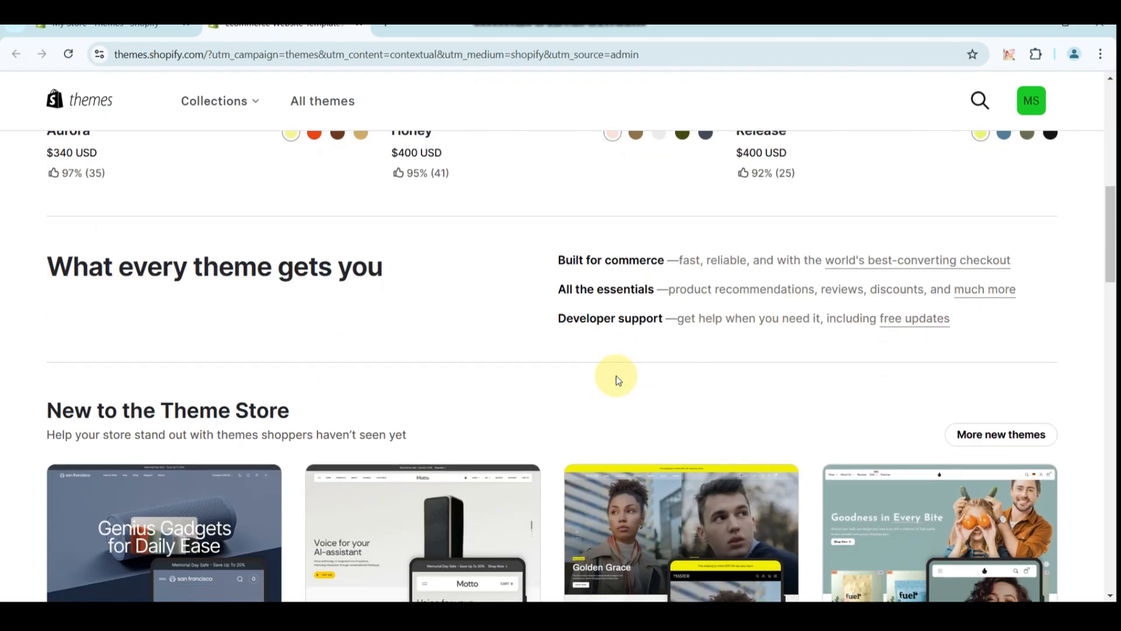
scroll("up", 3)
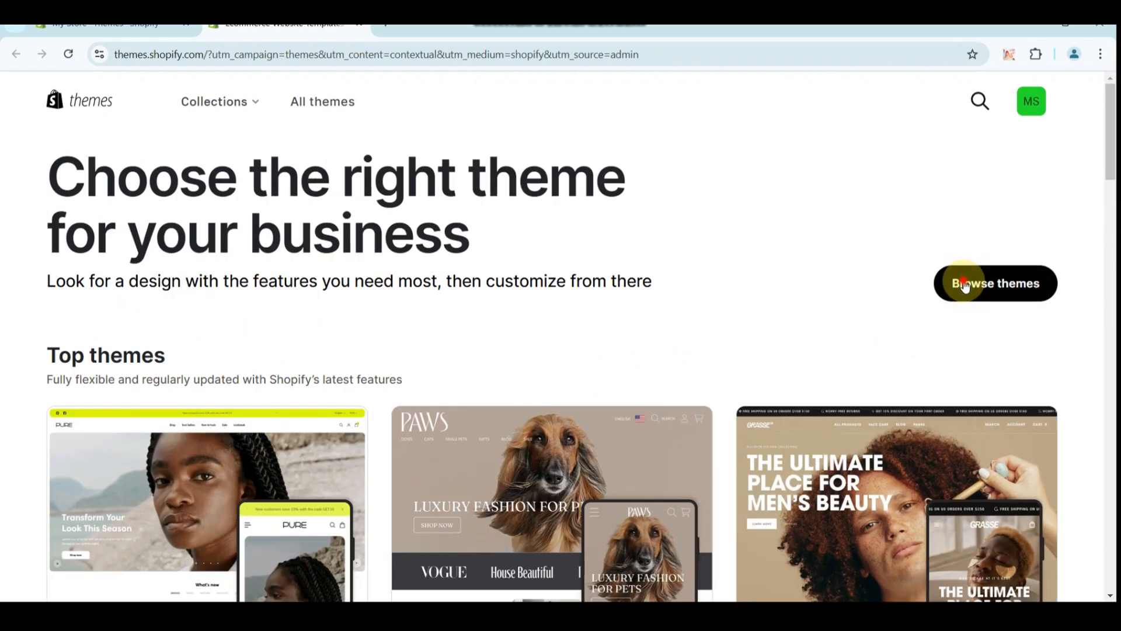
left_click(995, 283)
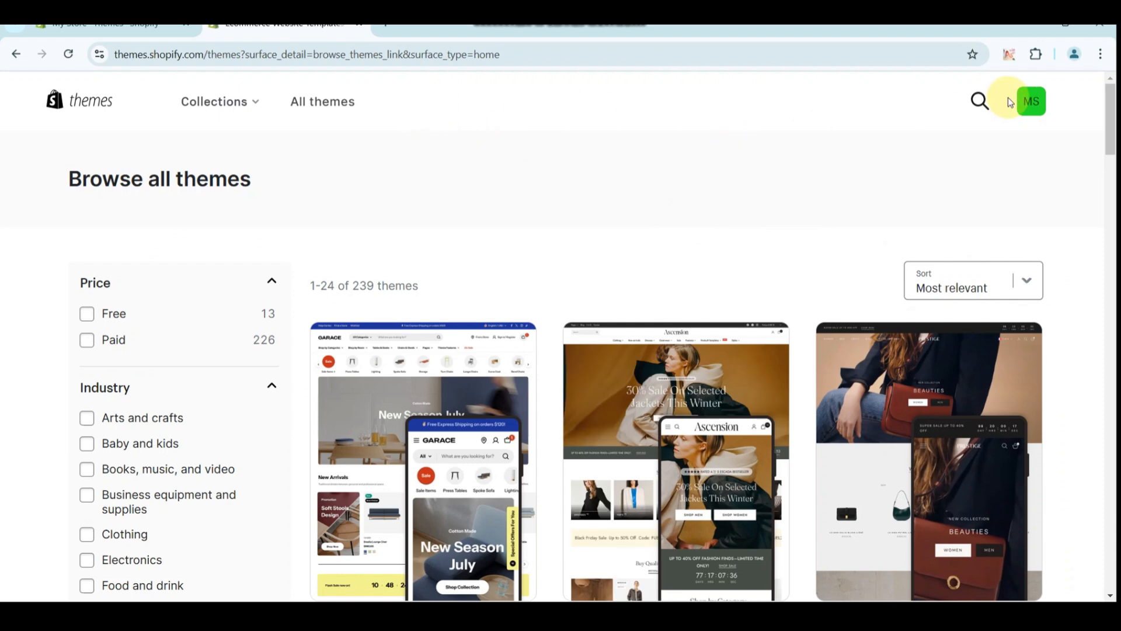
- Search the catalogue for 'impulse' and pick the $400 Impulse theme card
left_click(980, 100)
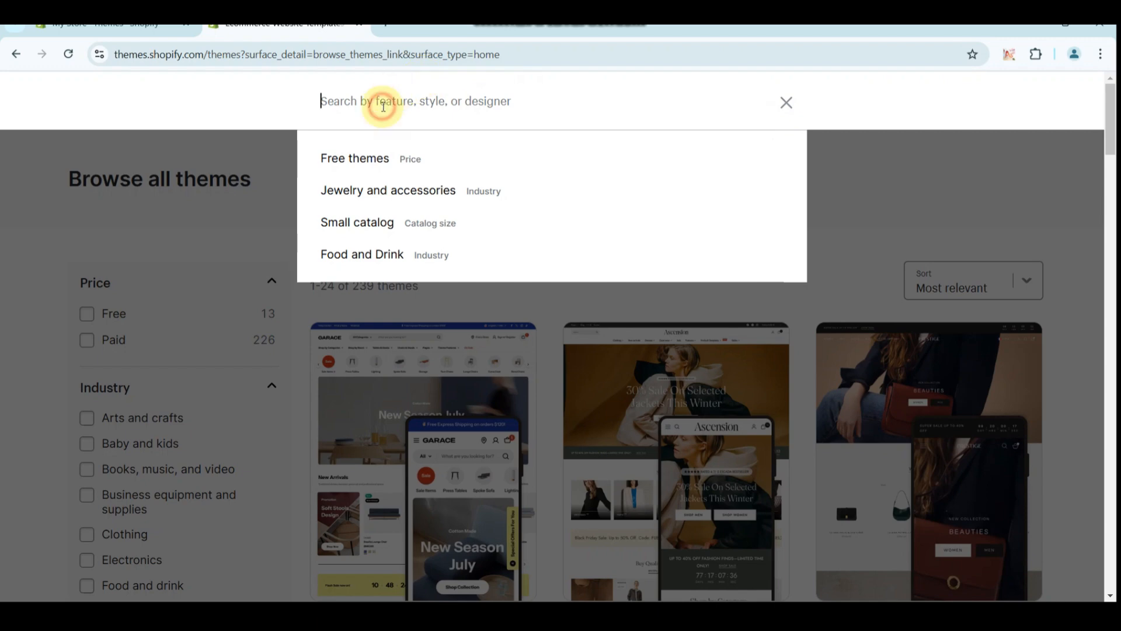
type("impu")
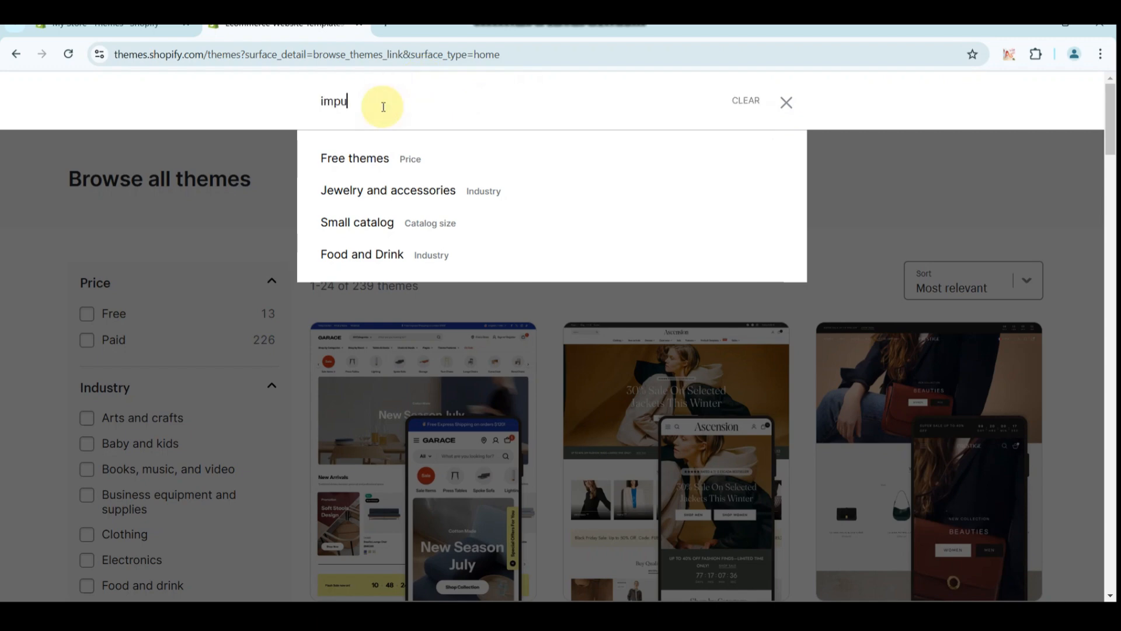
type("lse")
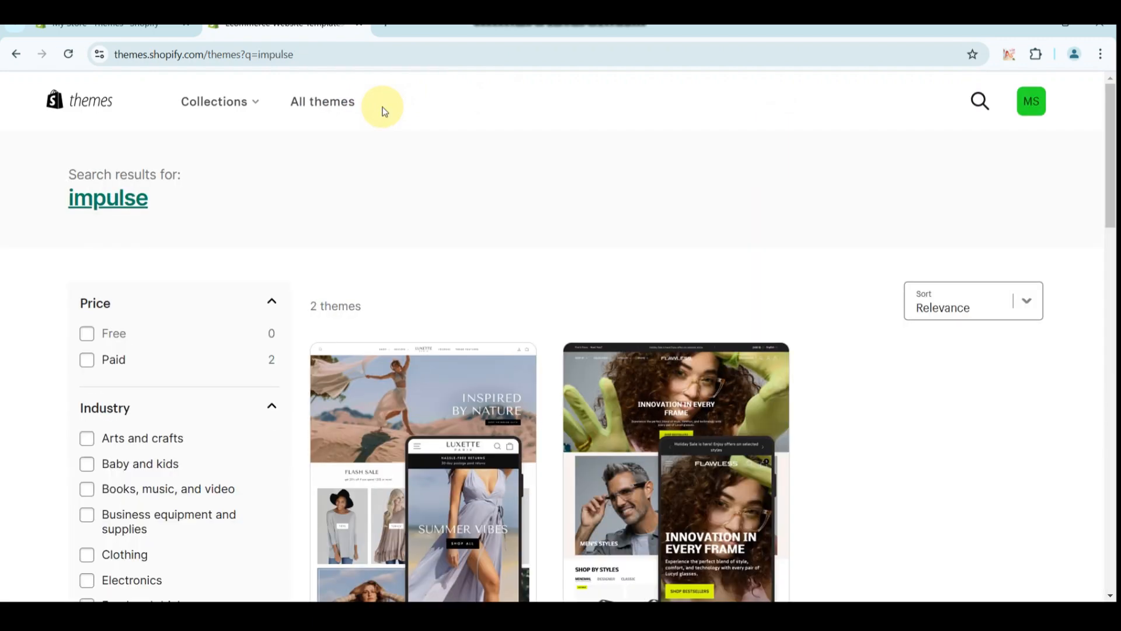
mouse_move(471, 338)
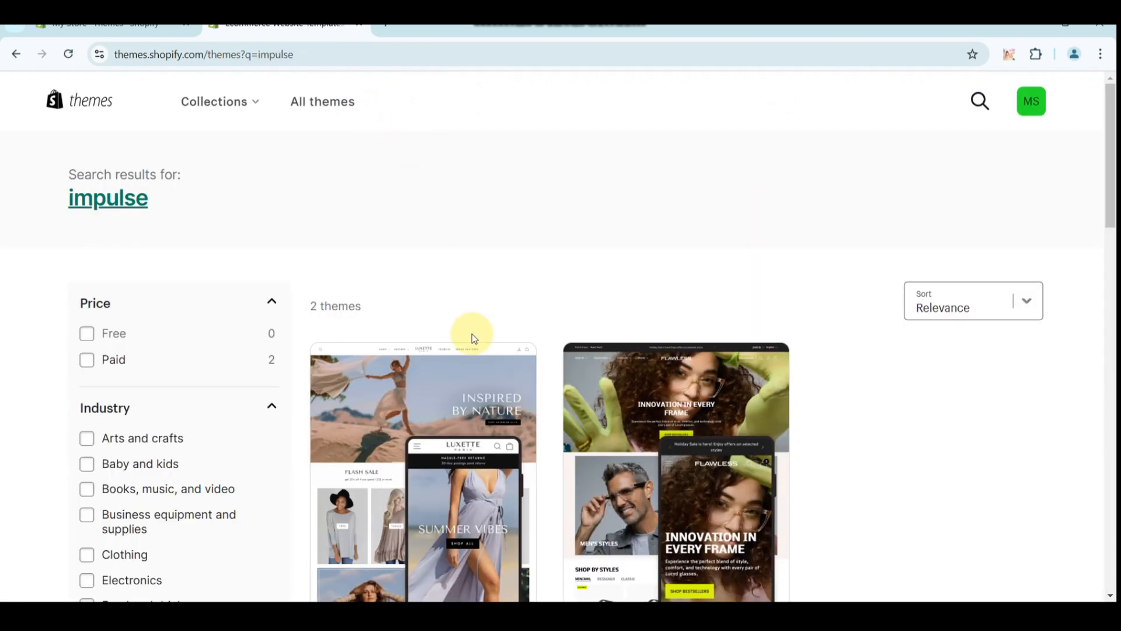
scroll("down", 3)
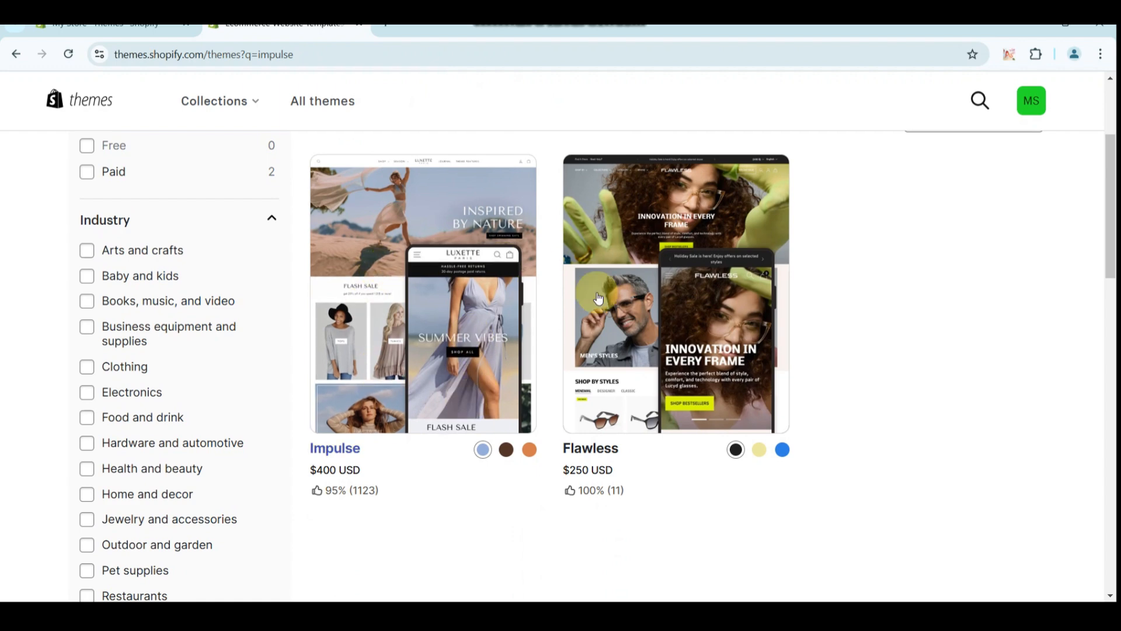
left_click(449, 301)
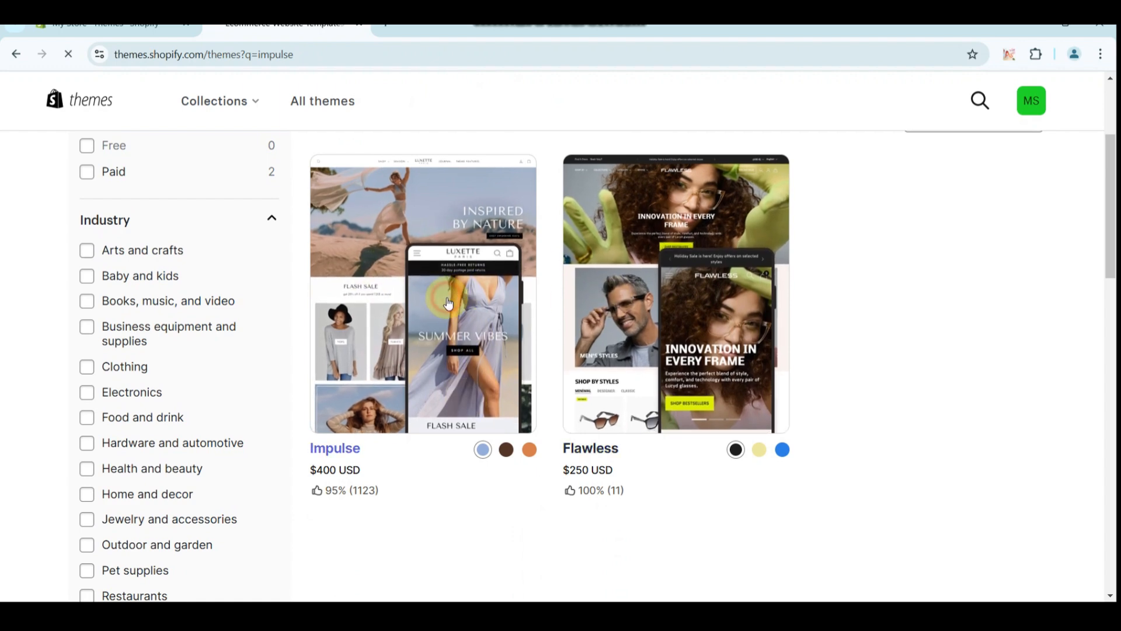
- Try the Impulse theme, confirming its addition to the store's Themes page
left_click(335, 447)
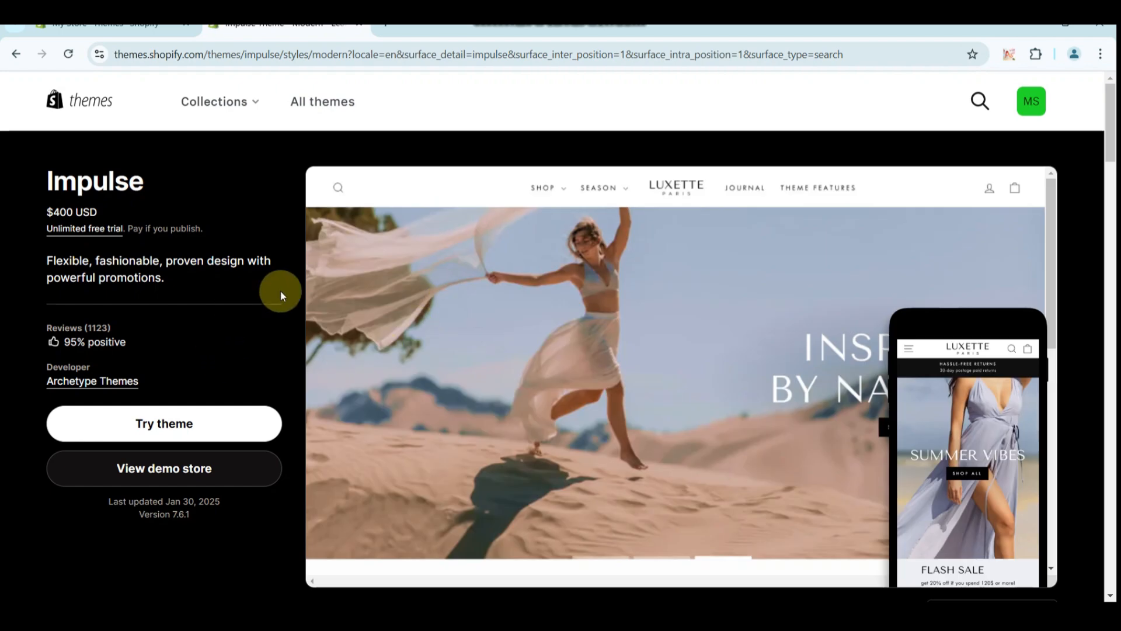
mouse_move(183, 307)
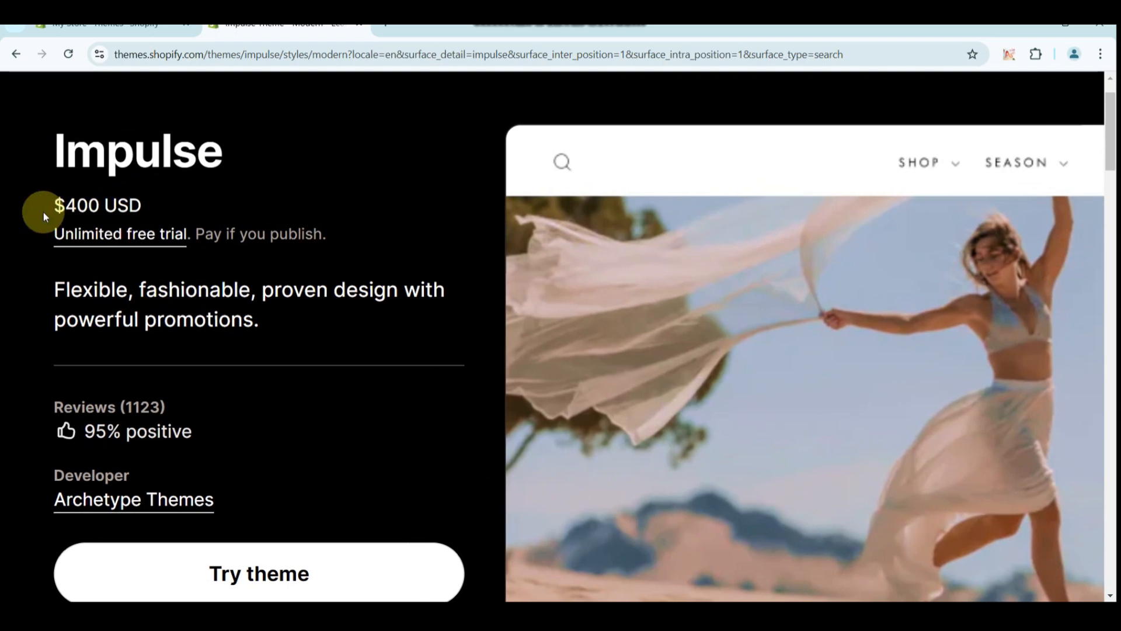
mouse_move(296, 235)
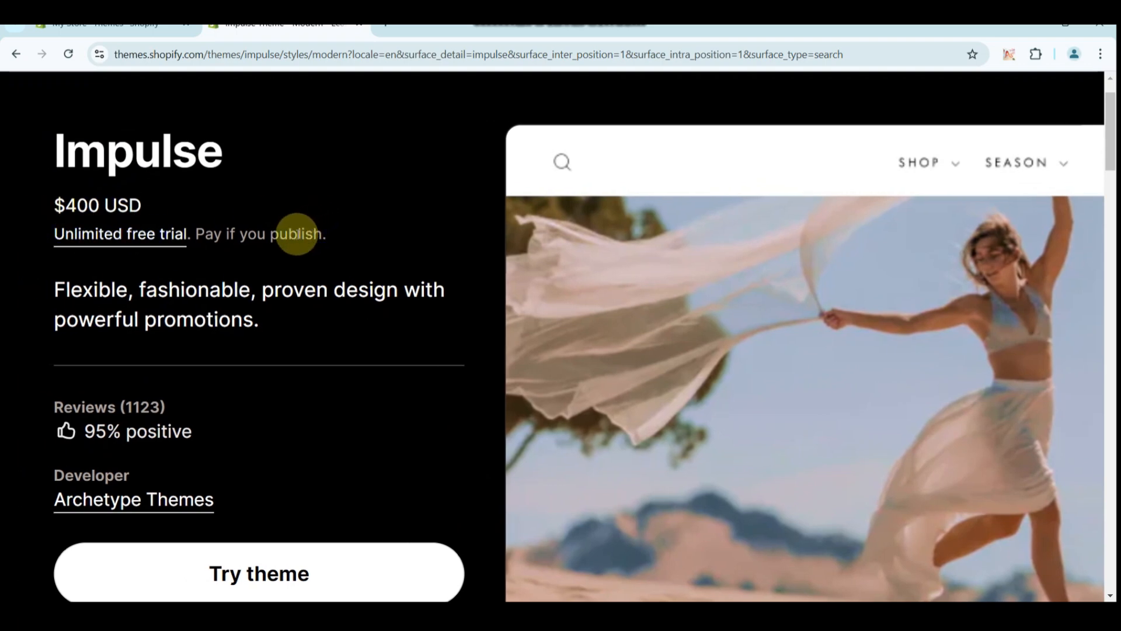
mouse_move(270, 236)
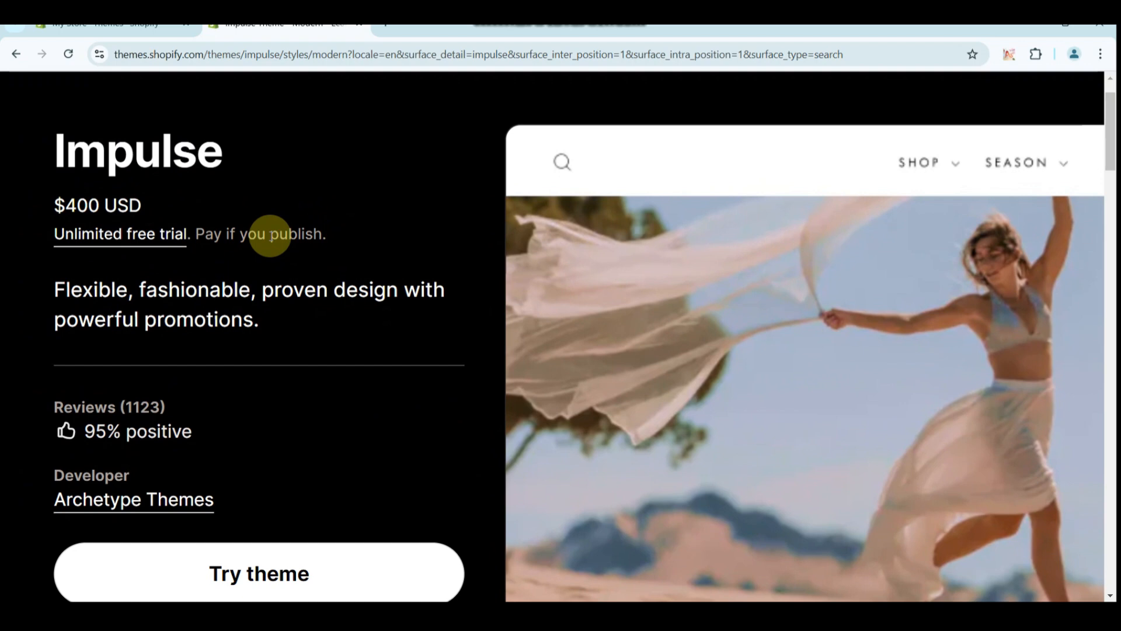
mouse_move(302, 224)
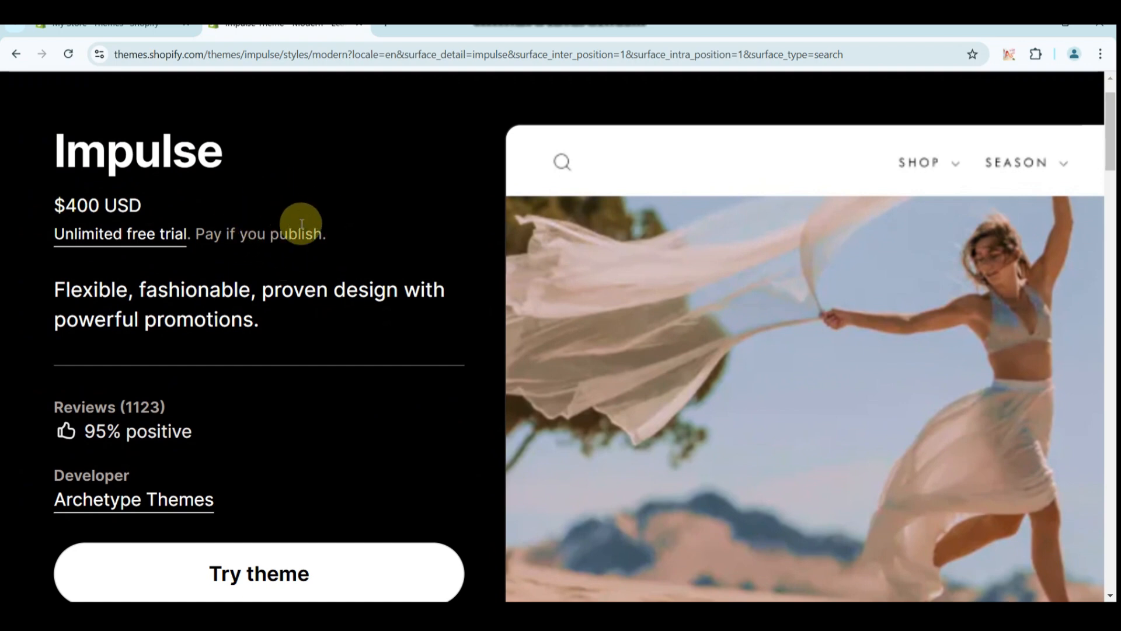
scroll("up", 3)
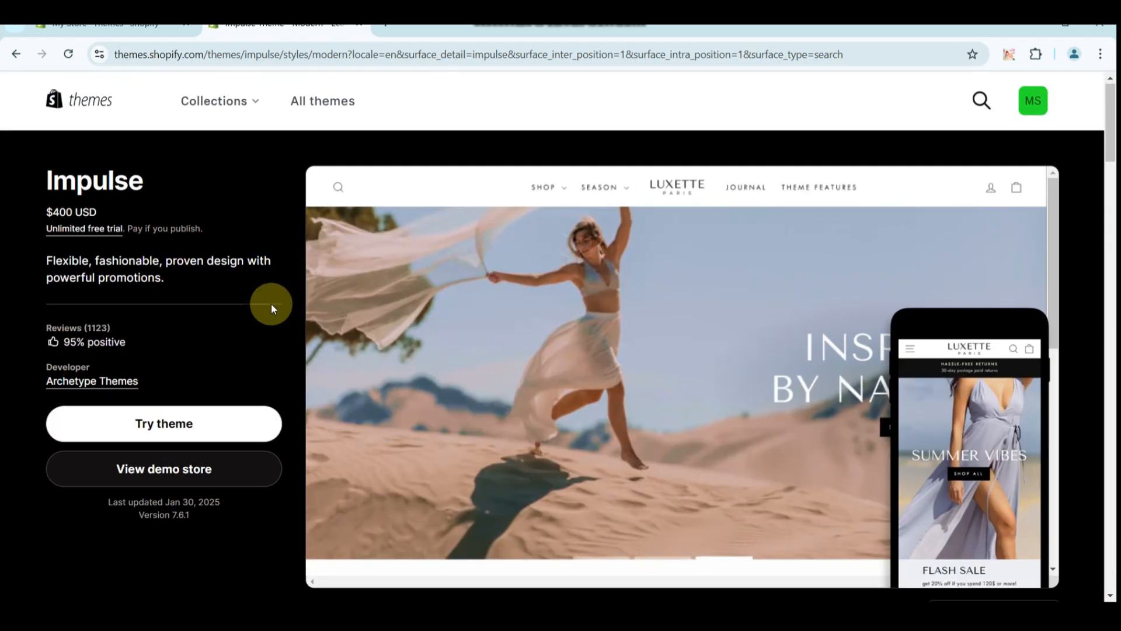
mouse_move(230, 411)
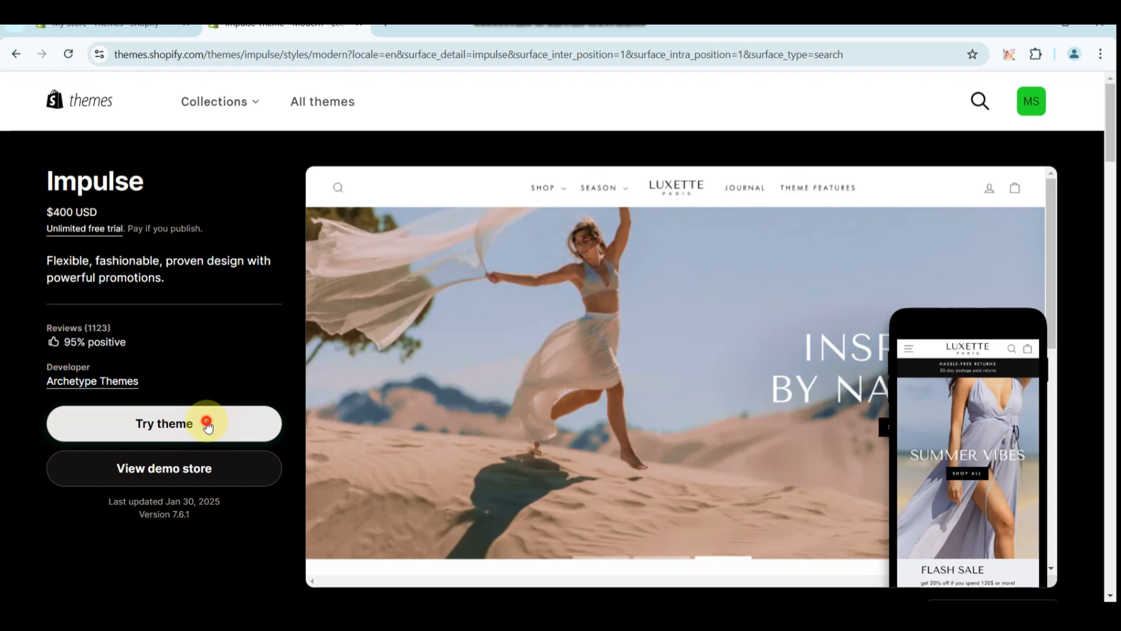
left_click(164, 423)
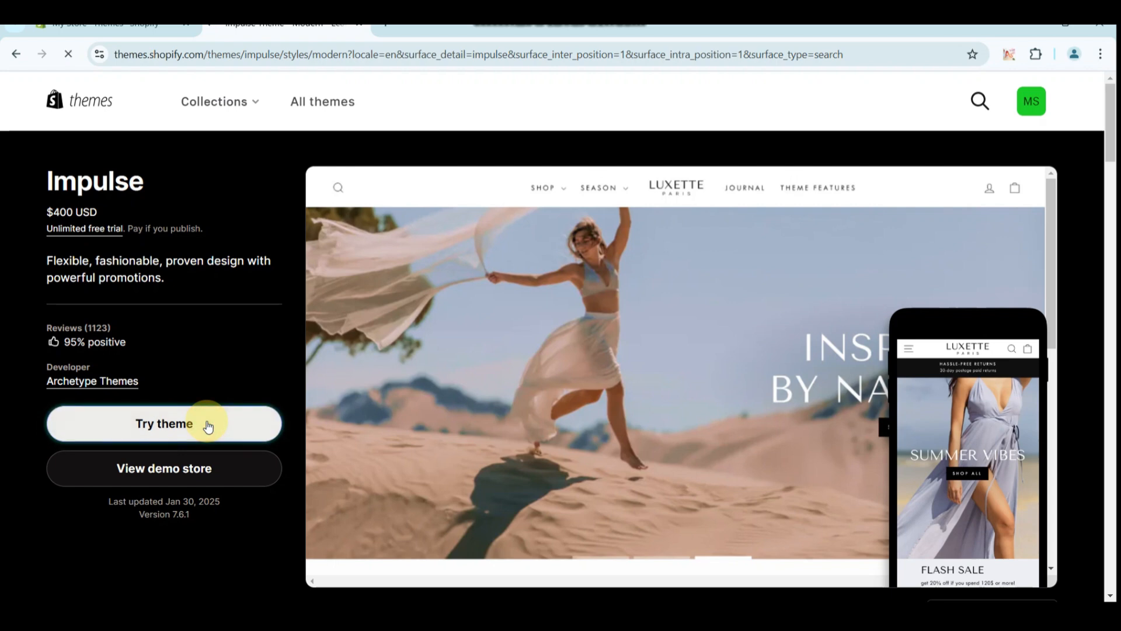
left_click(163, 423)
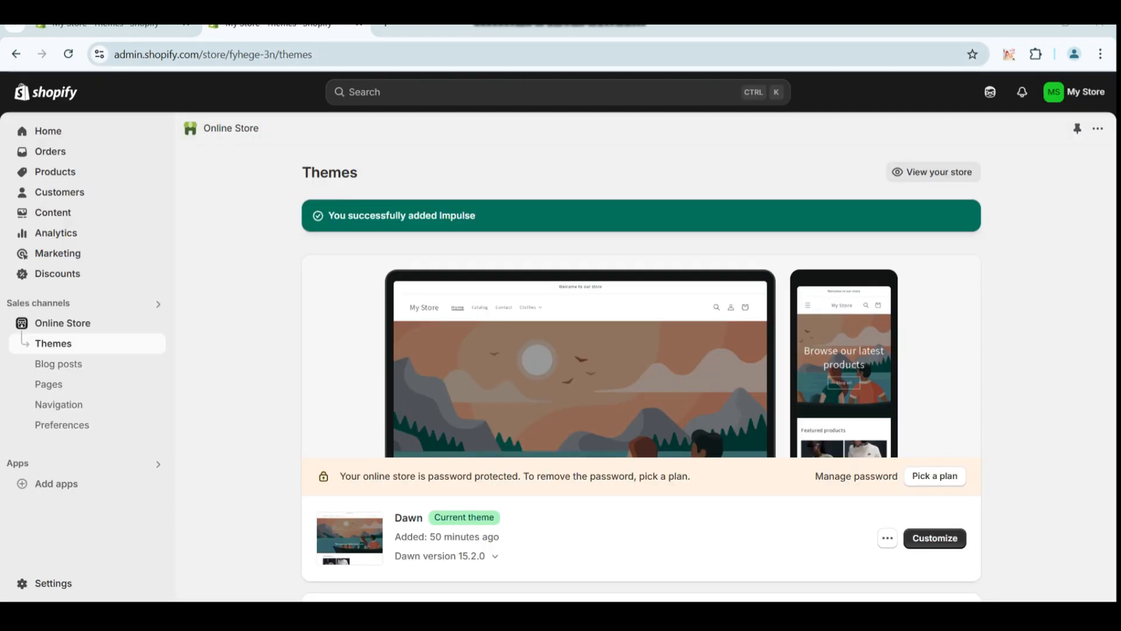
mouse_move(585, 326)
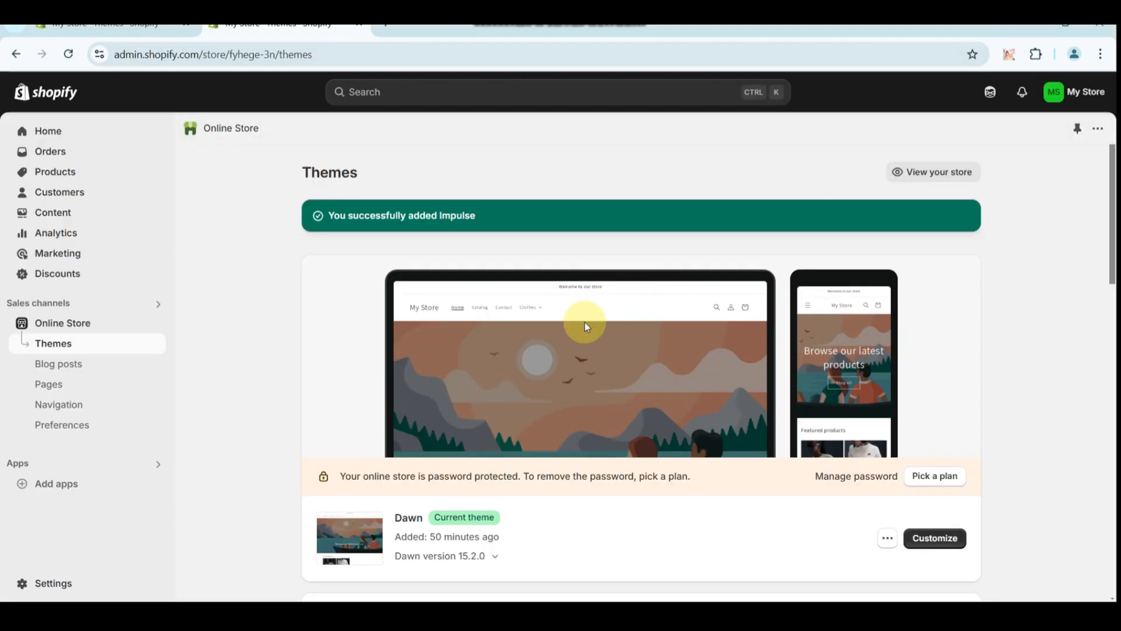
mouse_move(436, 410)
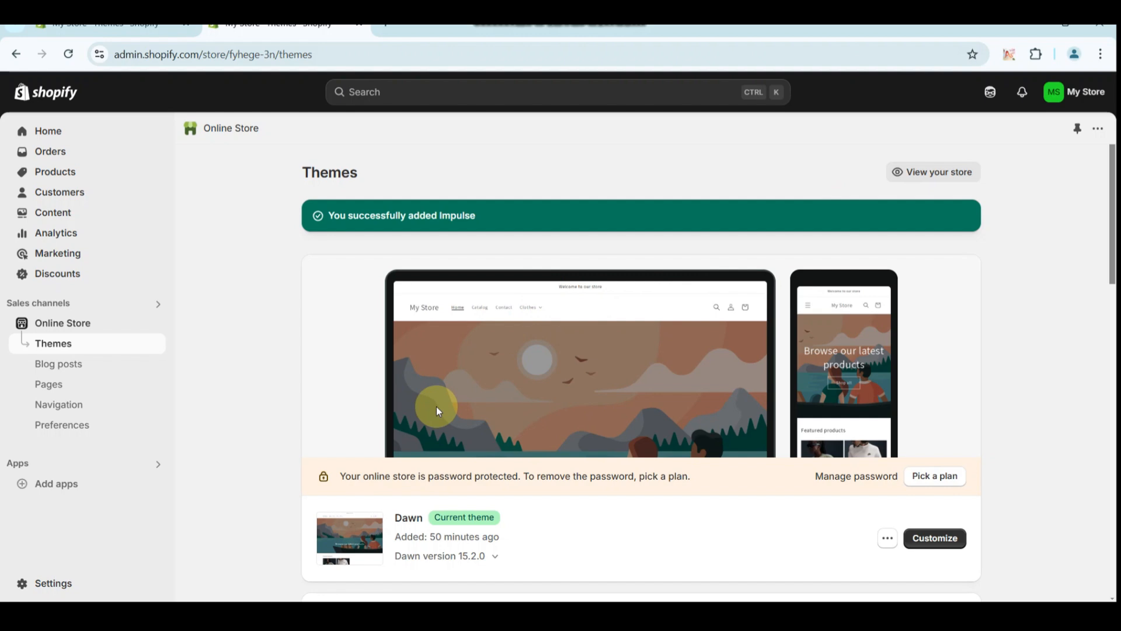
scroll("down", 3)
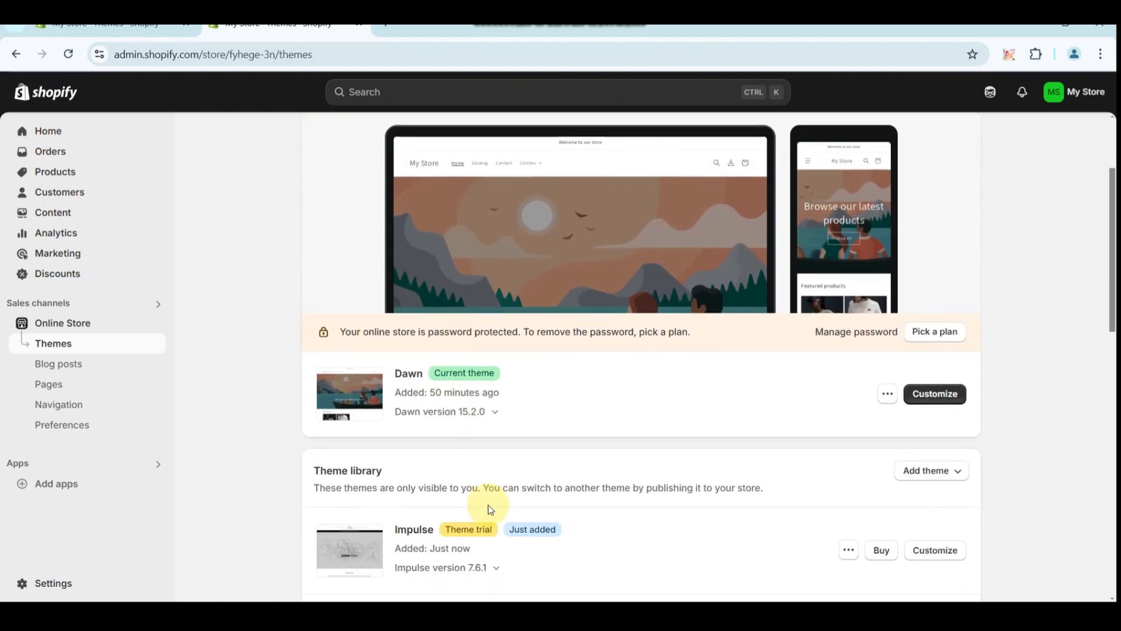
scroll("down", 3)
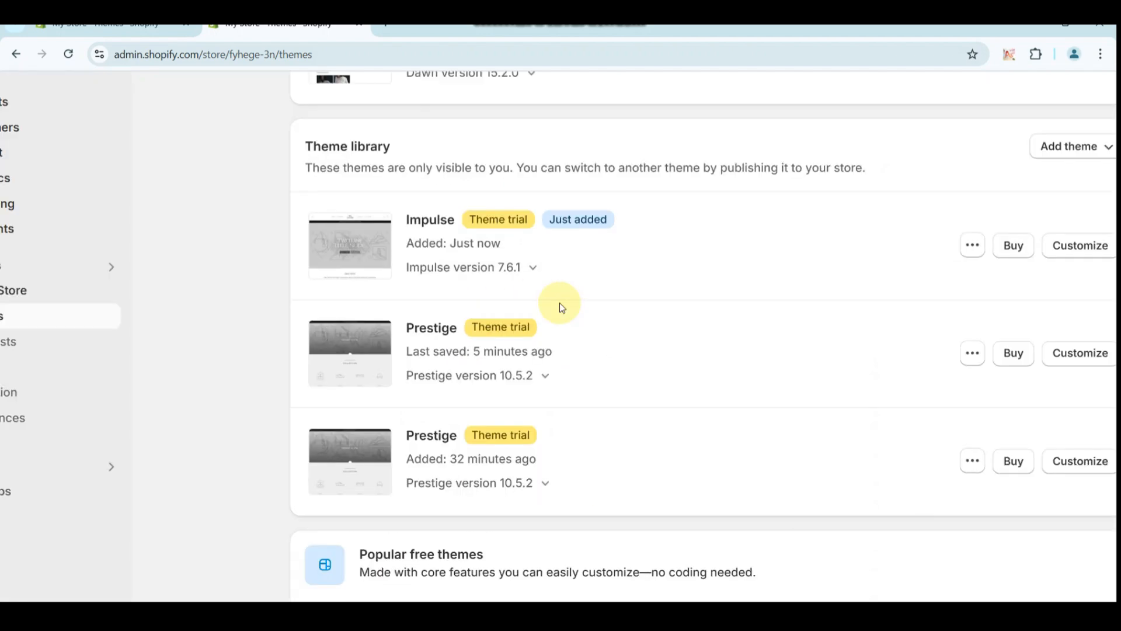
scroll("up", 3)
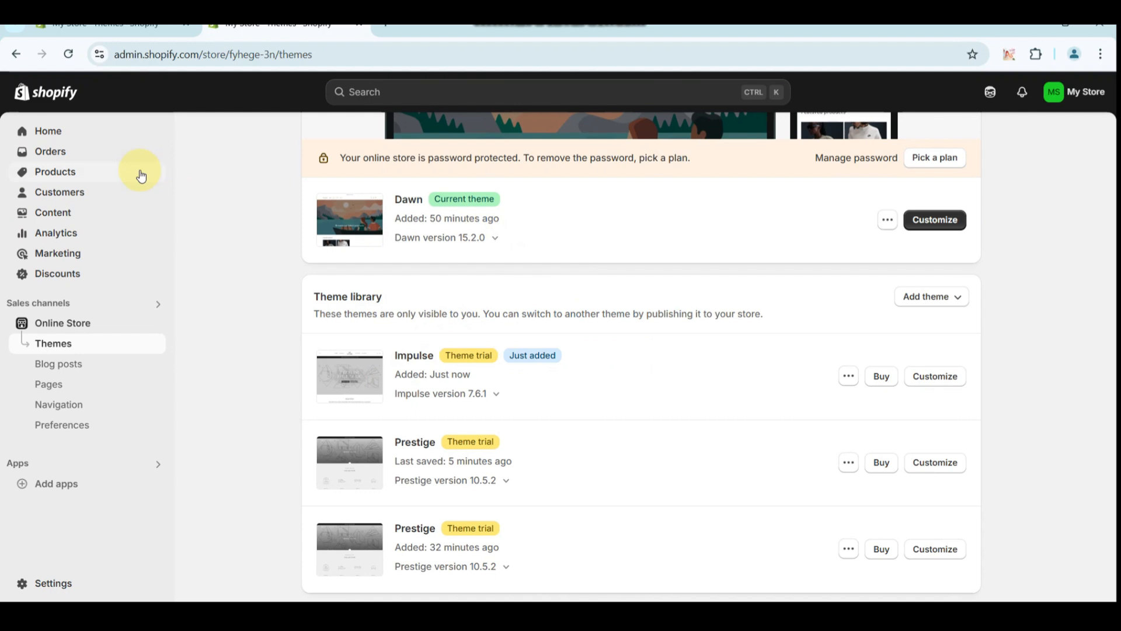
- Visit the Products list, then the Online Store's Pages list showing Products and Contact
left_click(55, 171)
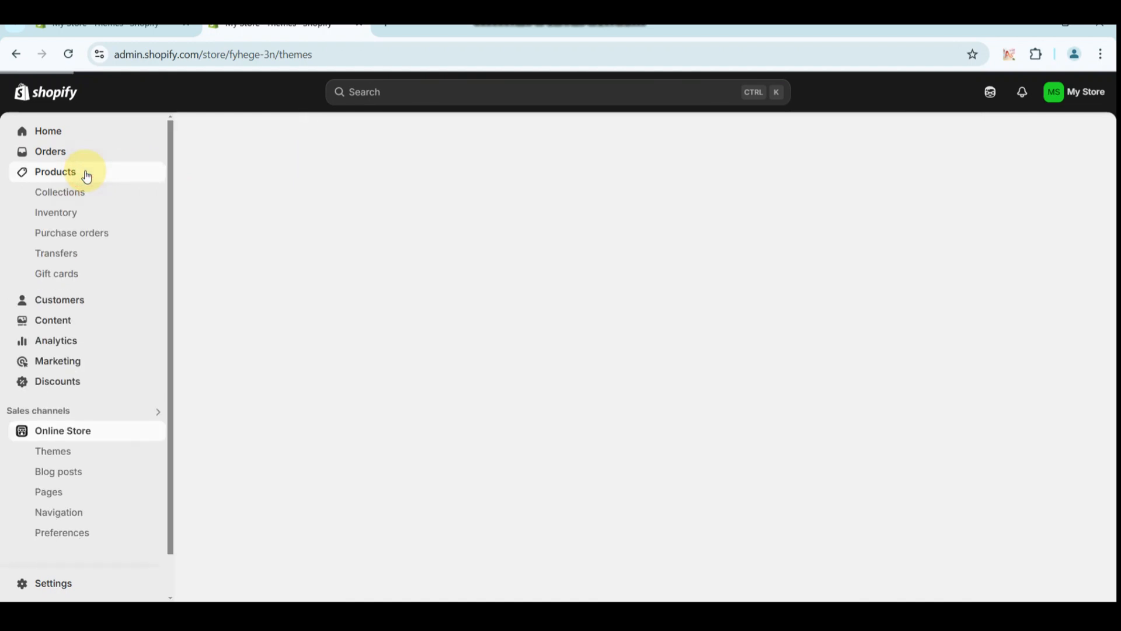
left_click(54, 171)
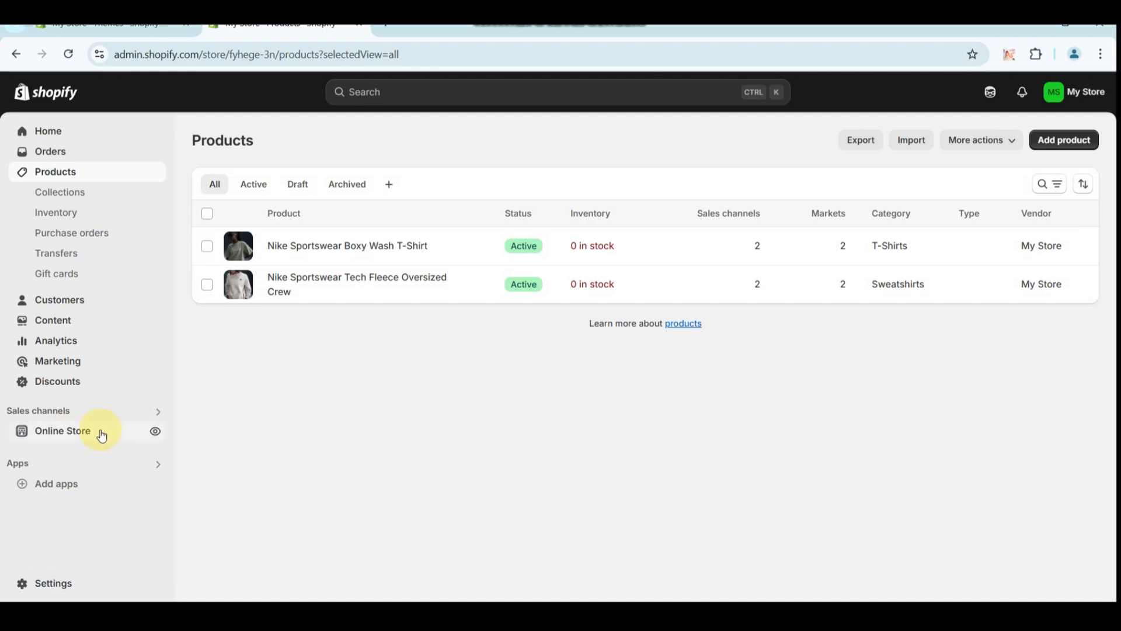
left_click(64, 431)
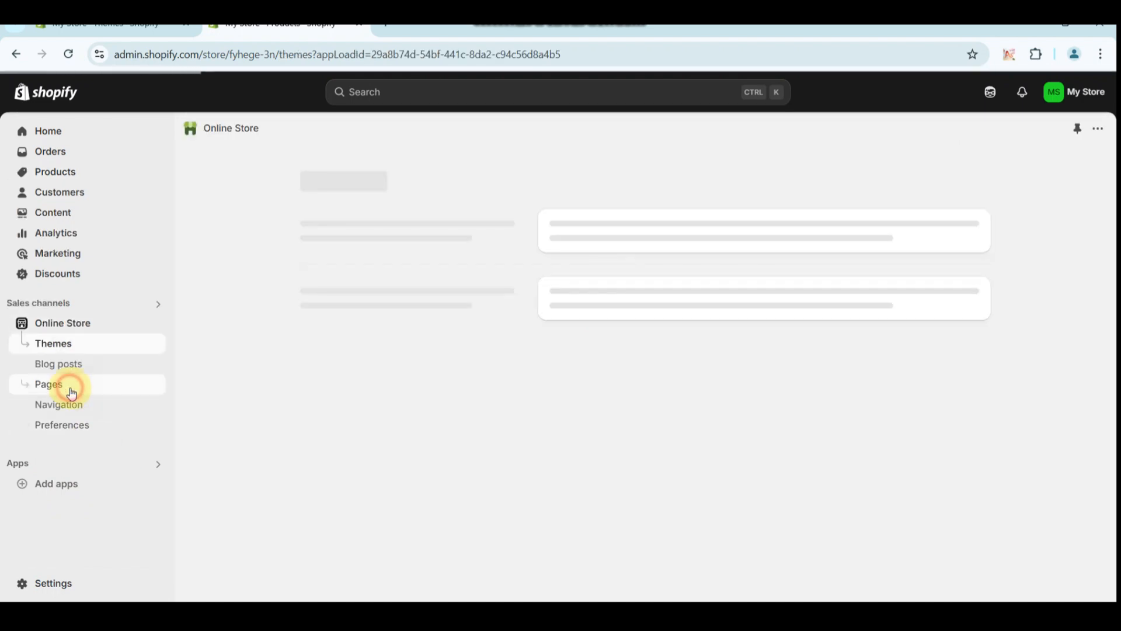
left_click(48, 385)
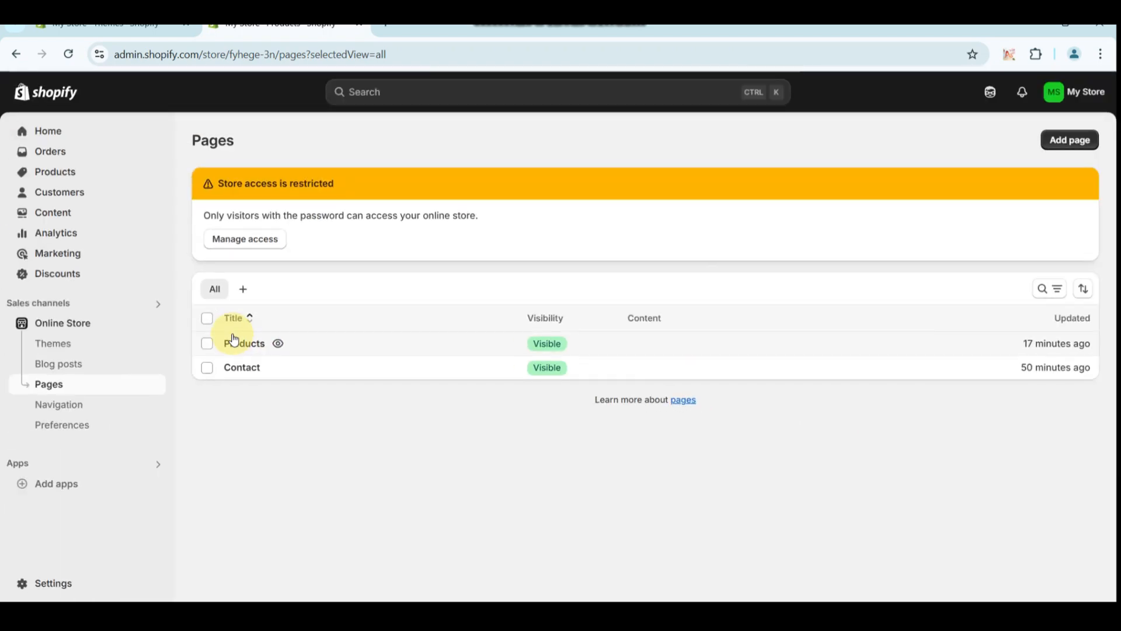
mouse_move(1070, 139)
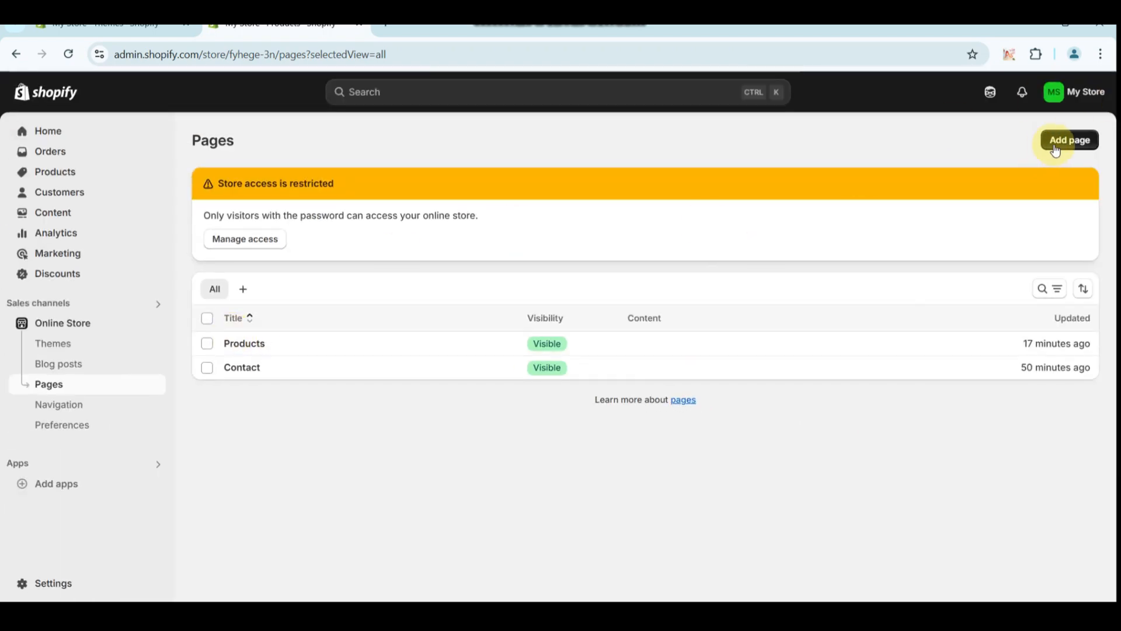
- Start a new page titled 'Products' and move into its content area
left_click(1069, 140)
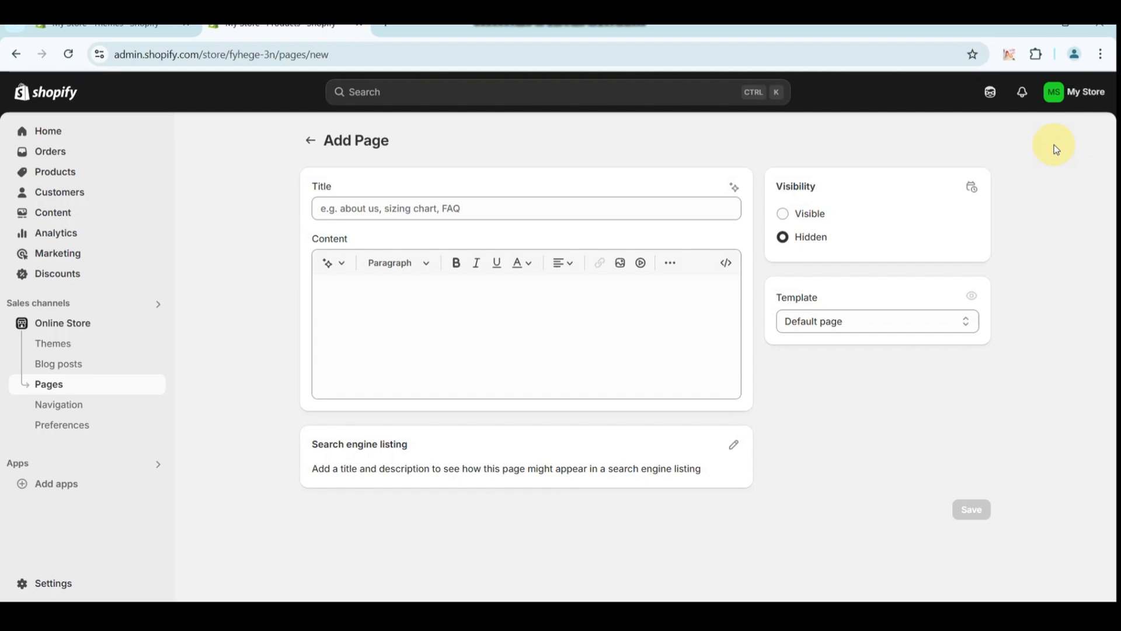
left_click(424, 208)
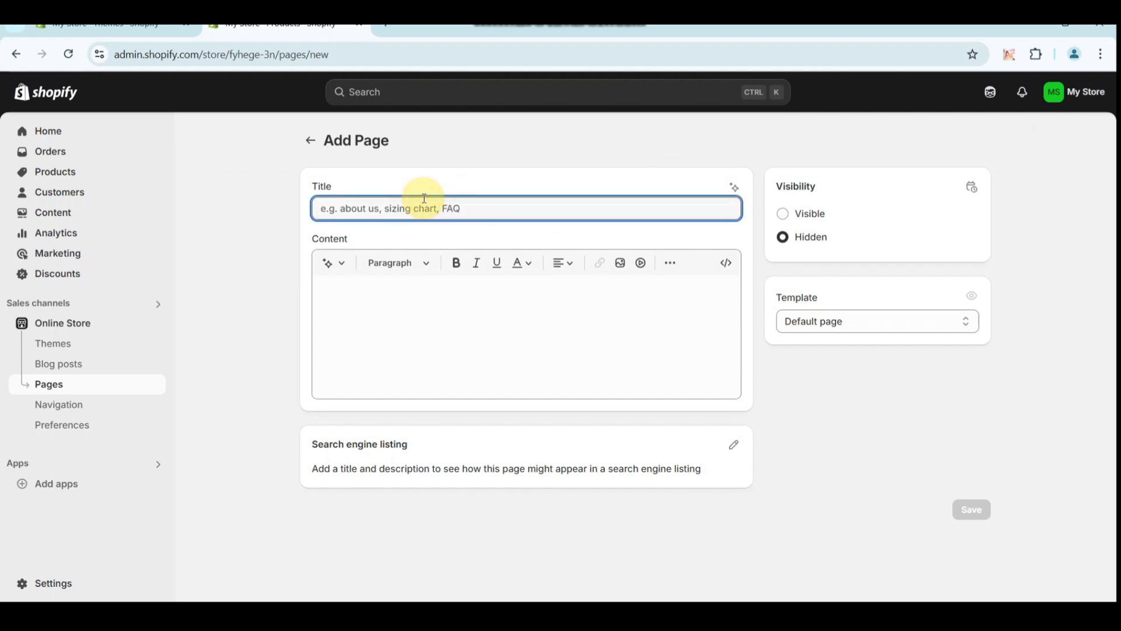
type("Prod")
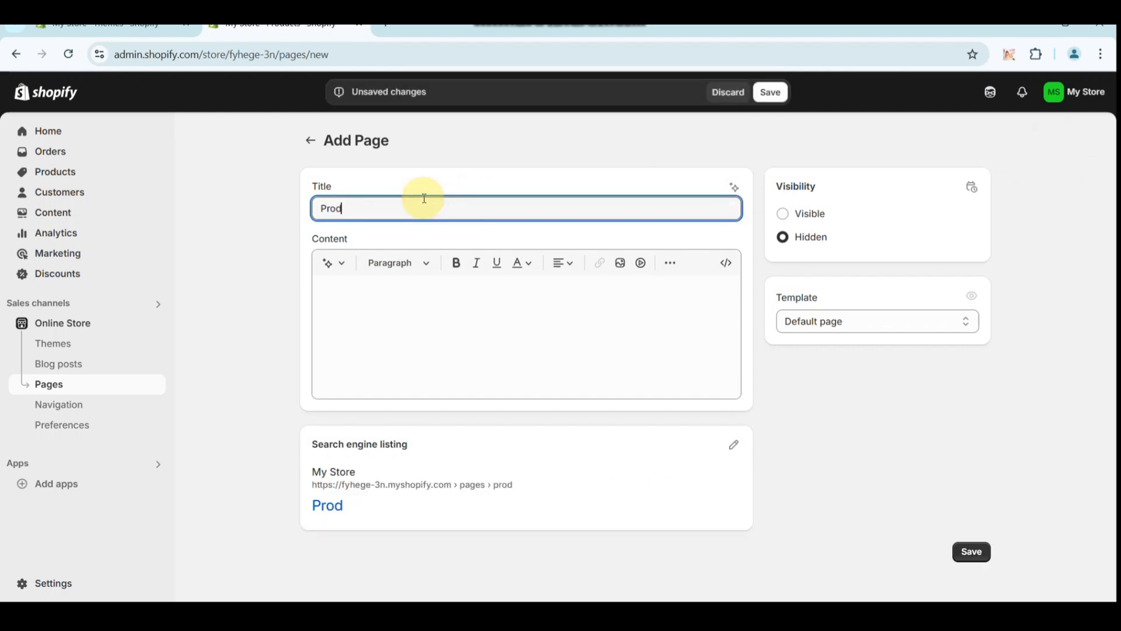
type("ucts")
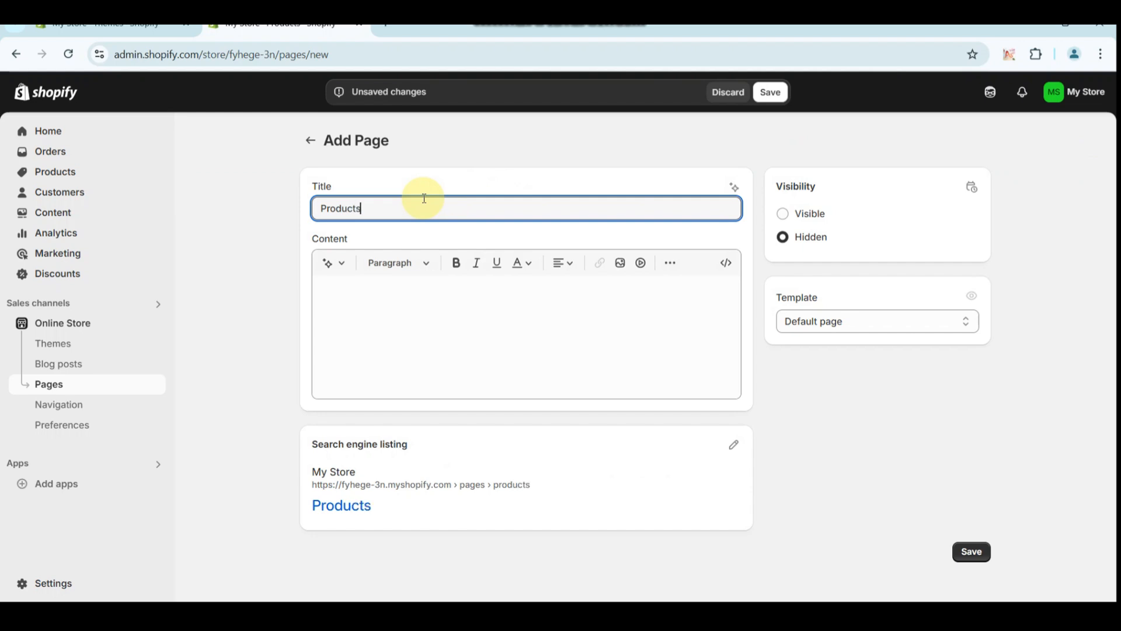
mouse_move(378, 200)
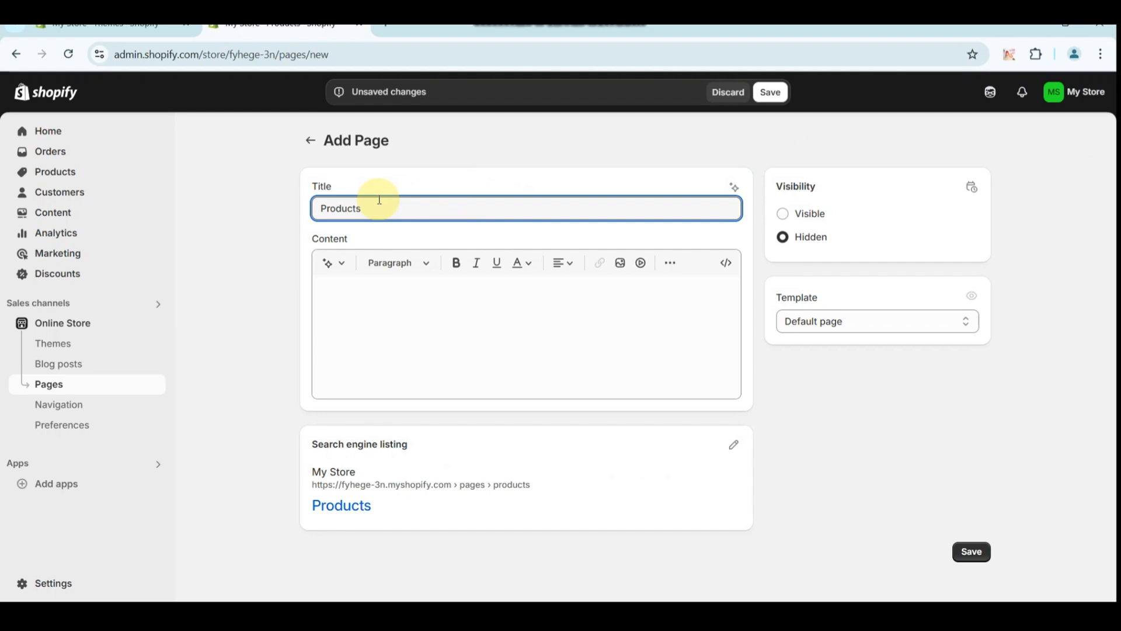
left_click(358, 311)
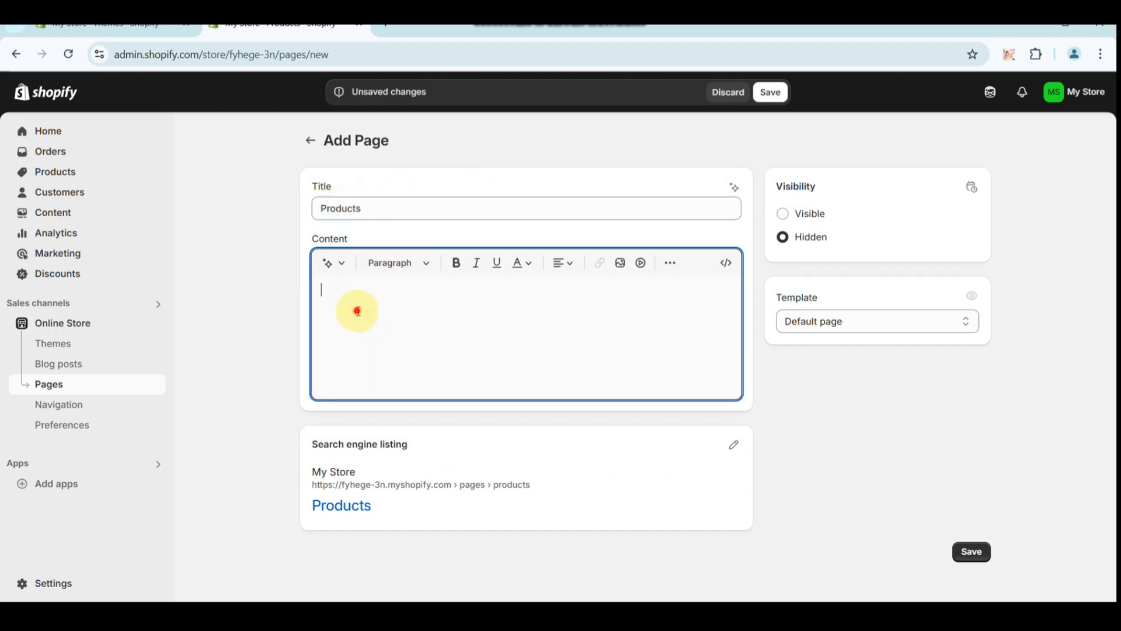
mouse_move(495, 331)
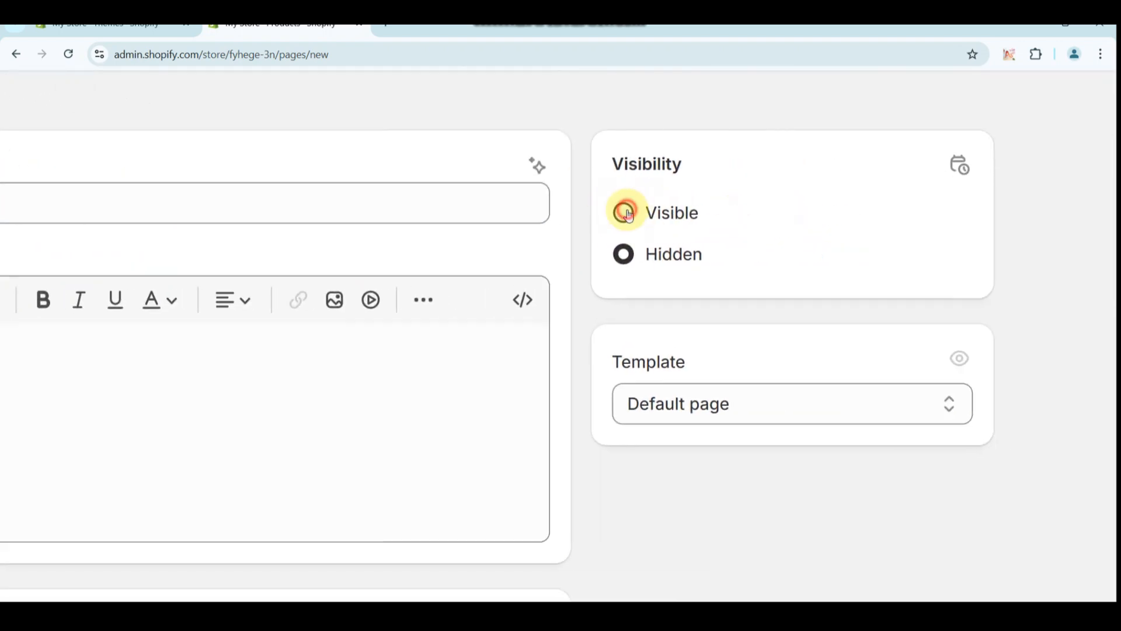
- Toggle visibility to Visible then back to Hidden, leaving the draft for the products list
left_click(623, 212)
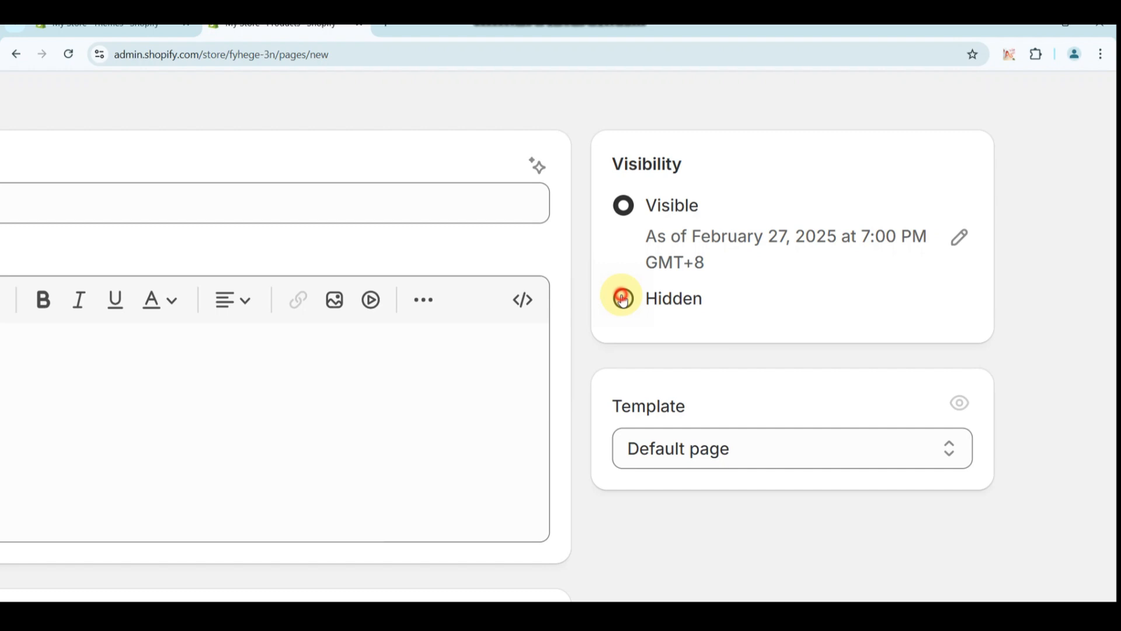
left_click(622, 298)
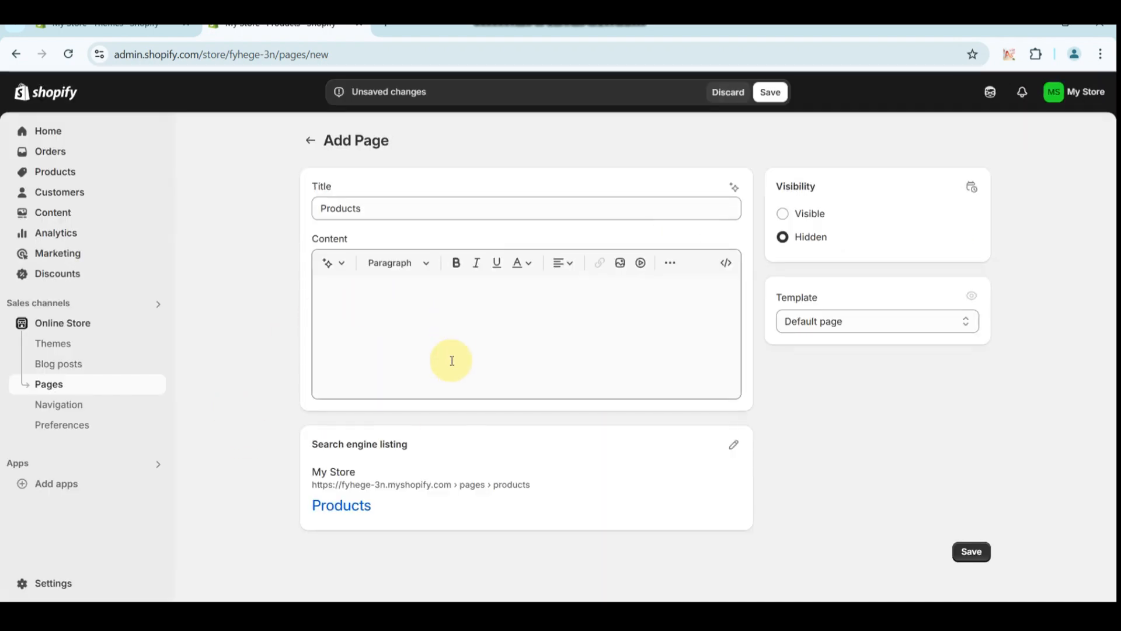
mouse_move(365, 328)
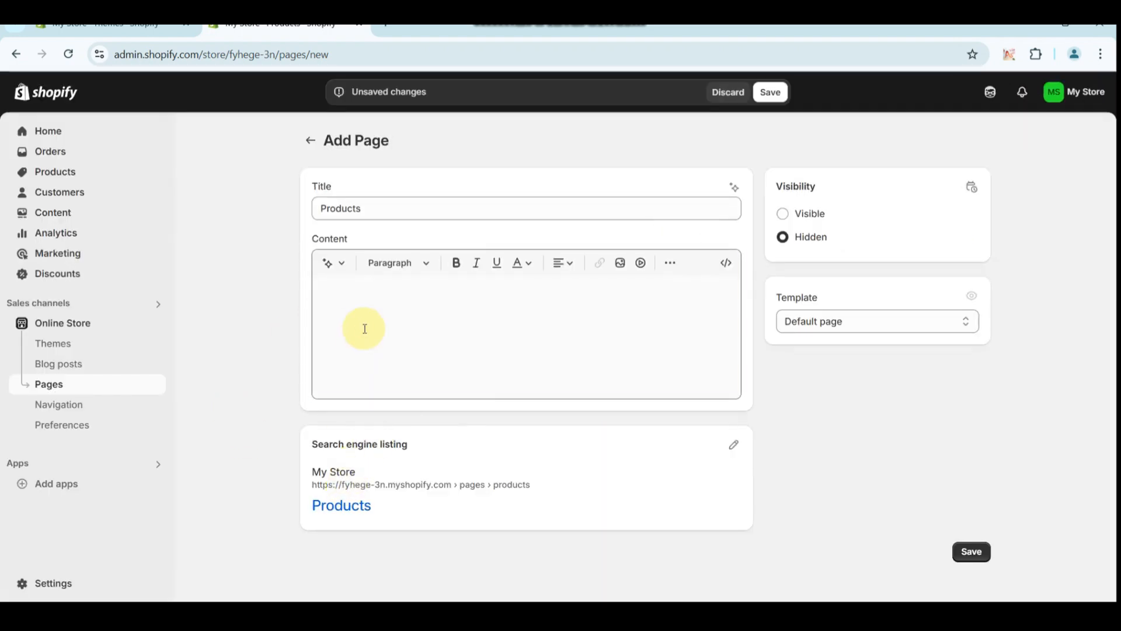
left_click(526, 326)
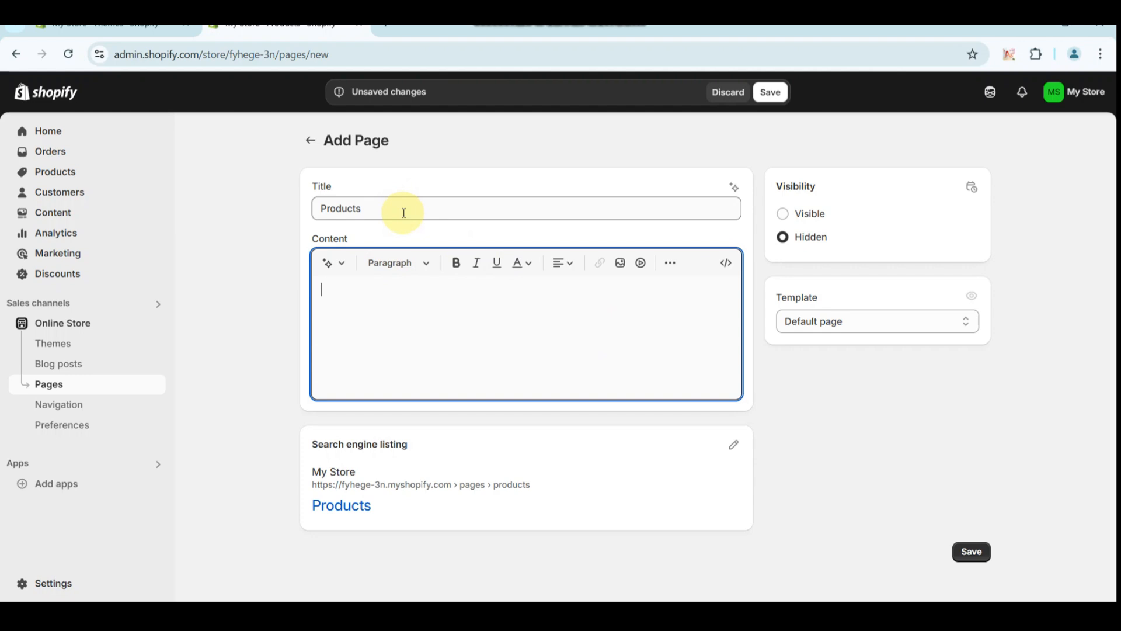
mouse_move(989, 580)
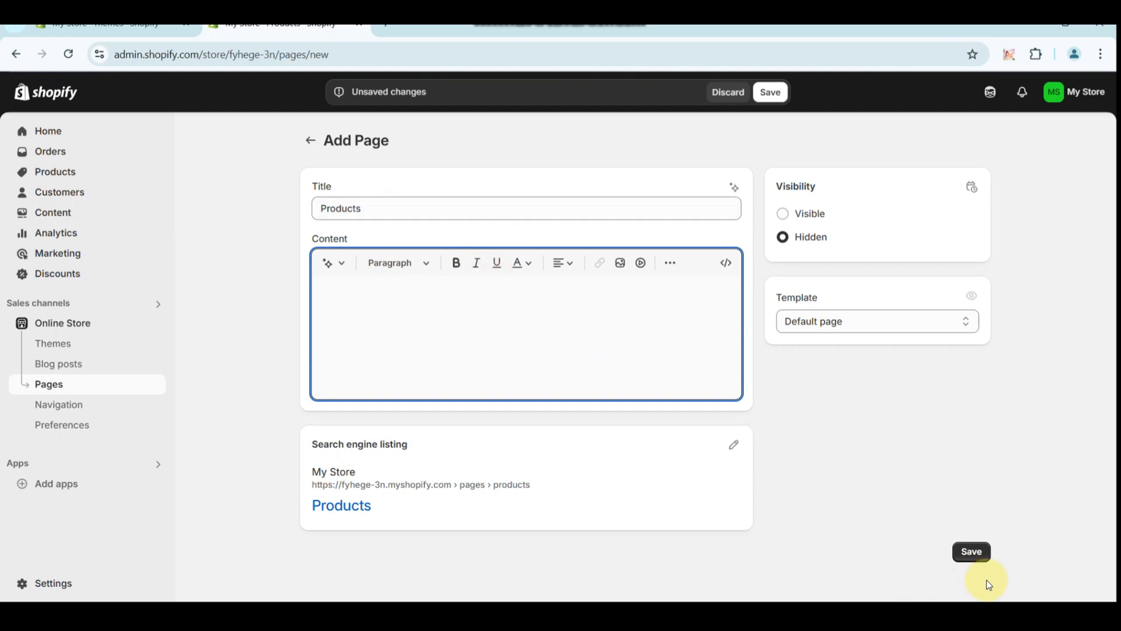
left_click(501, 322)
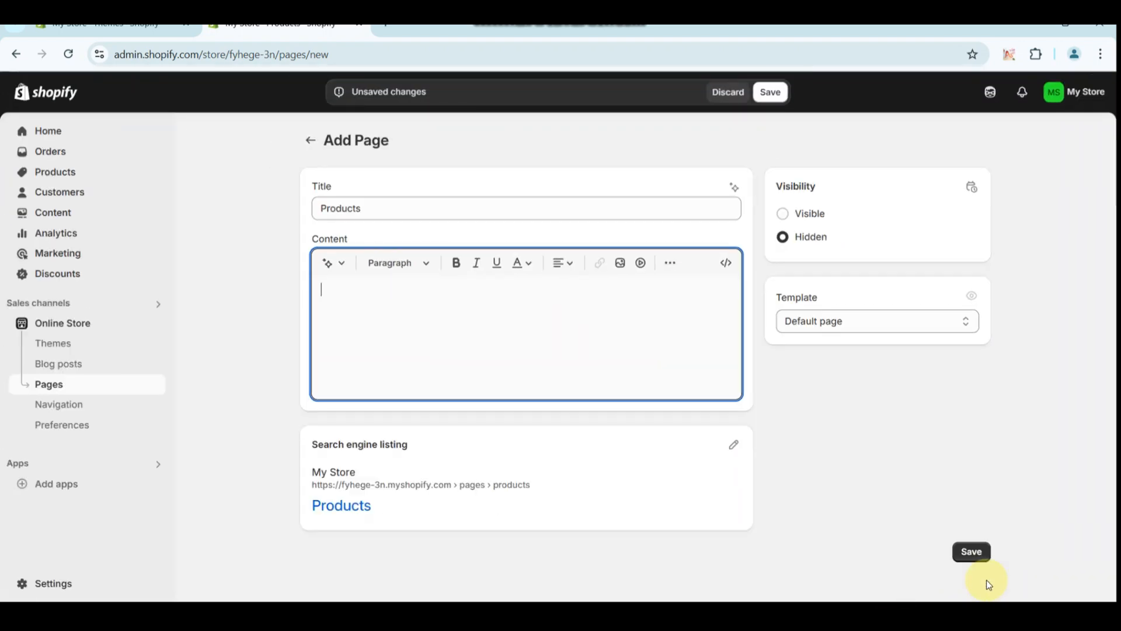
mouse_move(312, 141)
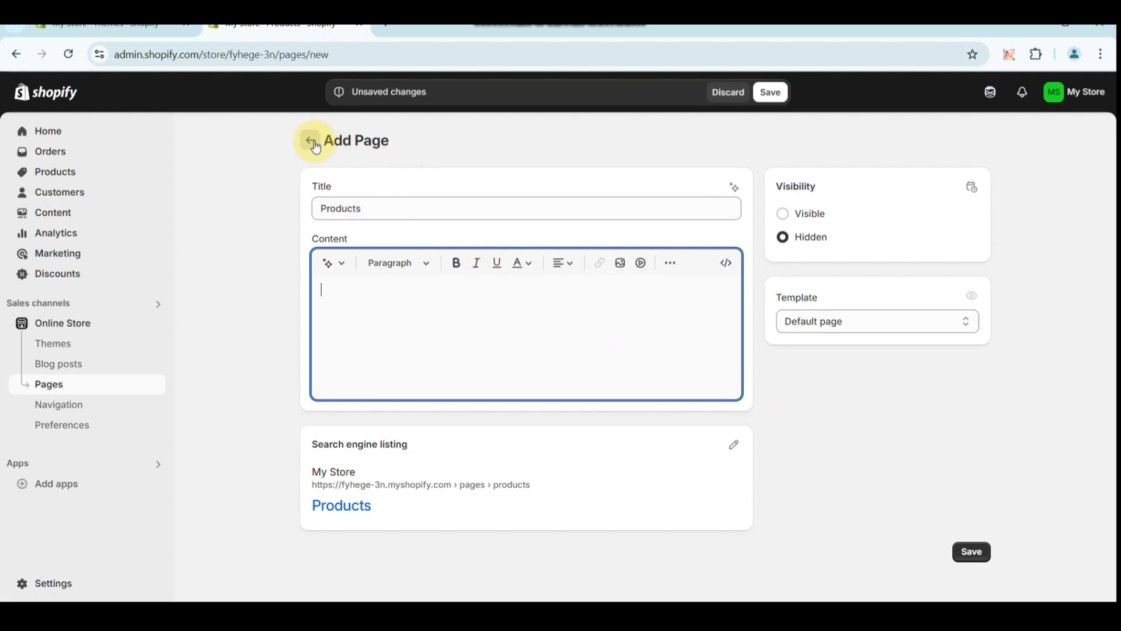
mouse_move(448, 168)
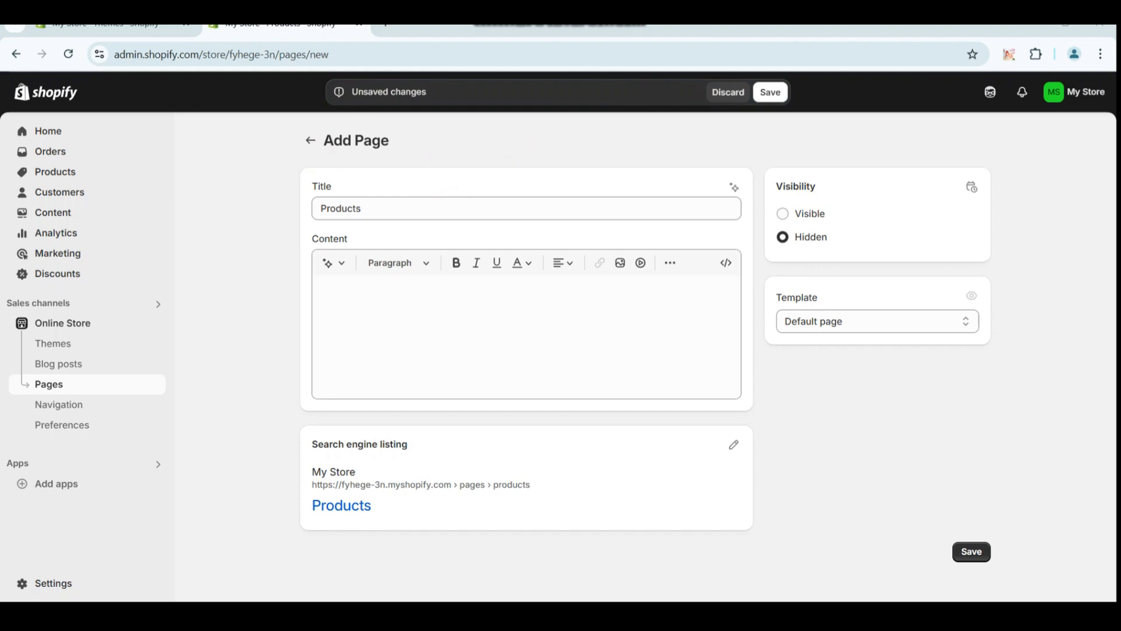
left_click(54, 171)
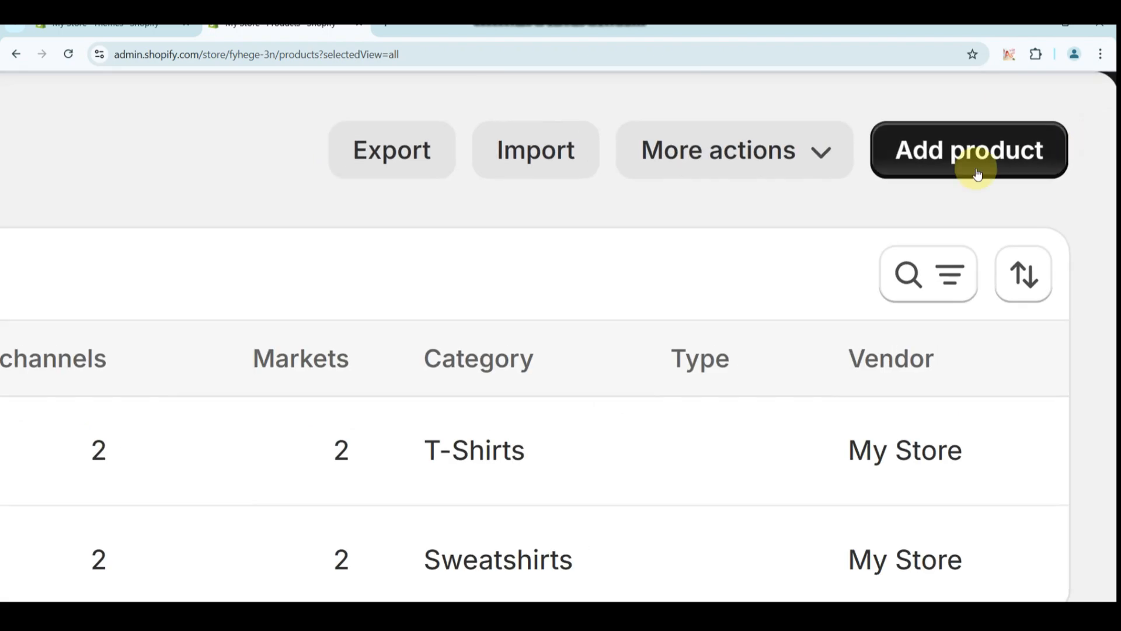
- Start a new product and choose Select existing to list the store's four apparel images
left_click(968, 151)
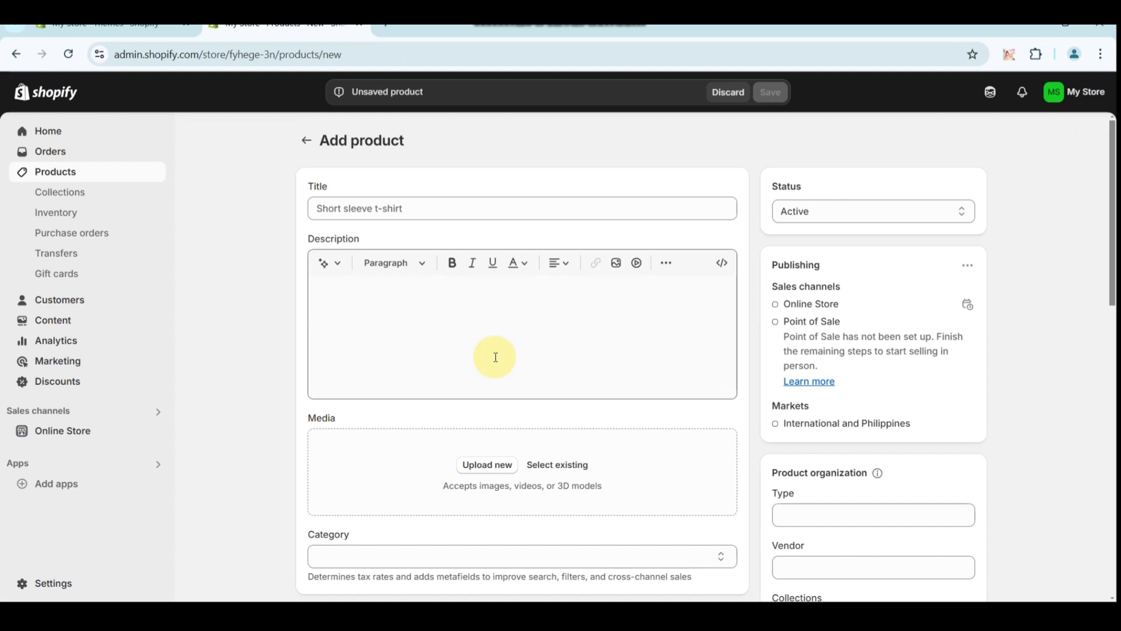
left_click(521, 208)
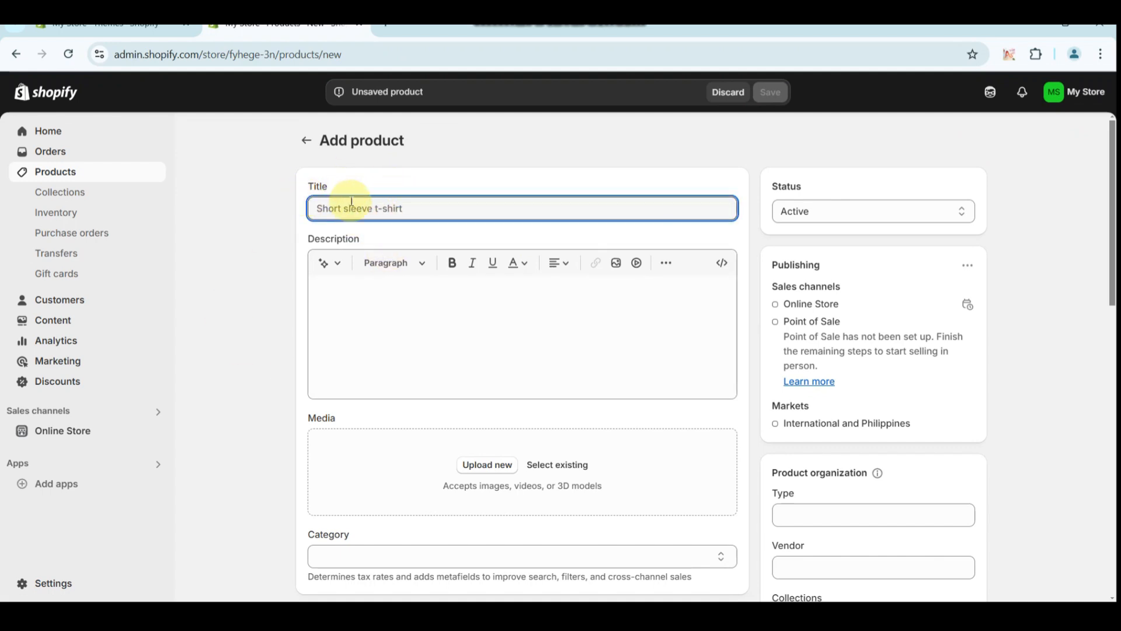
left_click(387, 322)
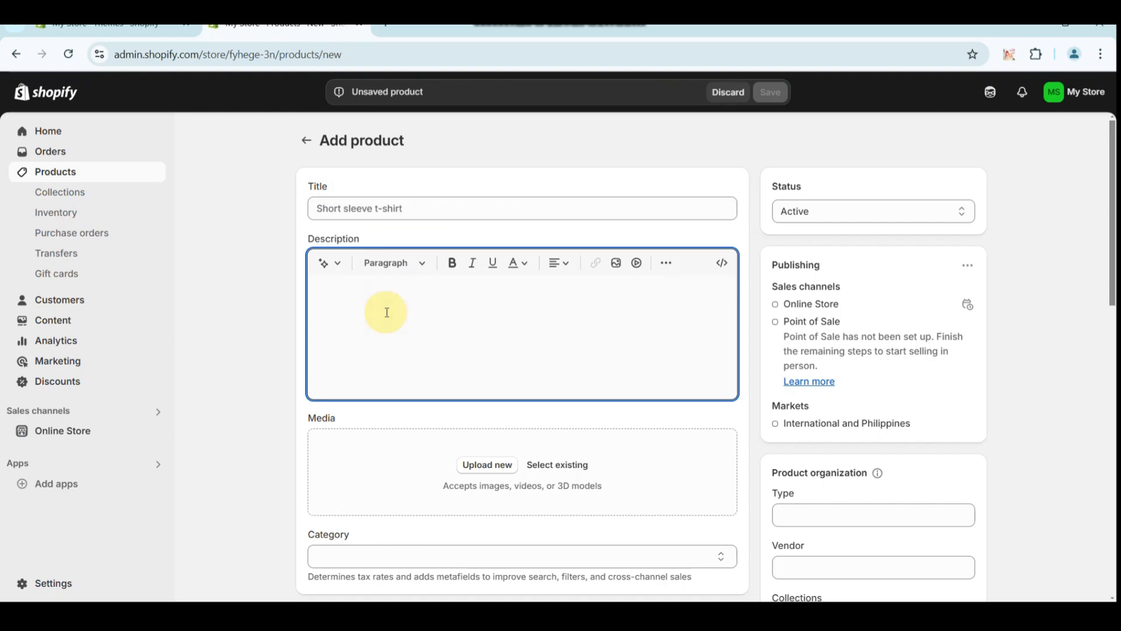
left_click(556, 464)
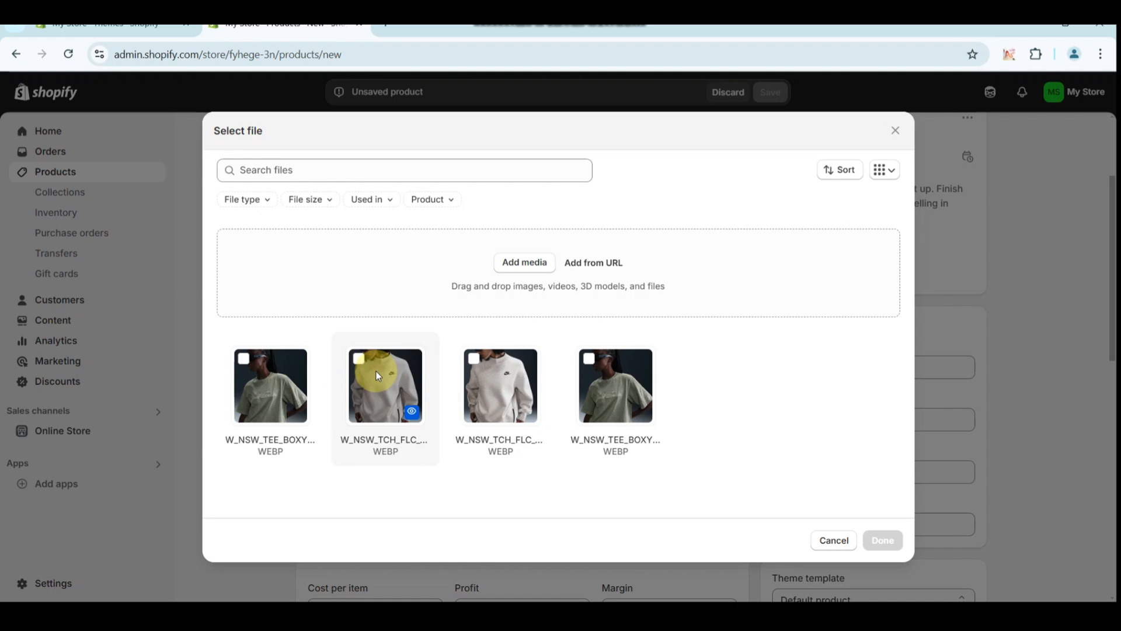
left_click(833, 540)
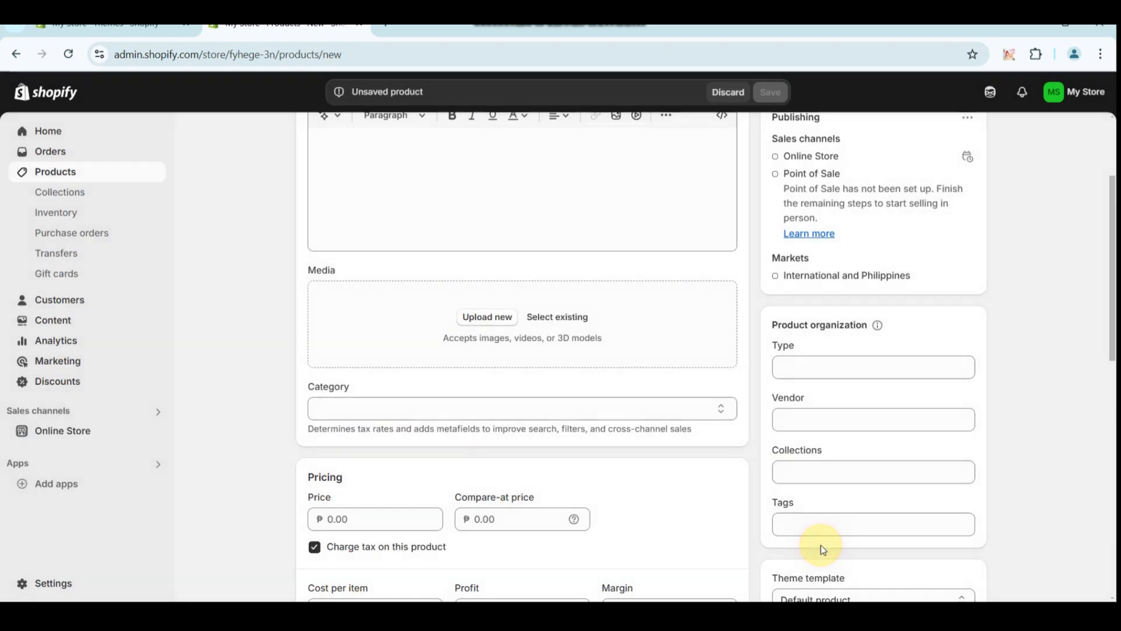
scroll("down", 3)
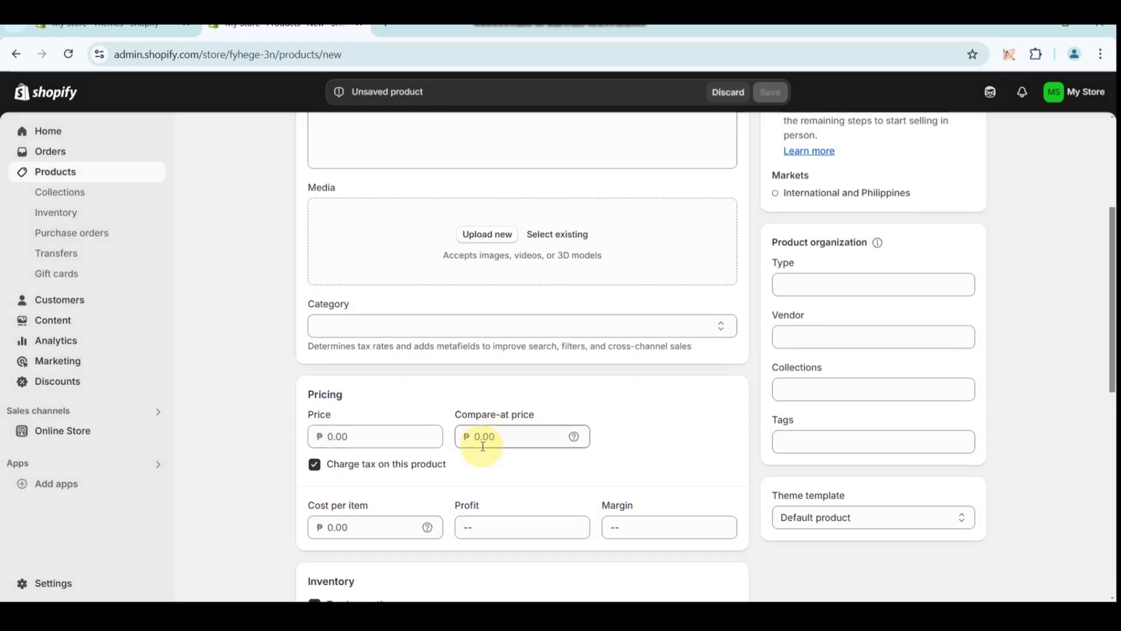
scroll("down", 3)
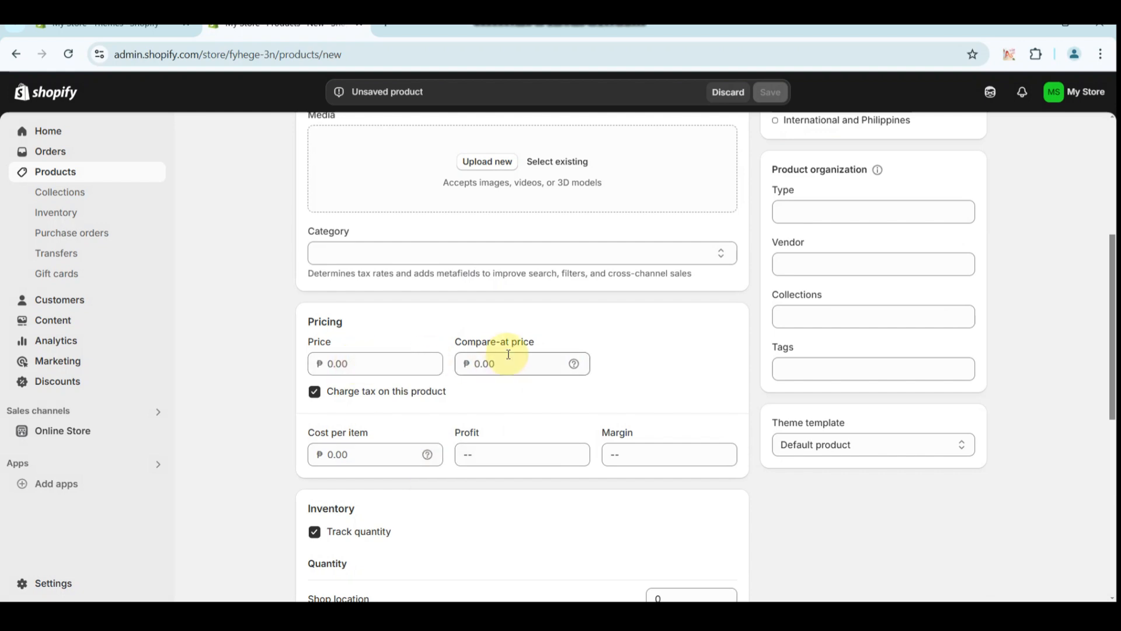
scroll("down", 3)
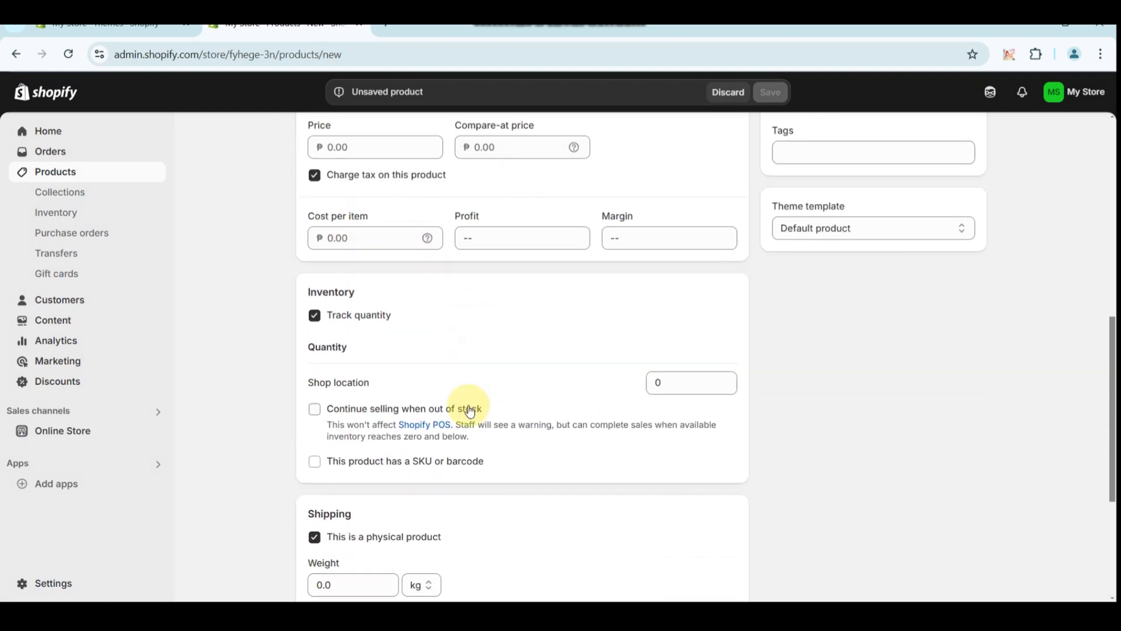
scroll("down", 3)
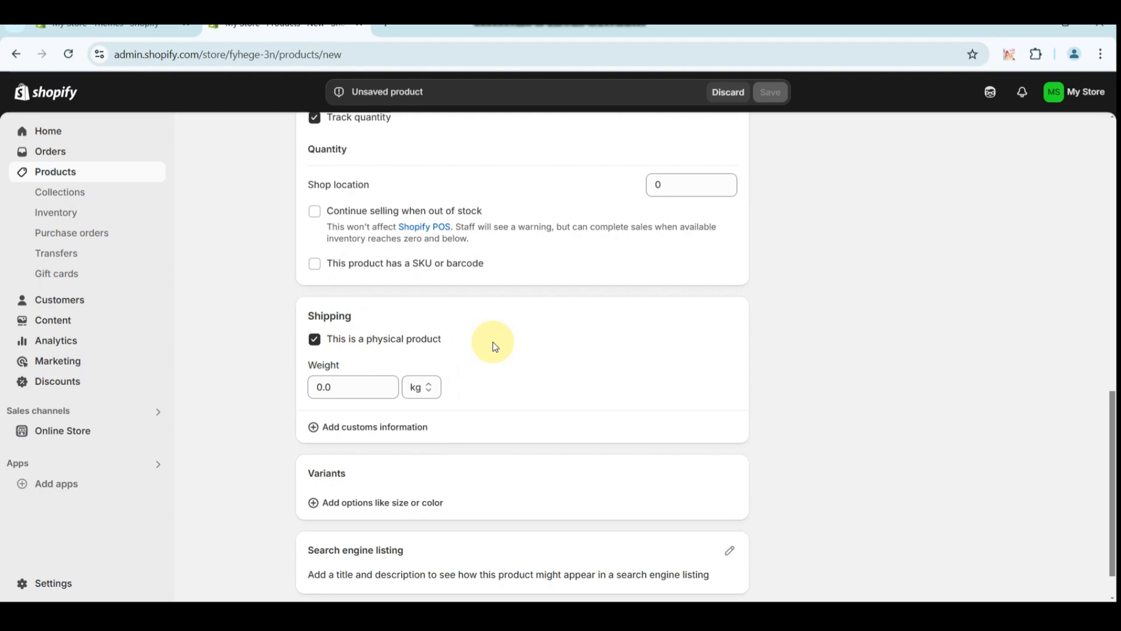
scroll("up", 3)
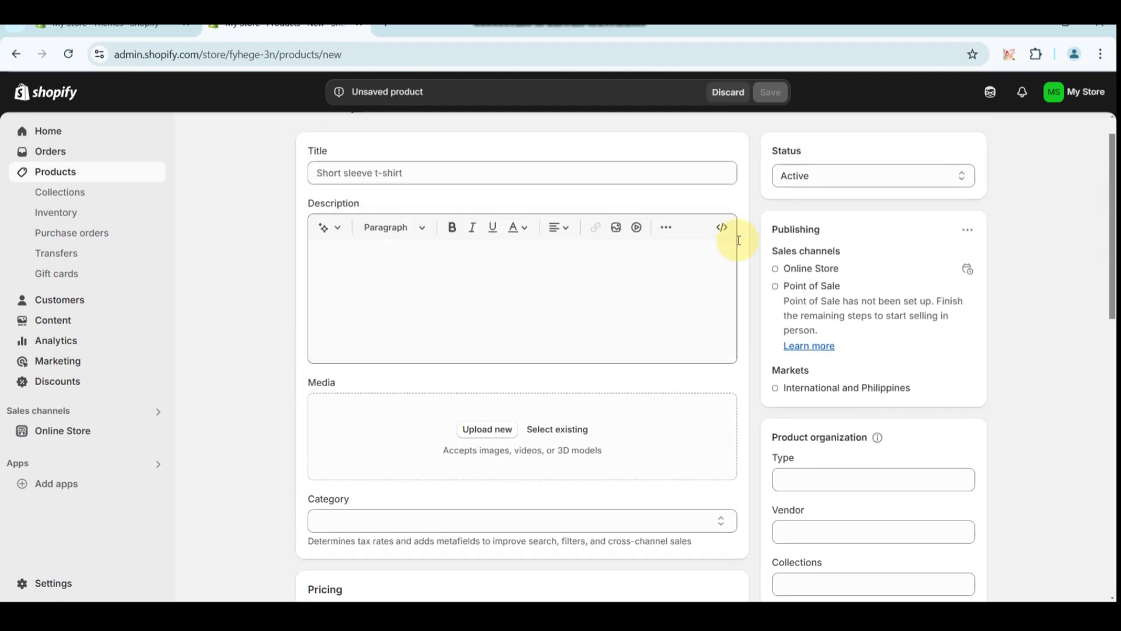
left_click(873, 175)
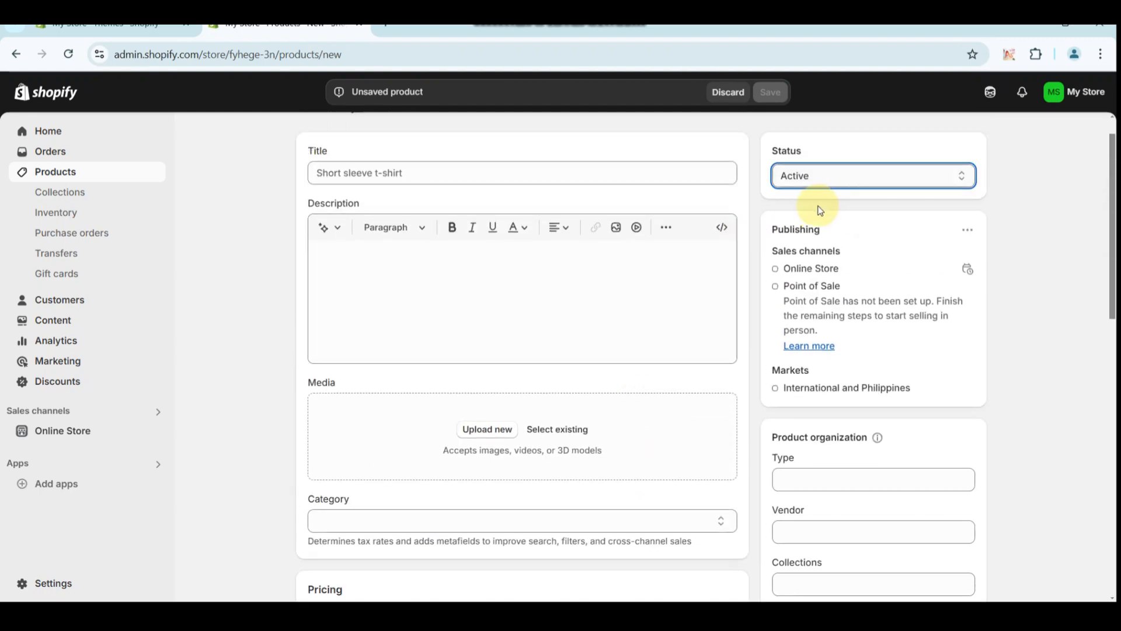
left_click(873, 175)
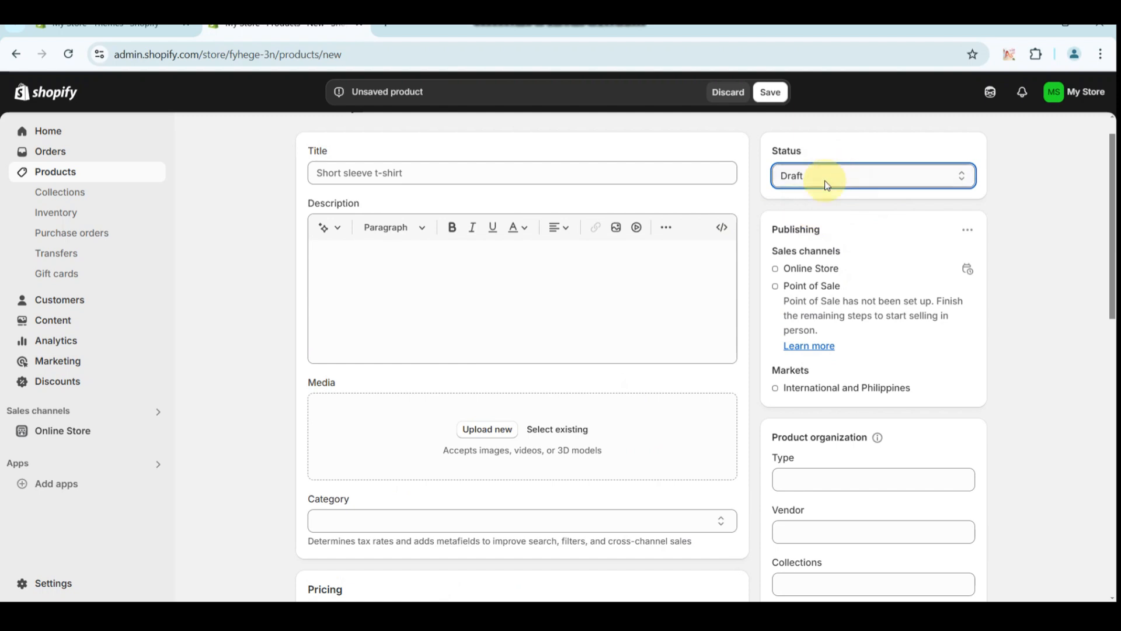
left_click(872, 175)
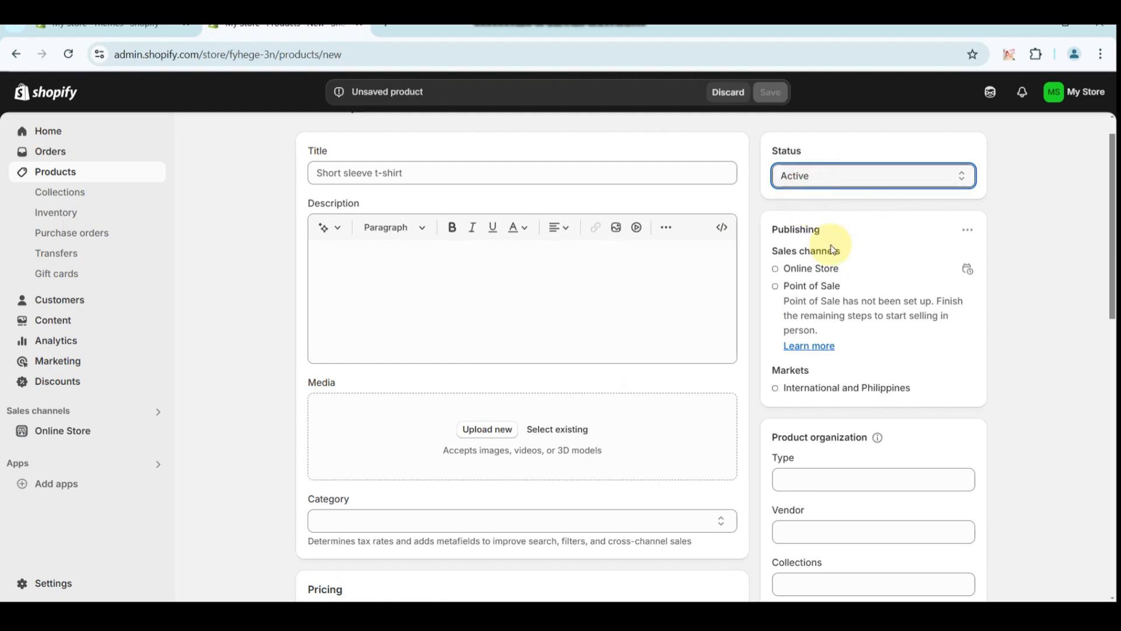
scroll("down", 3)
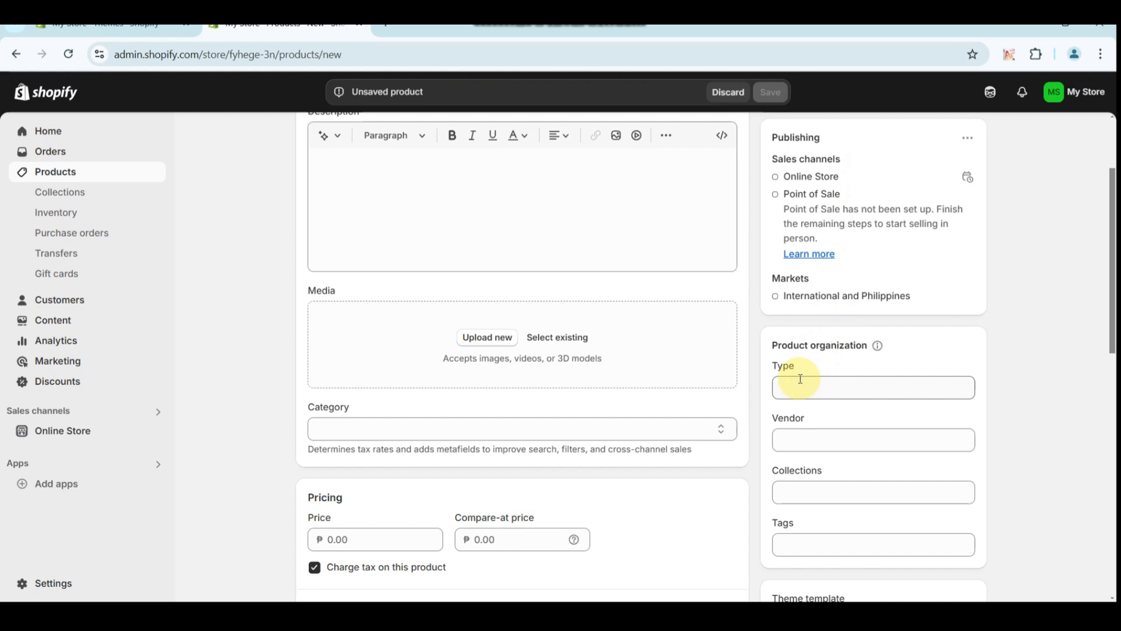
scroll("down", 3)
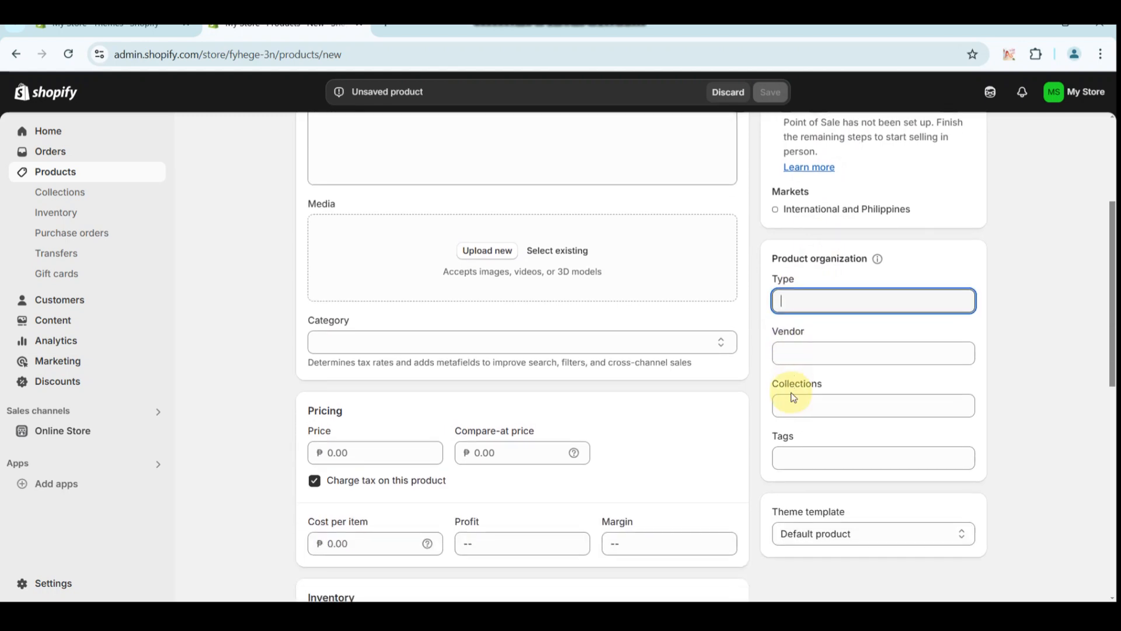
scroll("down", 3)
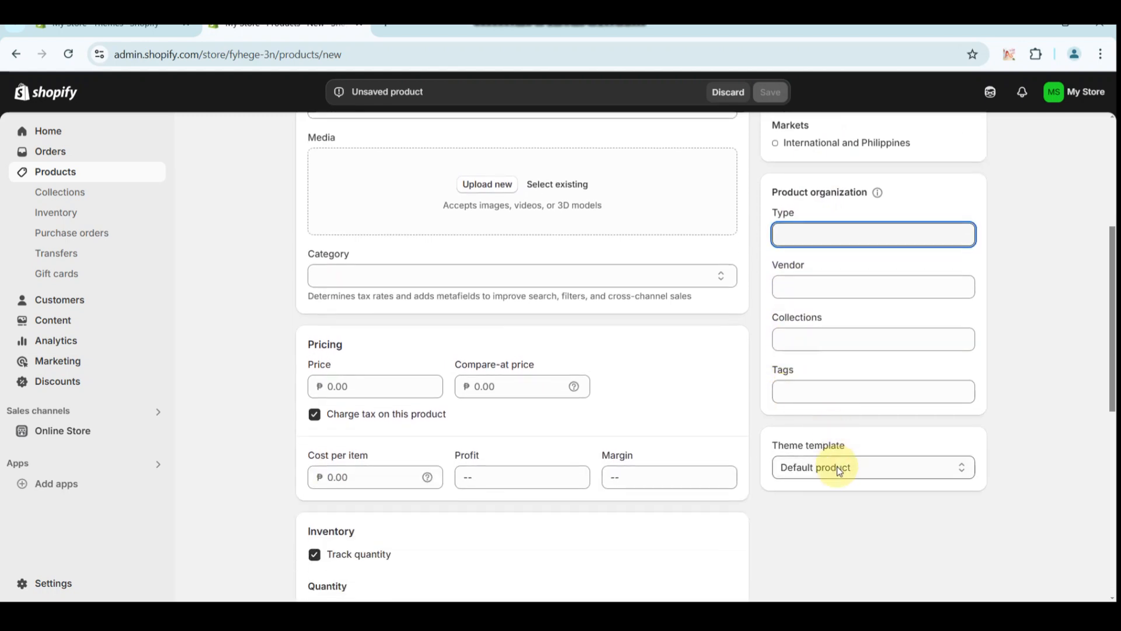
scroll("down", 3)
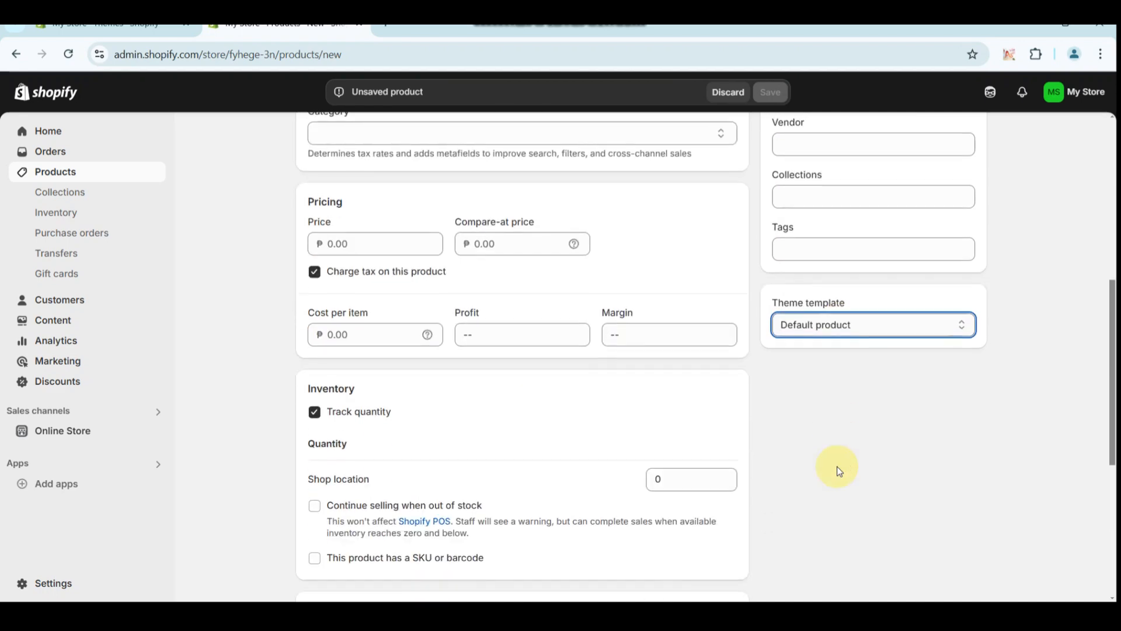
scroll("down", 3)
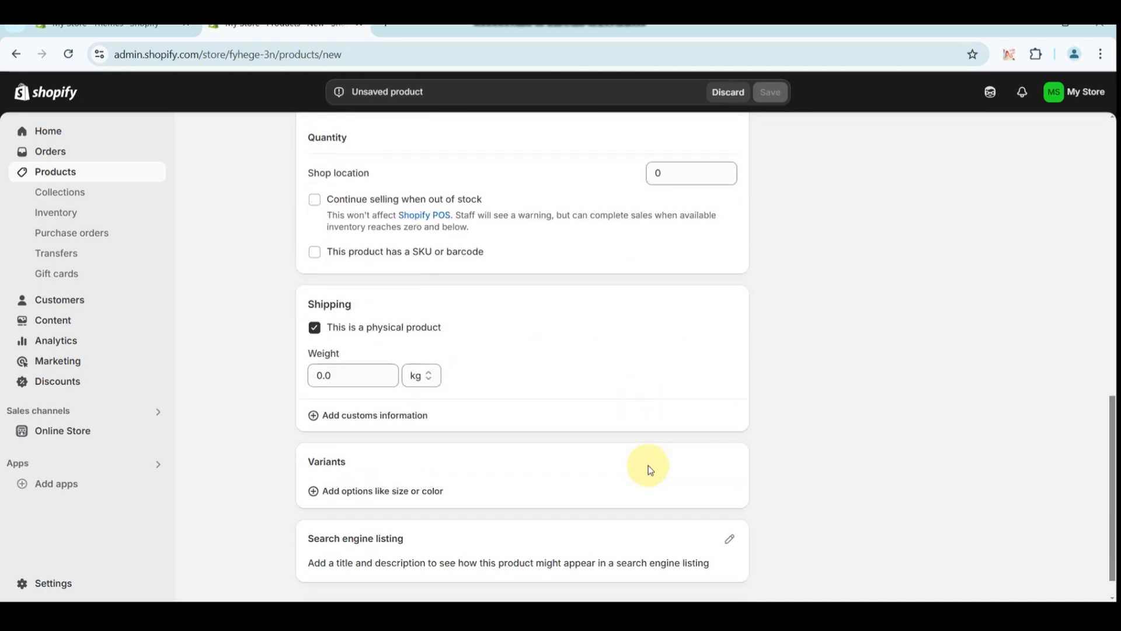
scroll("up", 3)
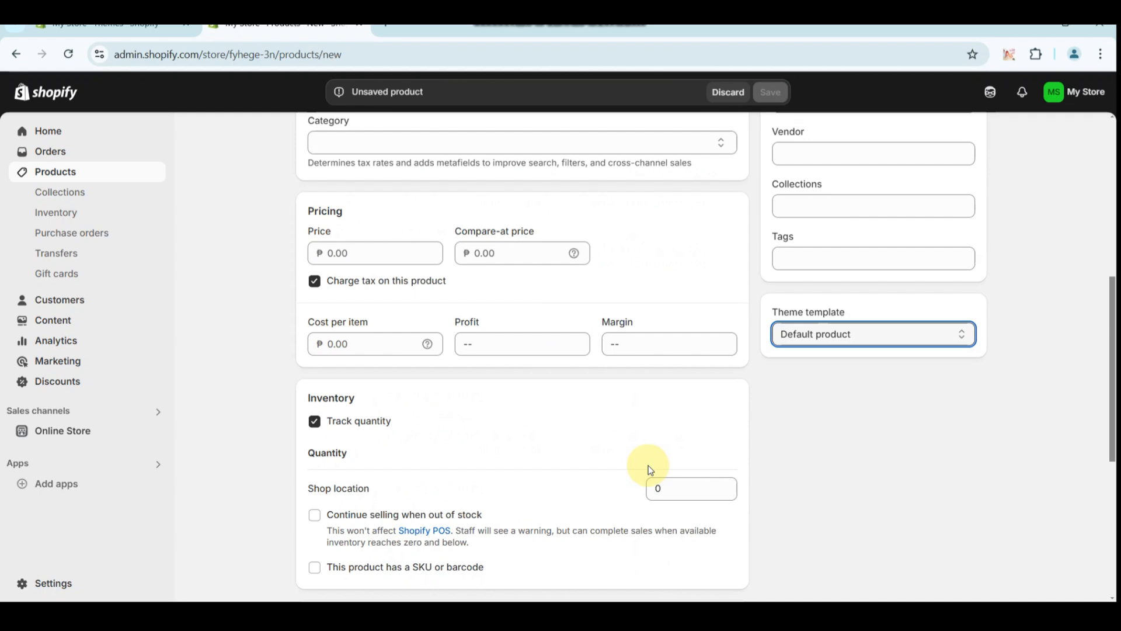
- Scroll through the Nike Sportswear Boxy Wash T-Shirt's description, ₱2,990 pricing, inventory and metafields
scroll("up", 3)
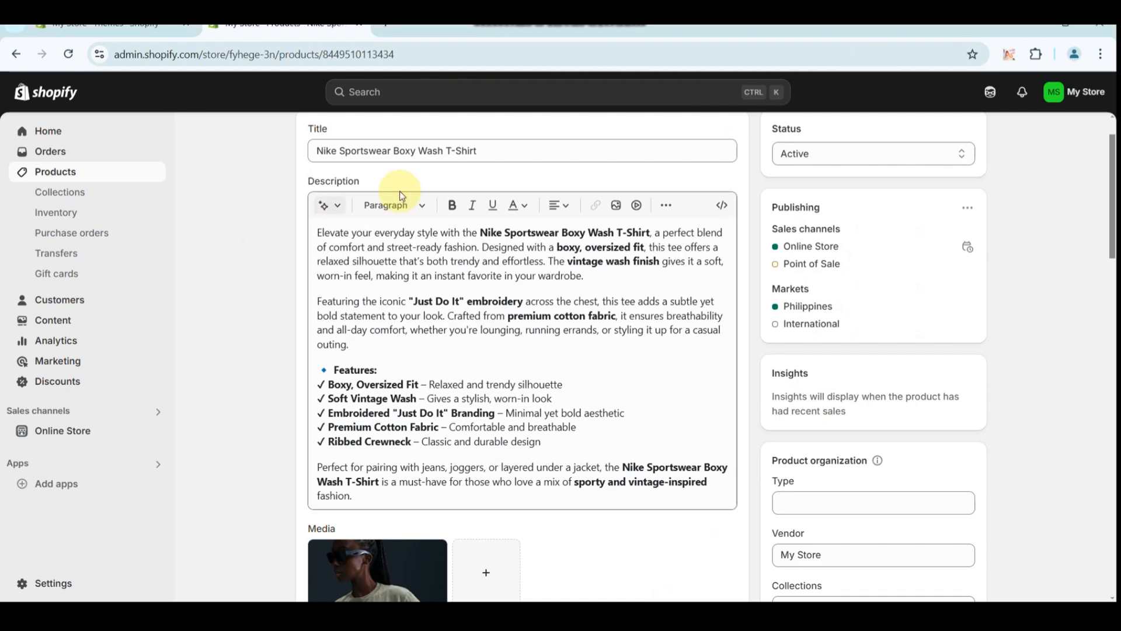
scroll("up", 3)
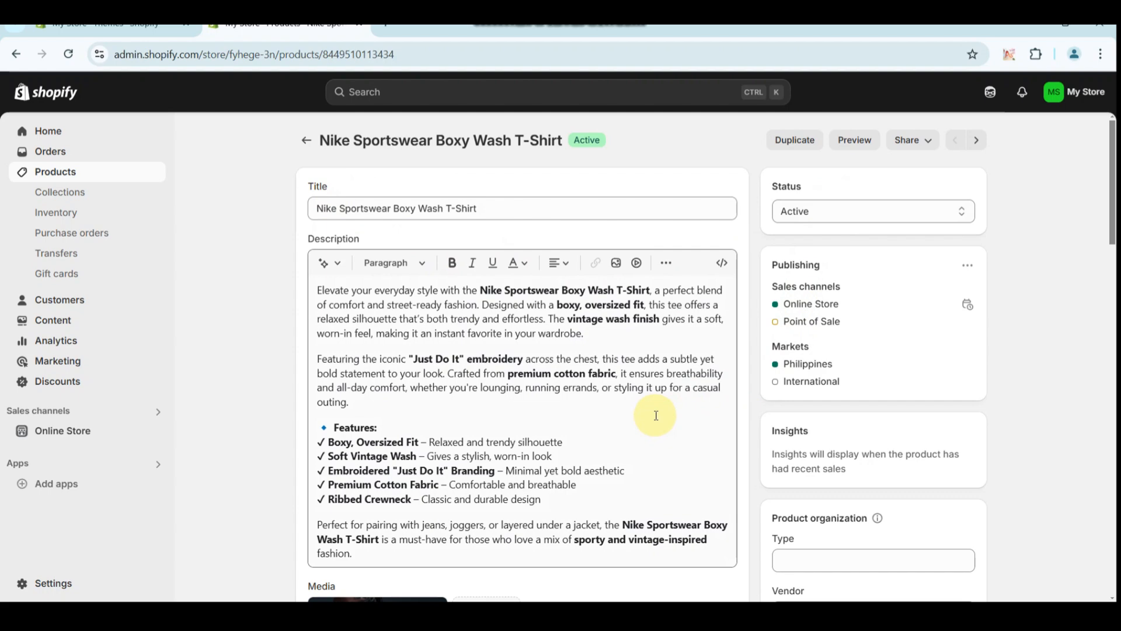
scroll("down", 3)
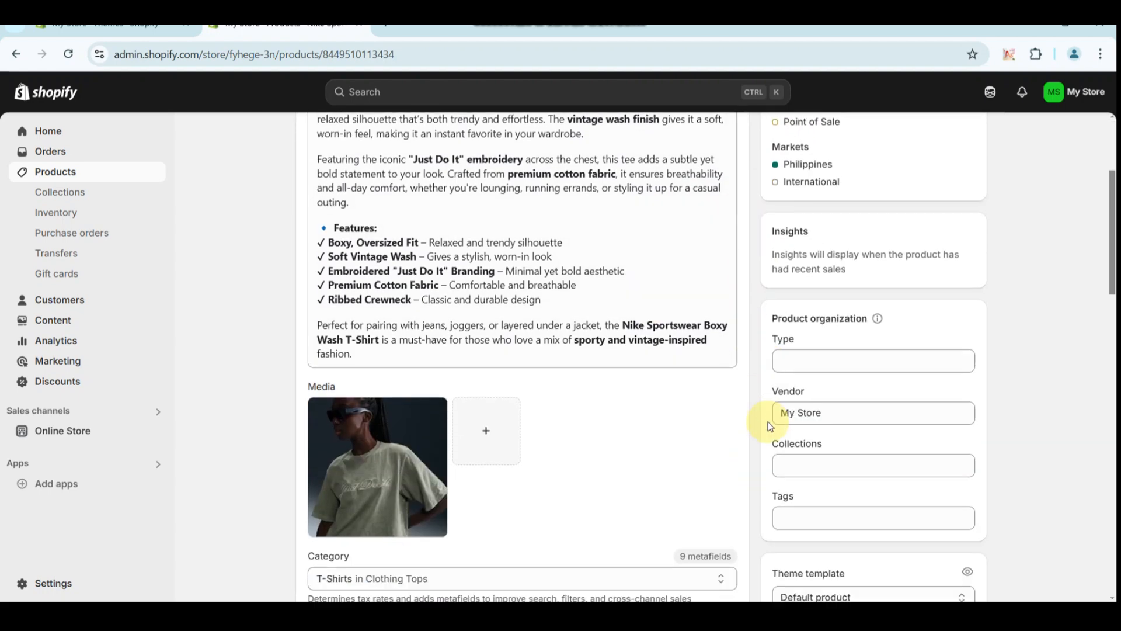
scroll("down", 3)
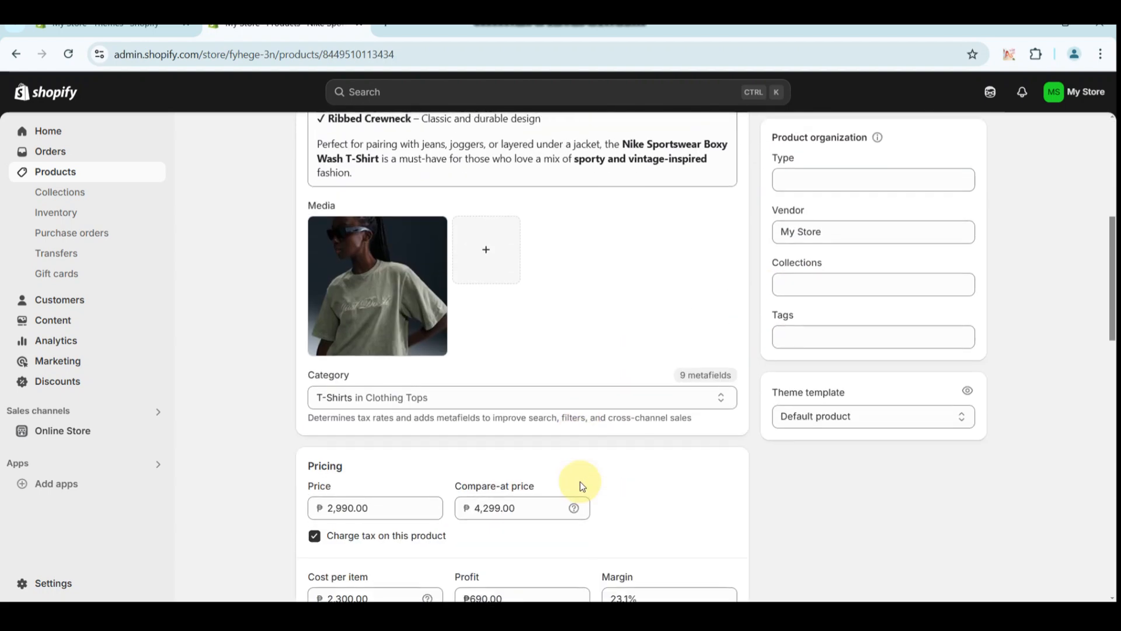
scroll("down", 3)
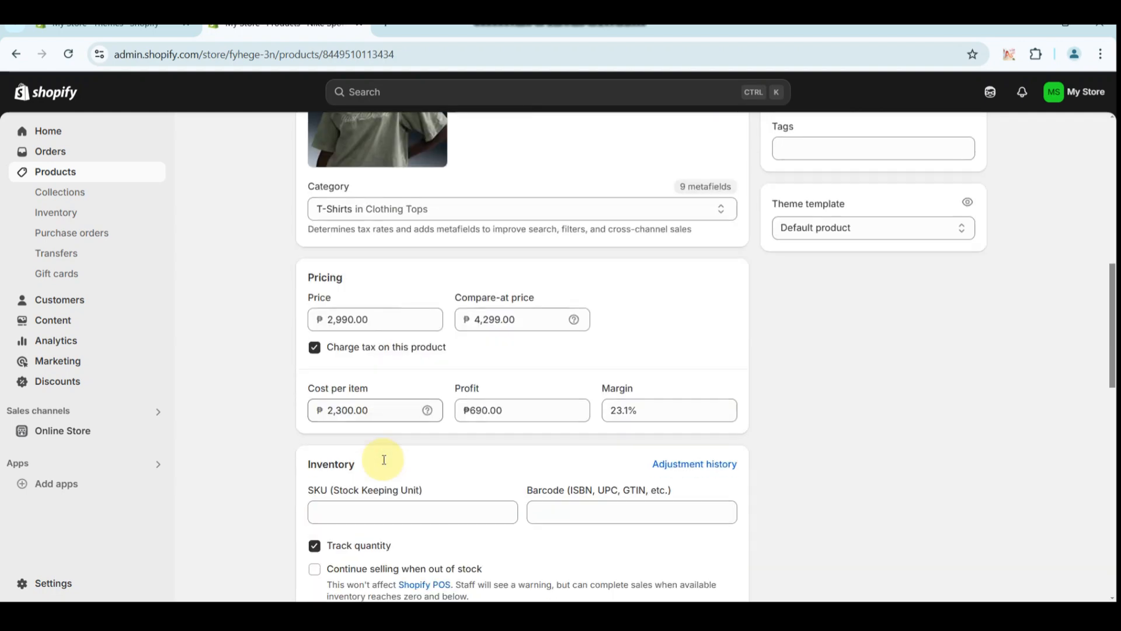
scroll("down", 3)
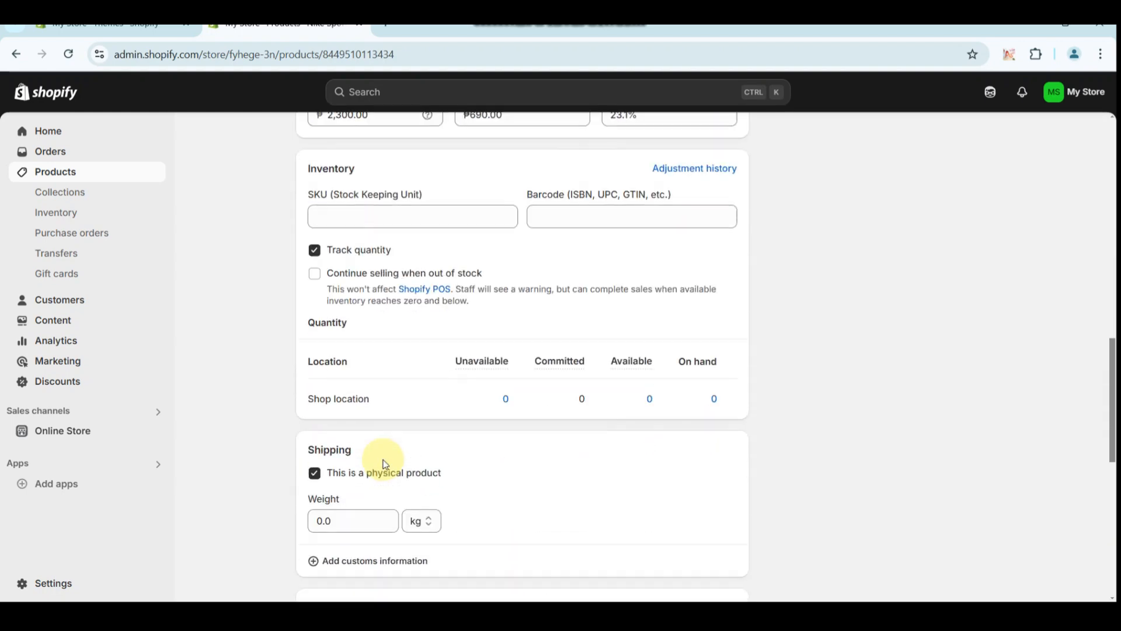
scroll("down", 3)
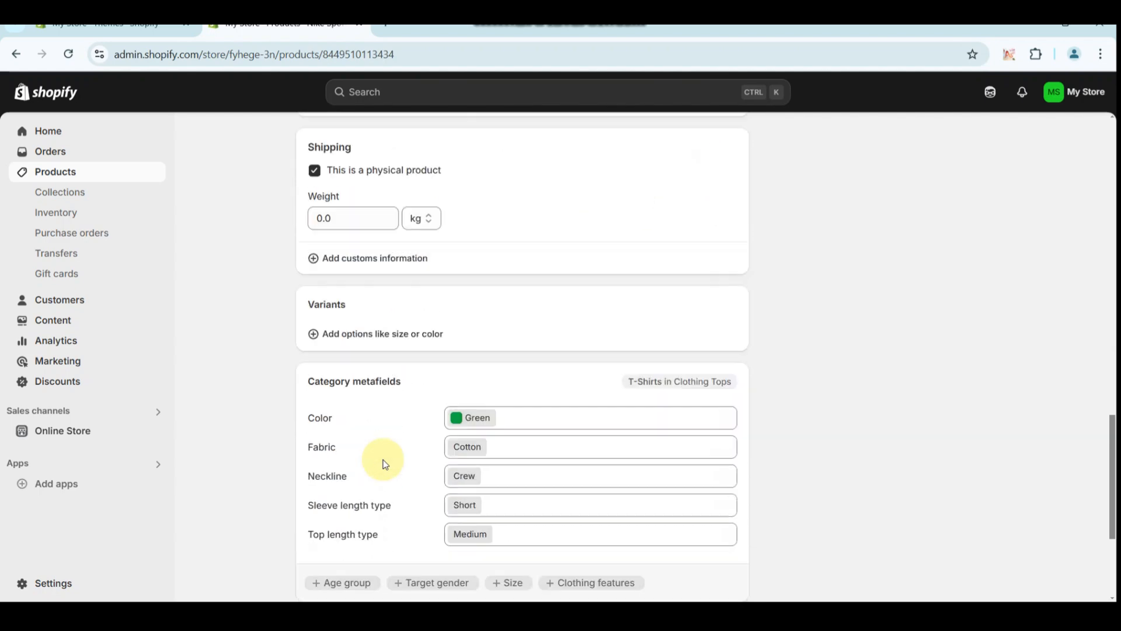
scroll("down", 3)
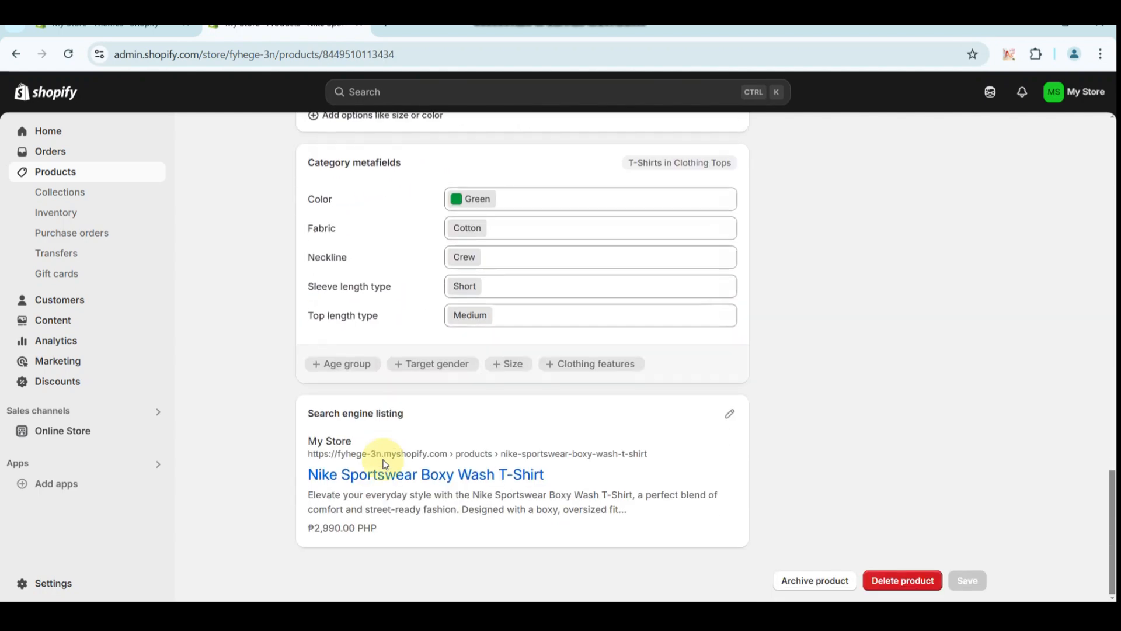
scroll("up", 3)
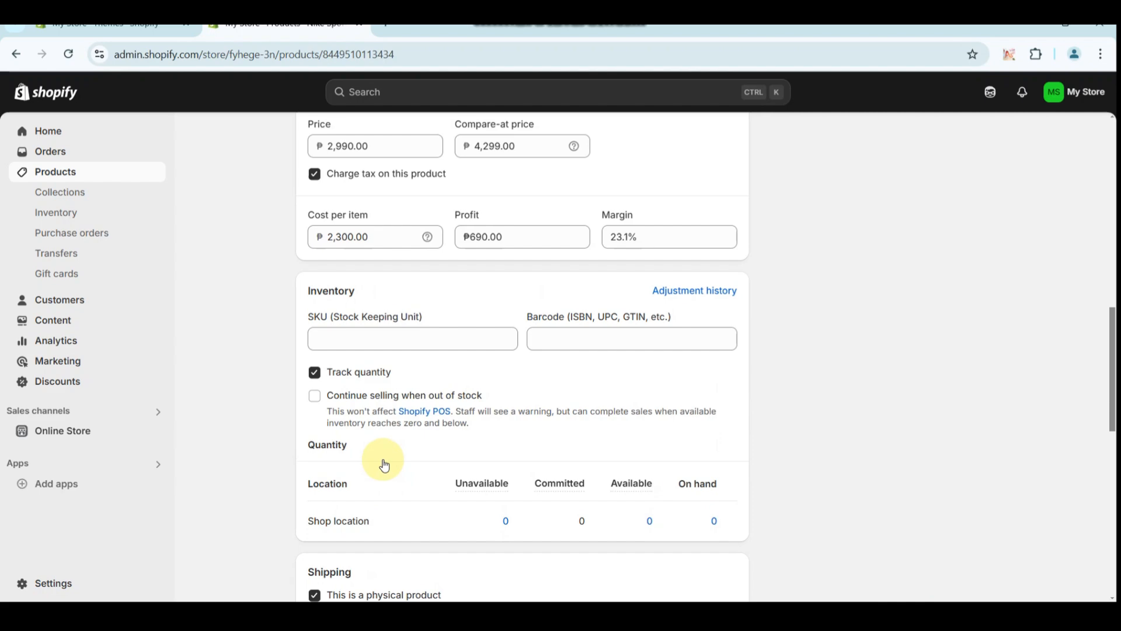
scroll("up", 3)
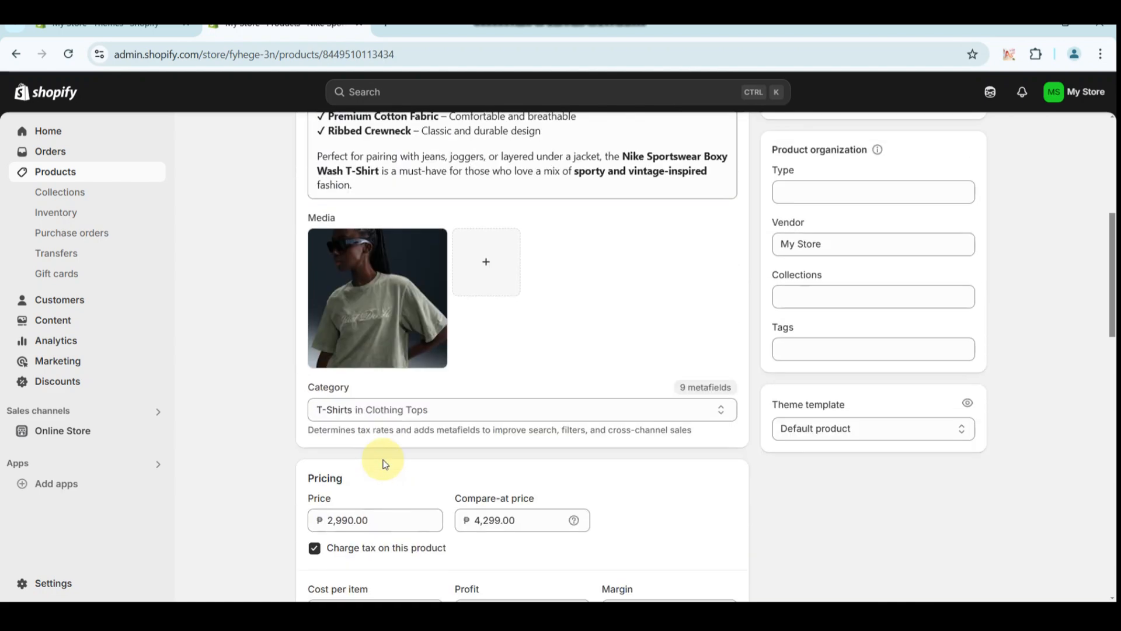
scroll("up", 3)
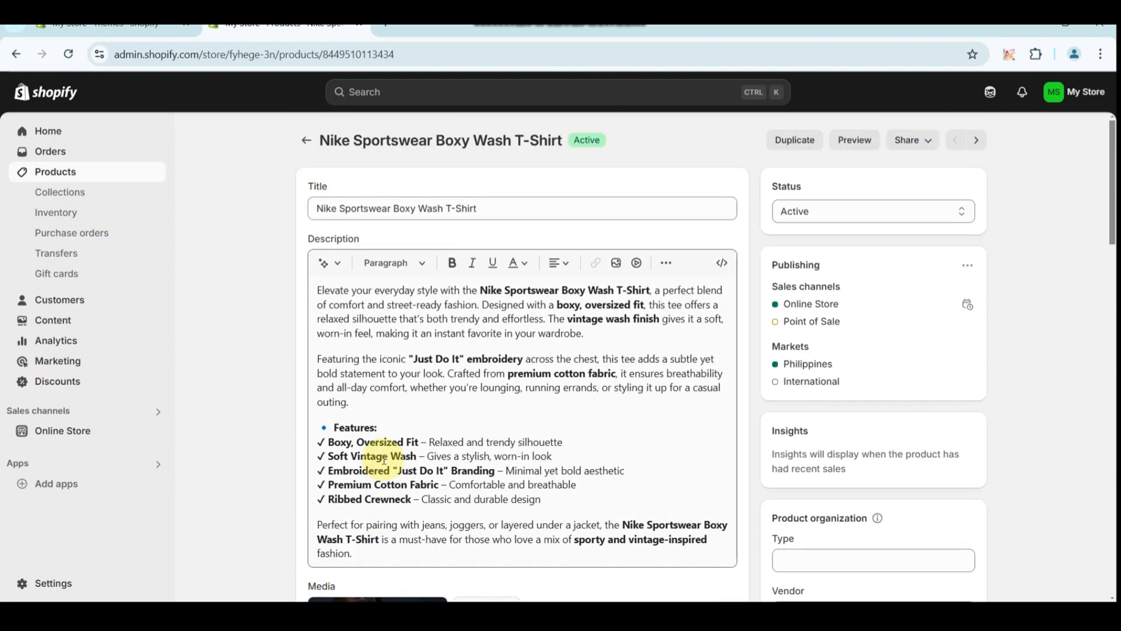
mouse_move(759, 270)
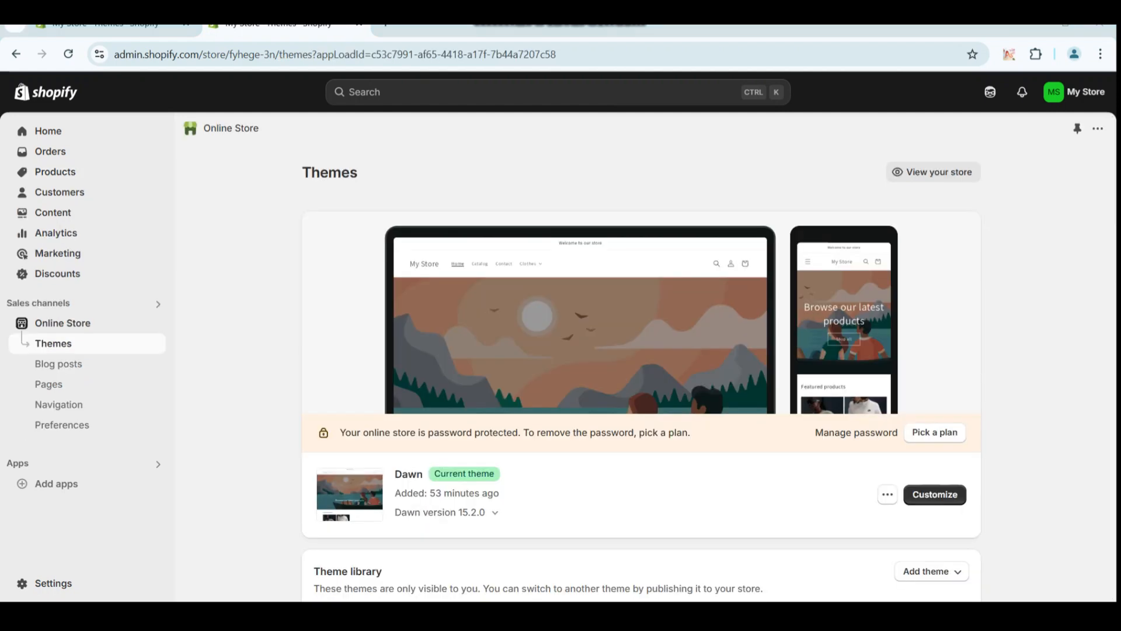
mouse_move(645, 339)
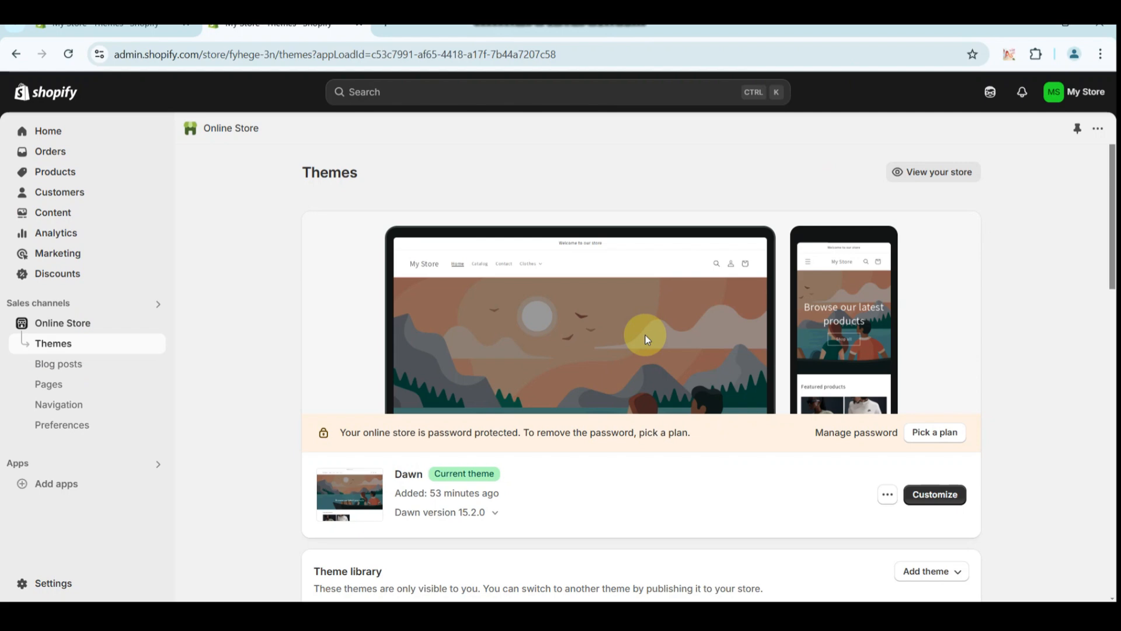
- Scroll to the theme library and launch Customize on the Impulse theme
scroll("down", 3)
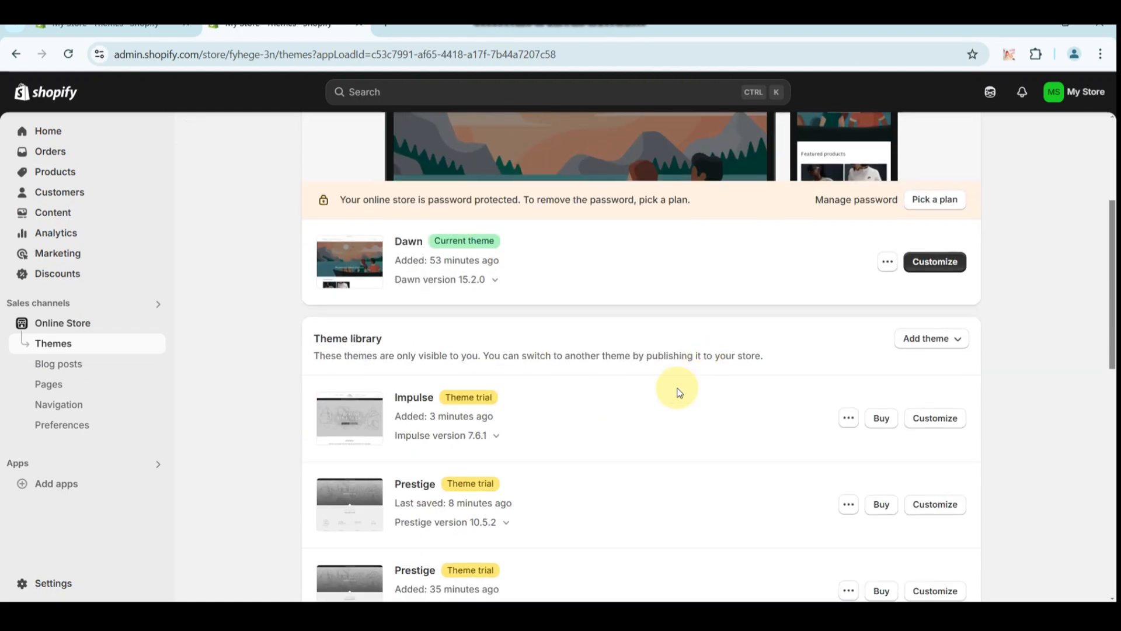
scroll("down", 3)
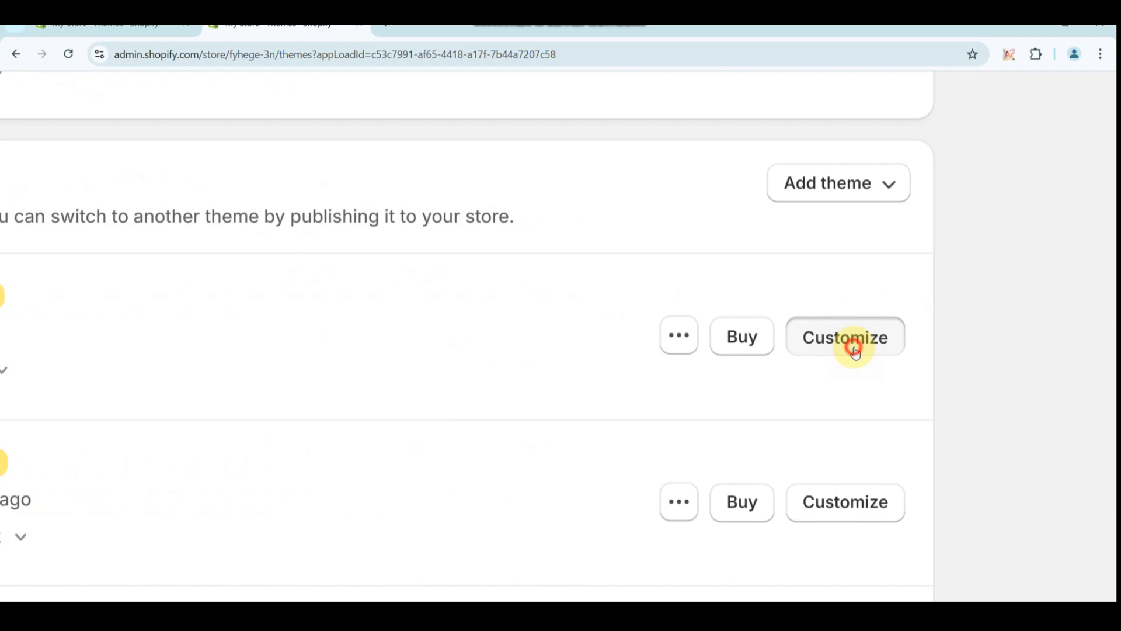
left_click(845, 337)
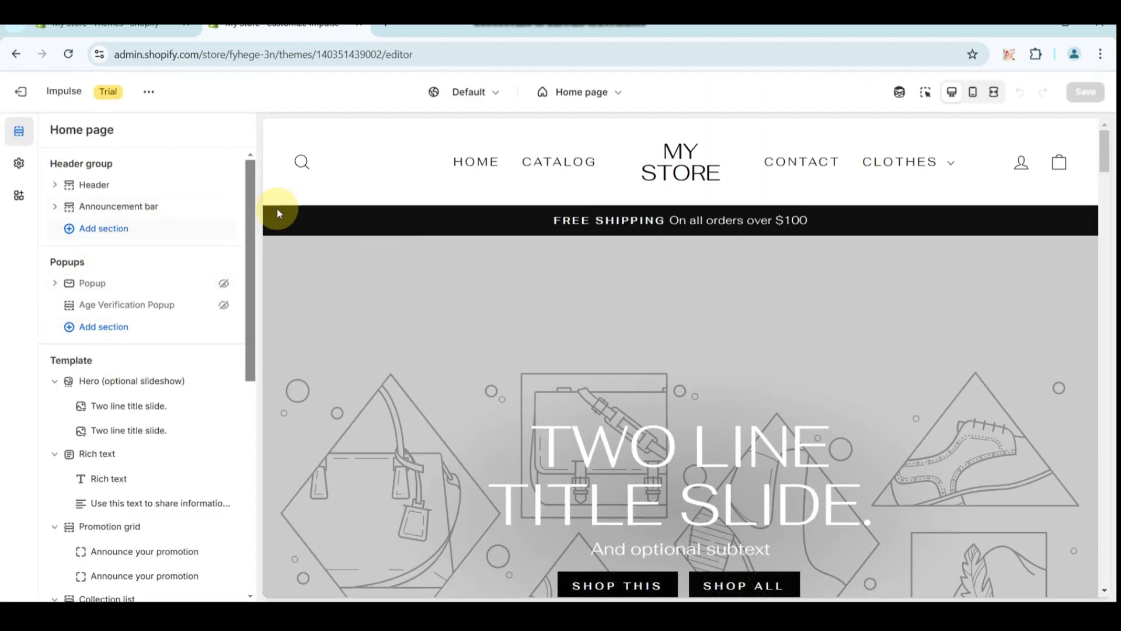
- Switch the editor to Products > Default product, previewing the Nike Tech Fleece Oversized Crew page
left_click(580, 91)
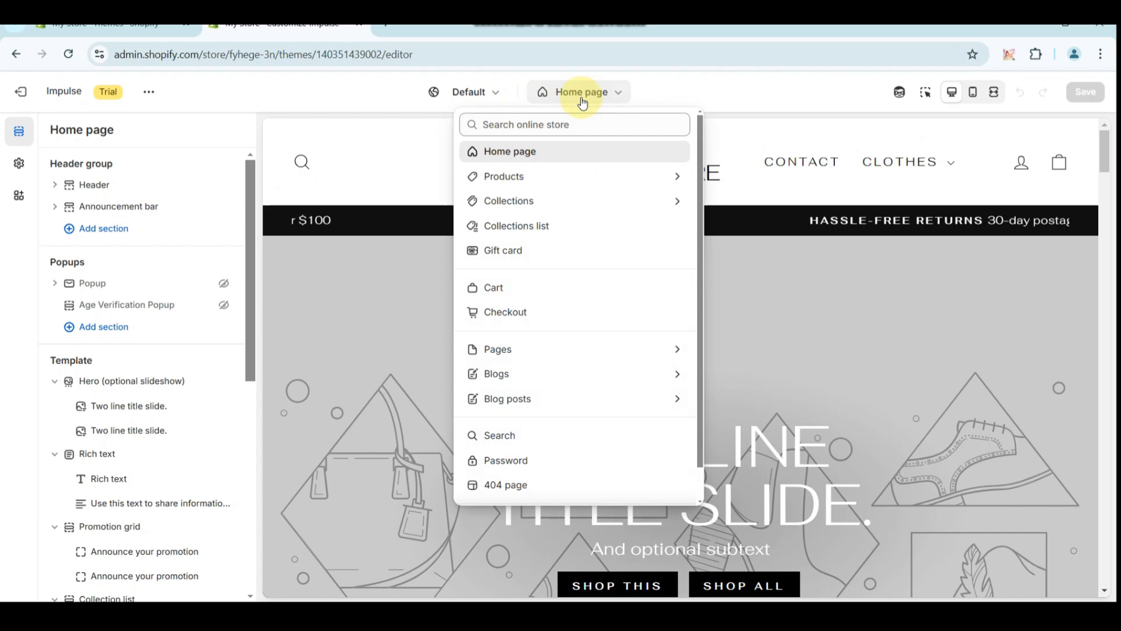
left_click(503, 176)
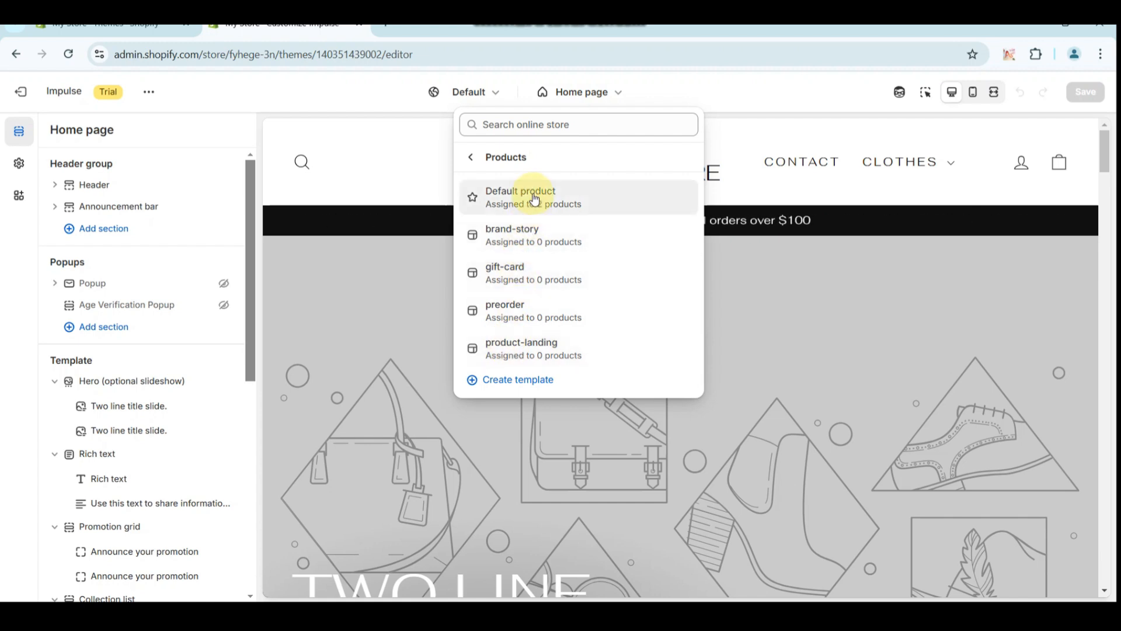
left_click(520, 196)
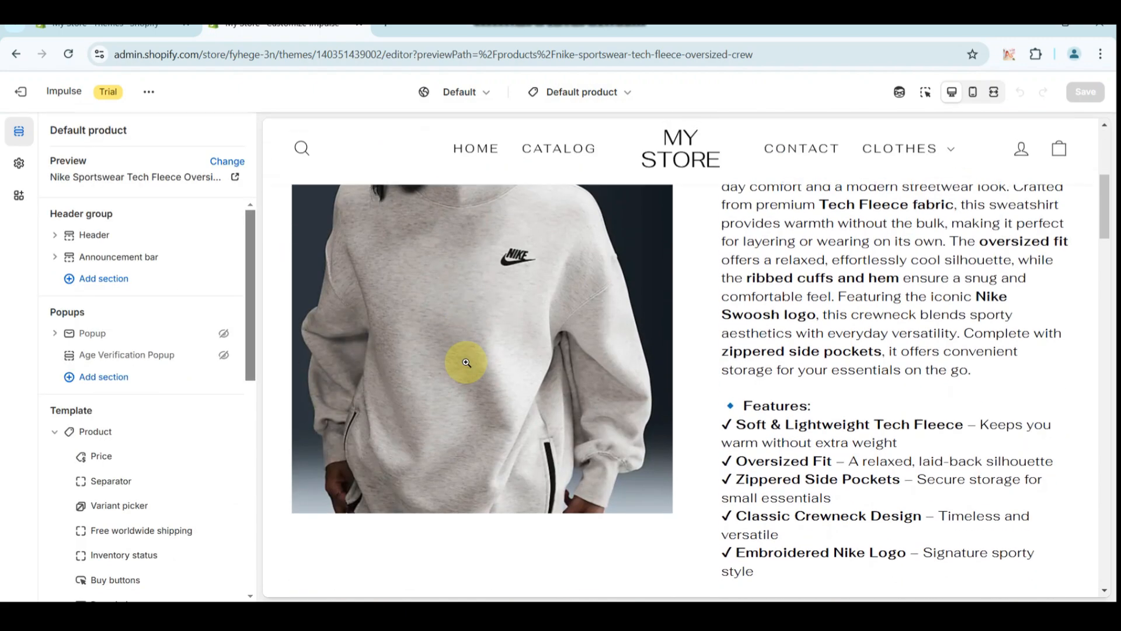
scroll("up", 3)
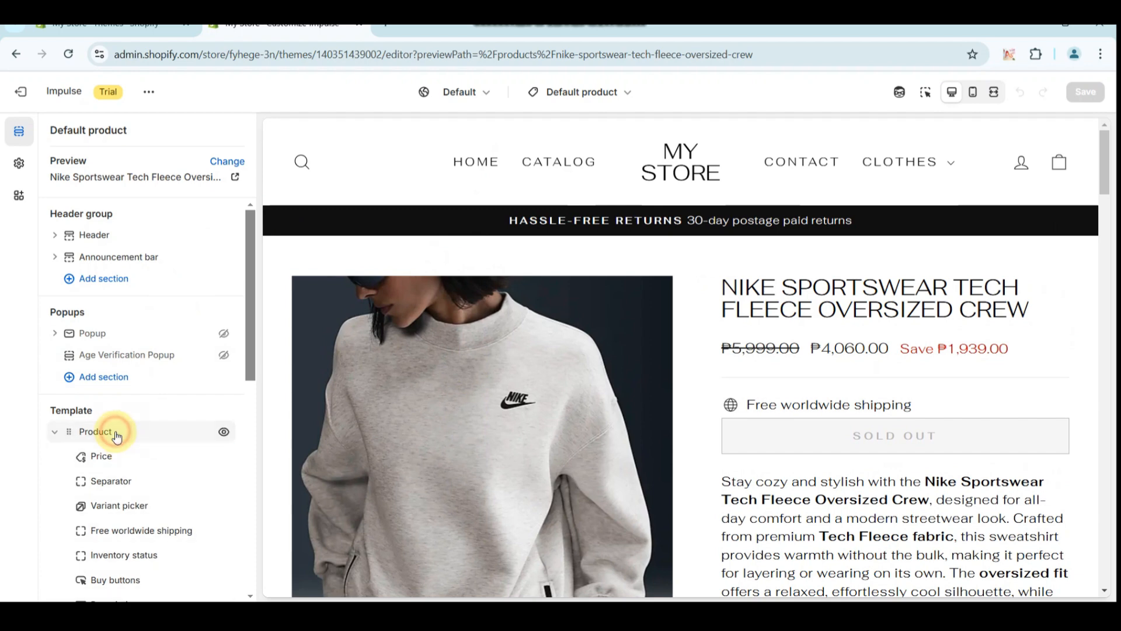
- In the Product section settings, set media size to Small and keep the image positioned left
left_click(95, 431)
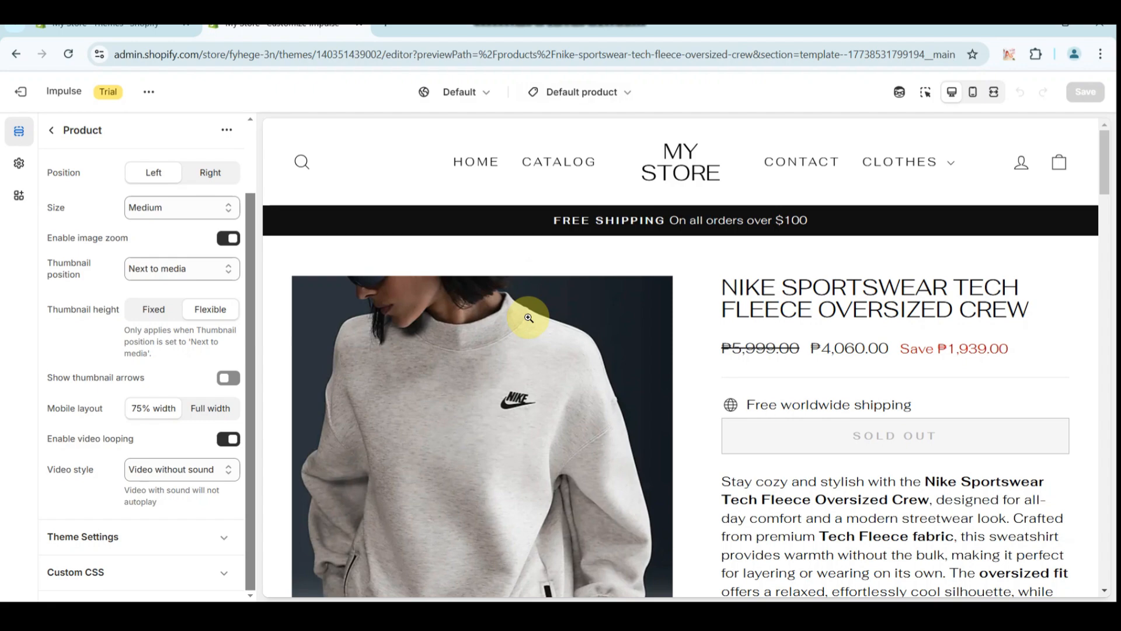
scroll("down", 3)
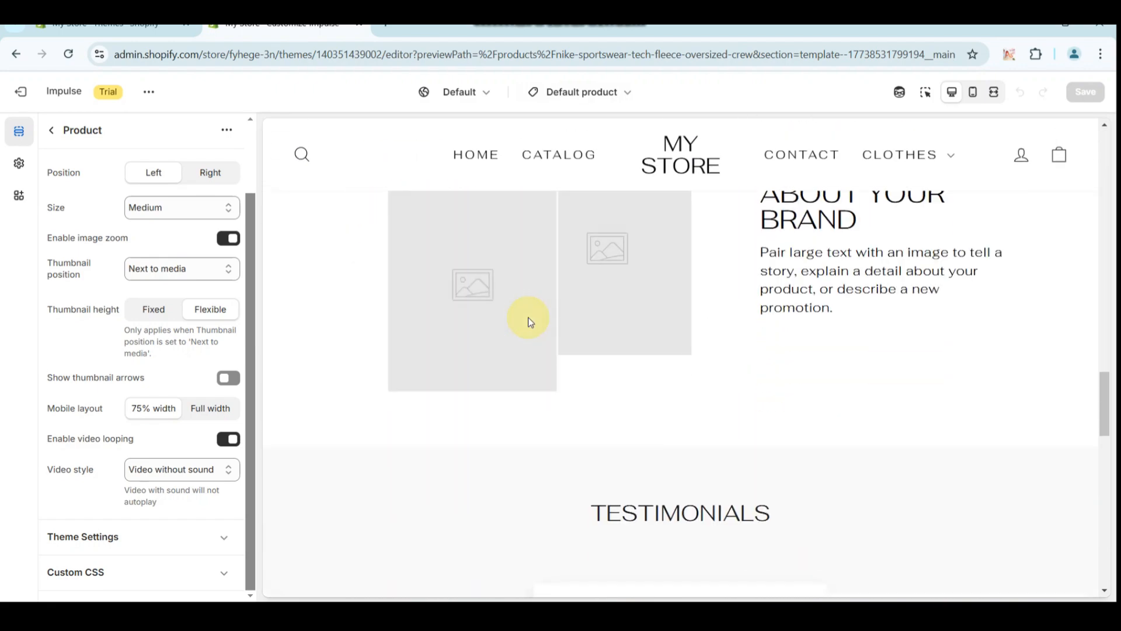
scroll("up", 3)
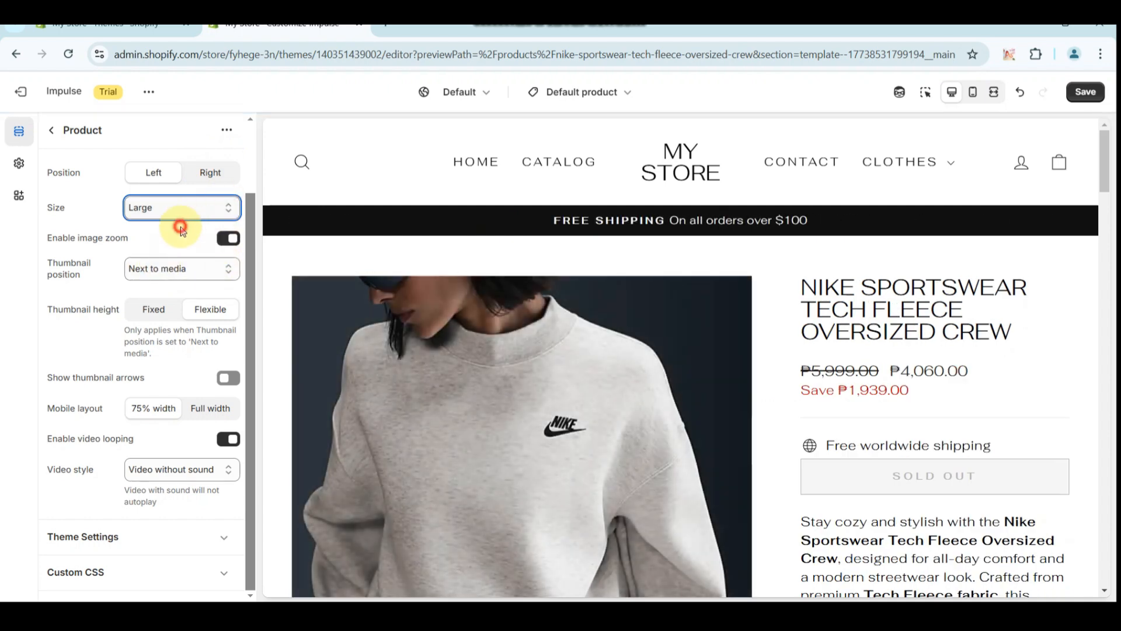
left_click(181, 208)
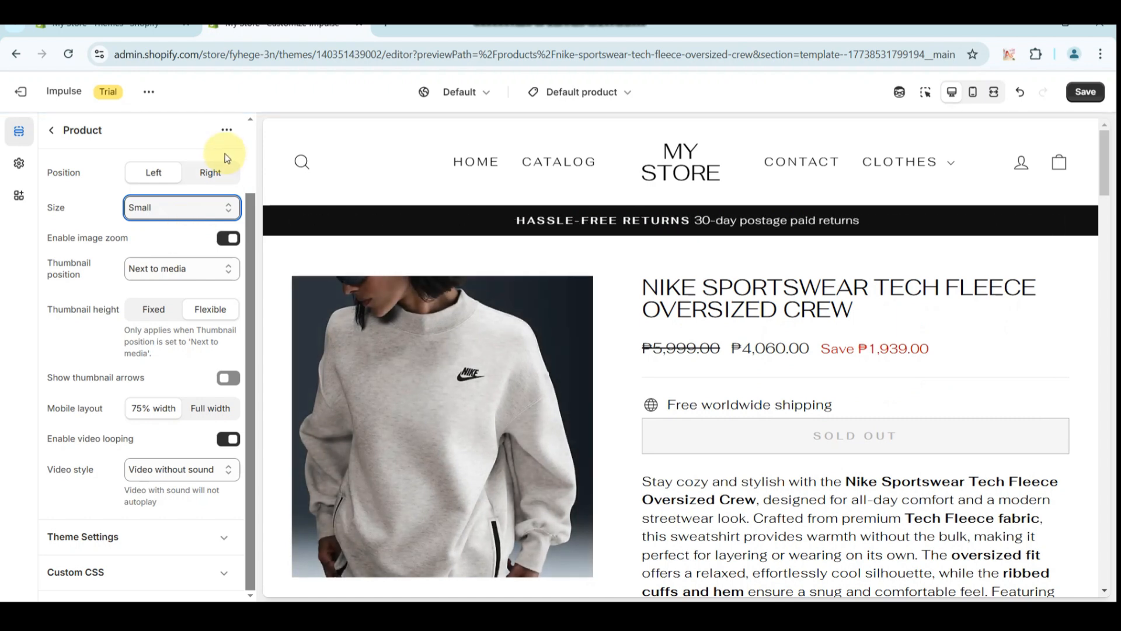
left_click(209, 173)
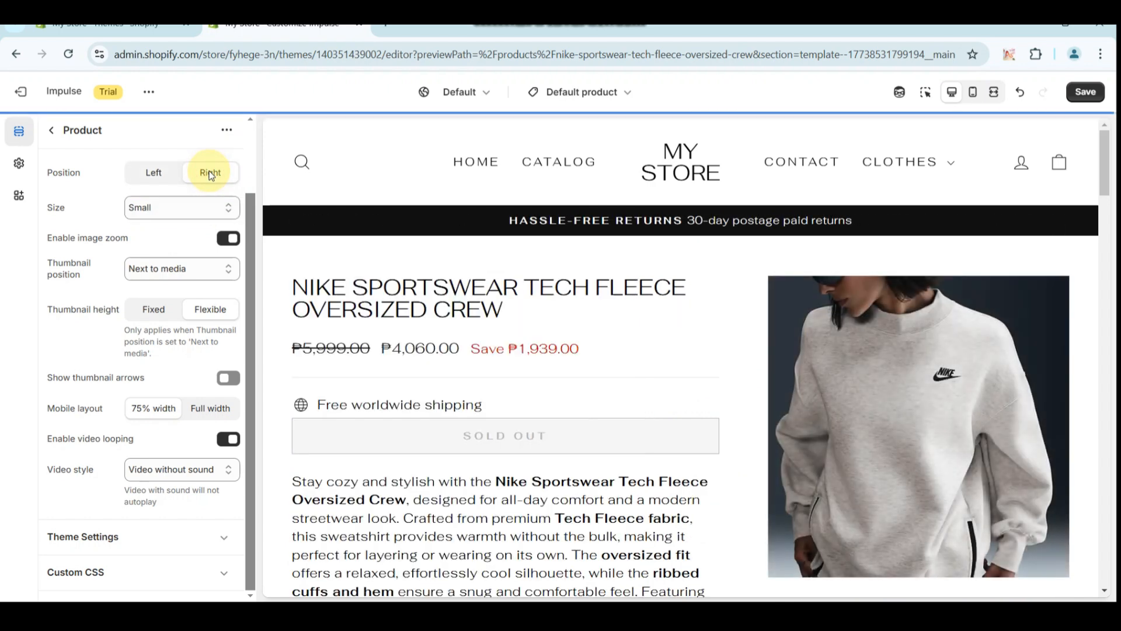
left_click(153, 172)
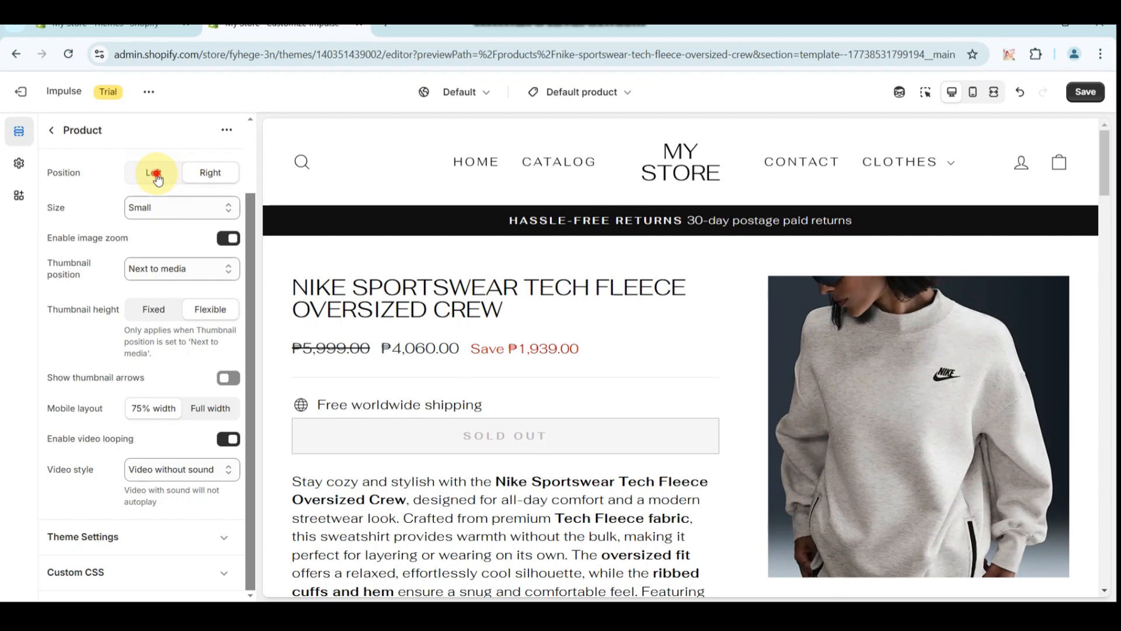
left_click(153, 173)
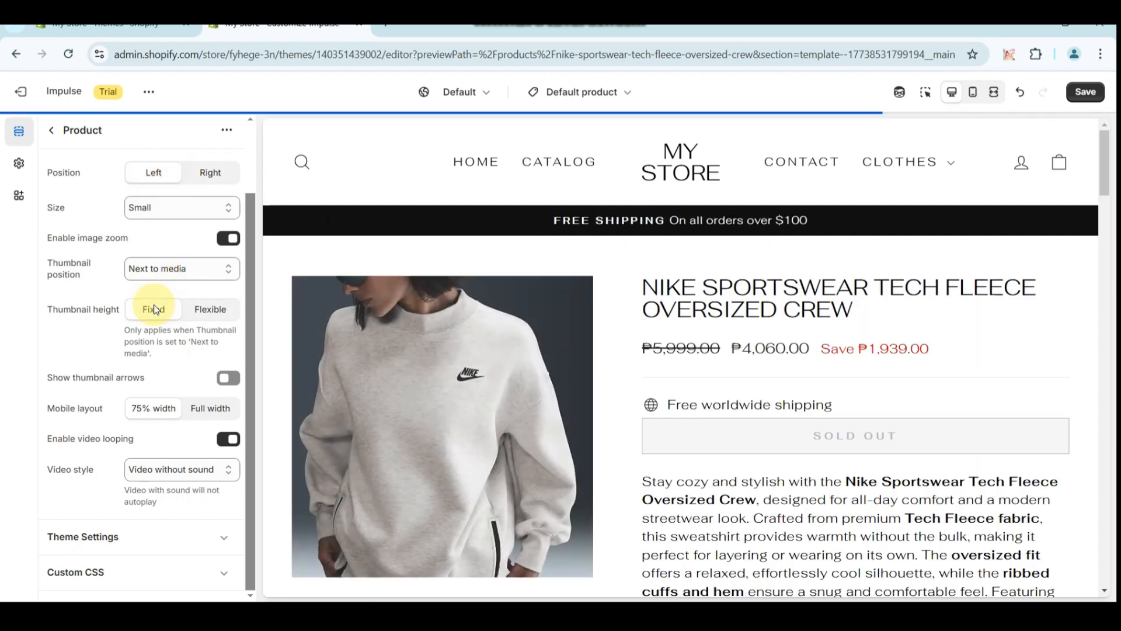
- Try thumbnail height, position and arrow options, keeping flexible height, arrows off and 75% mobile width
left_click(209, 309)
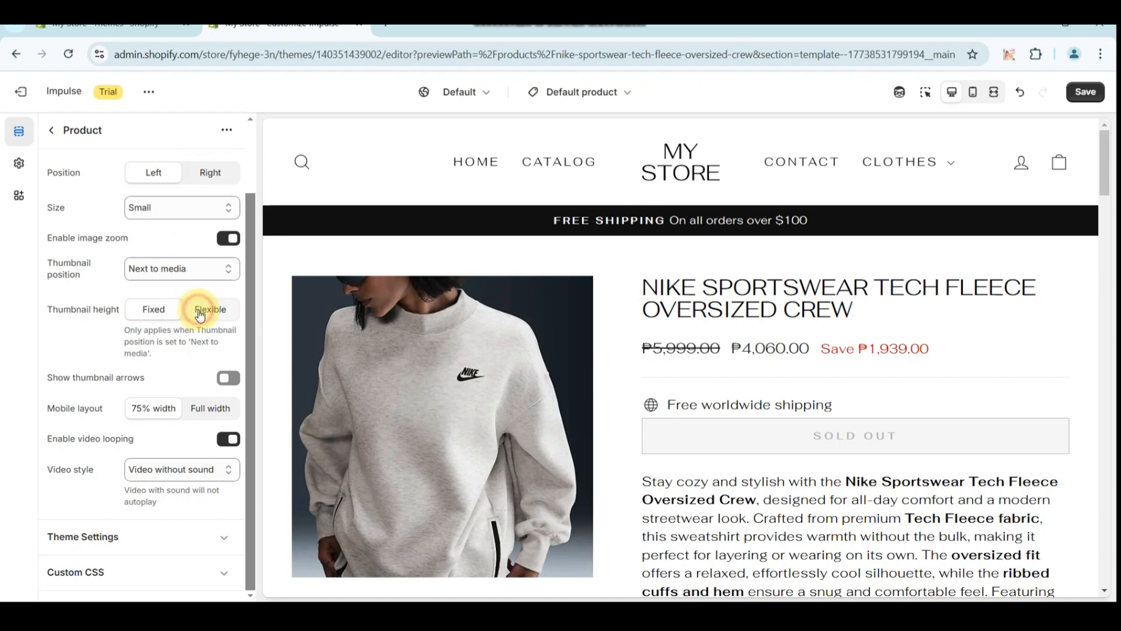
left_click(209, 309)
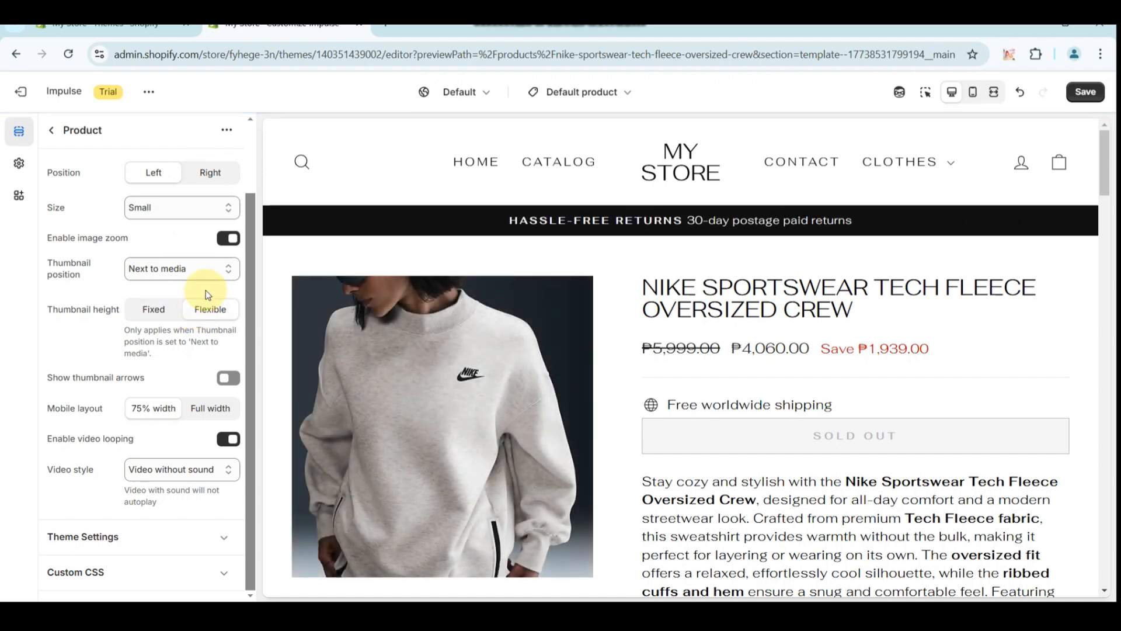
left_click(180, 269)
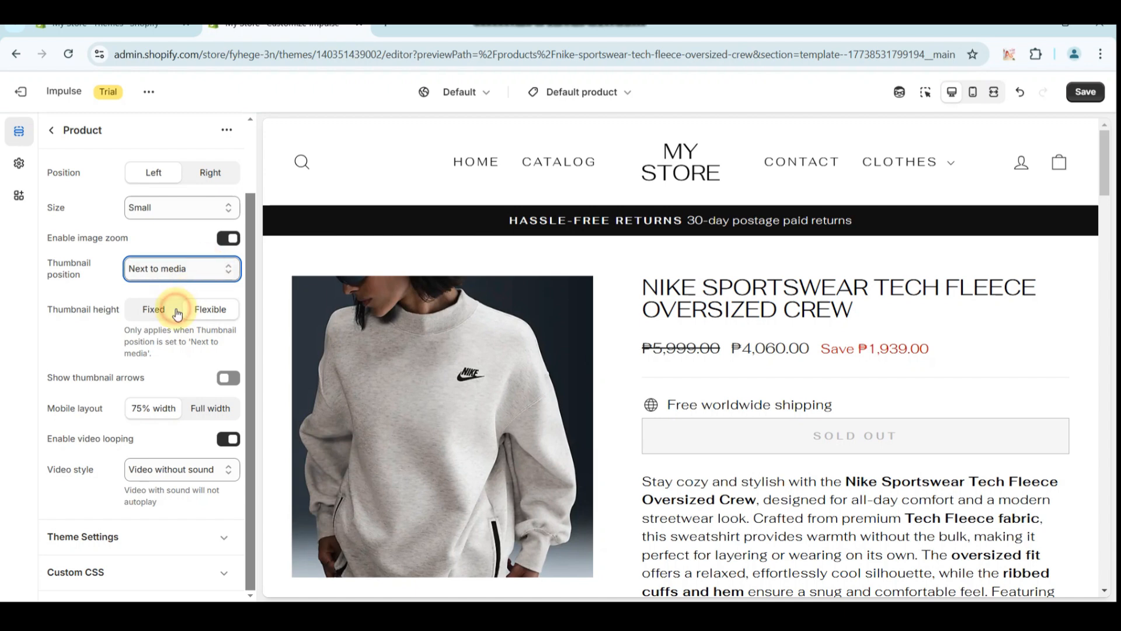
left_click(181, 269)
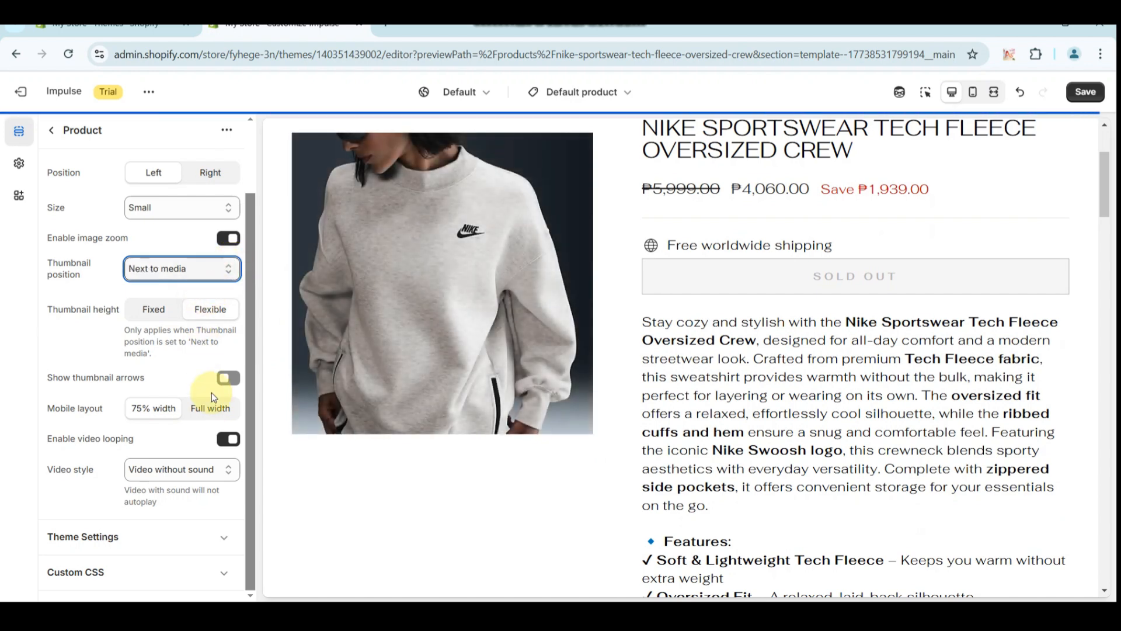
left_click(228, 377)
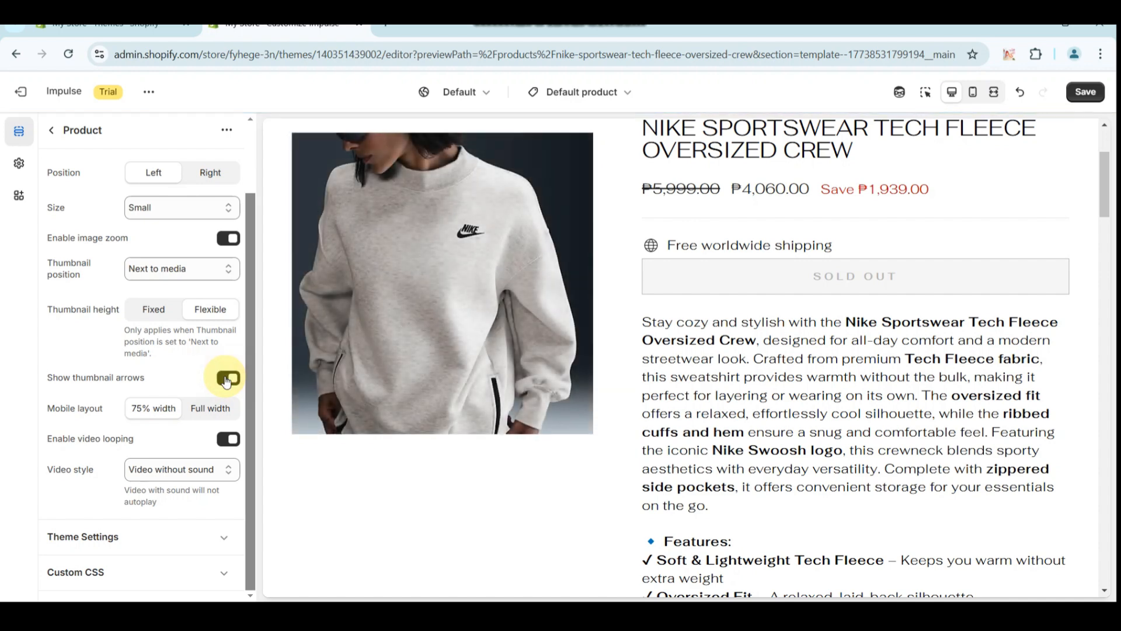
left_click(228, 378)
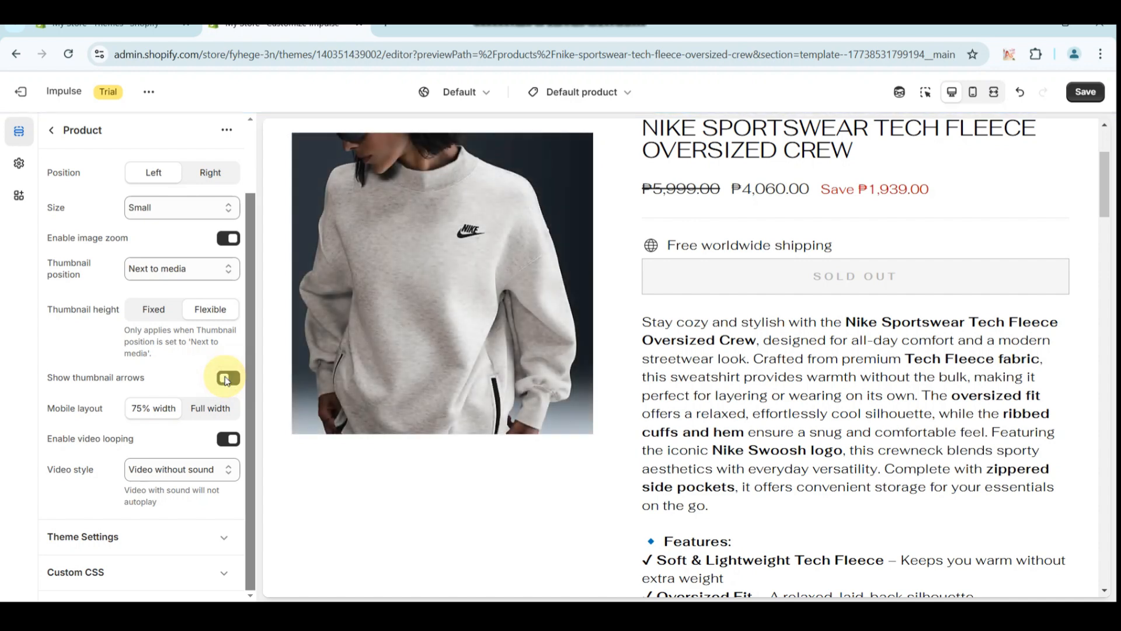
left_click(228, 377)
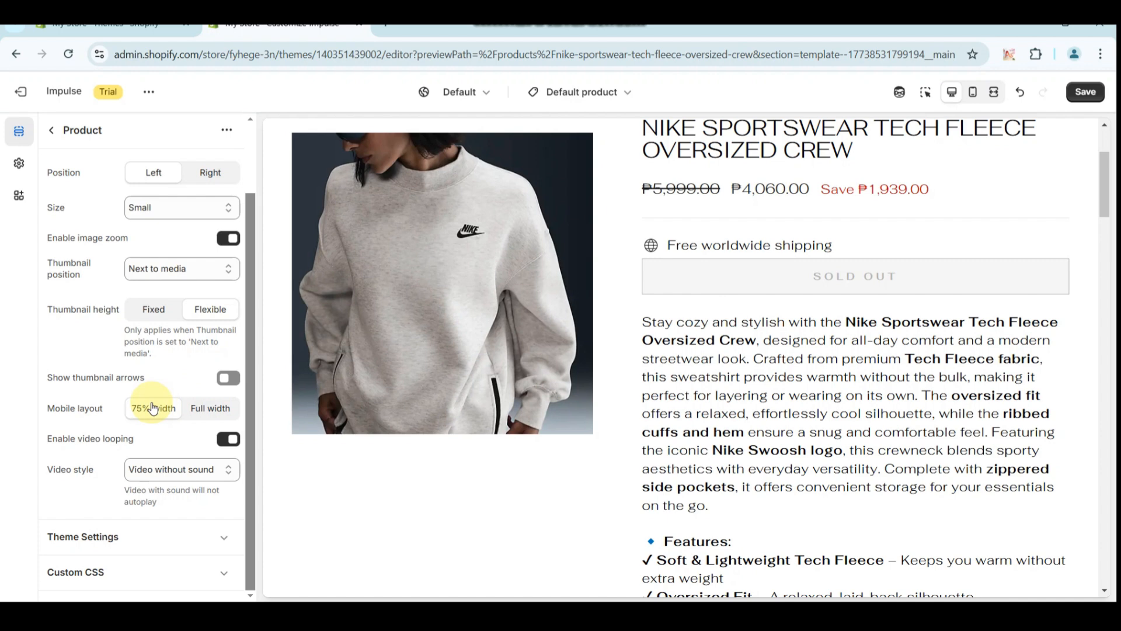
mouse_move(135, 444)
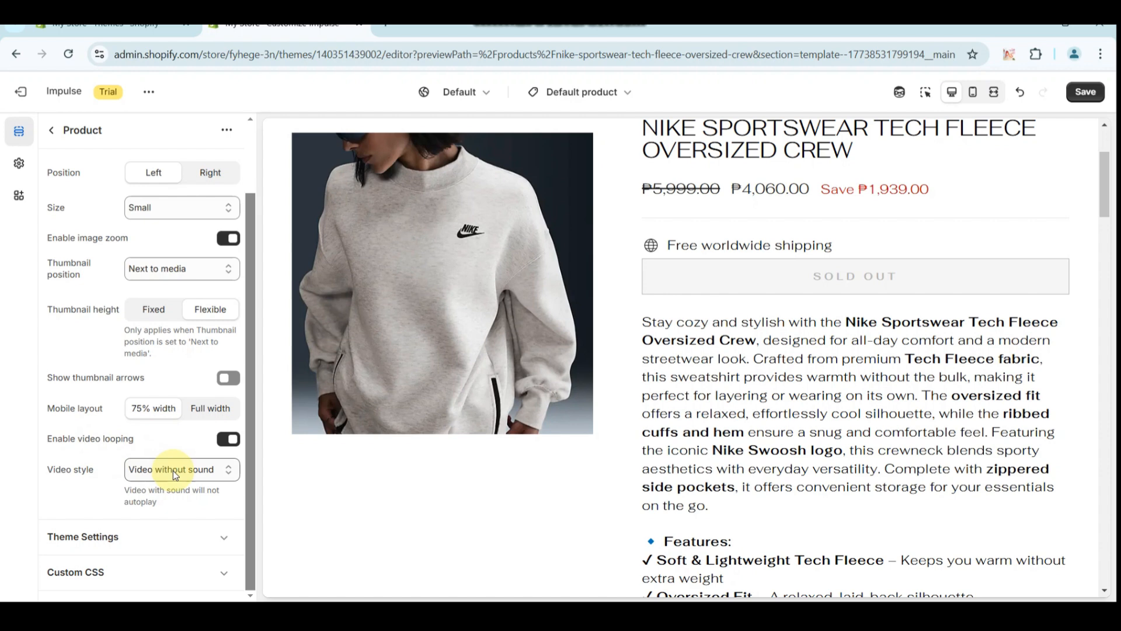
mouse_move(135, 522)
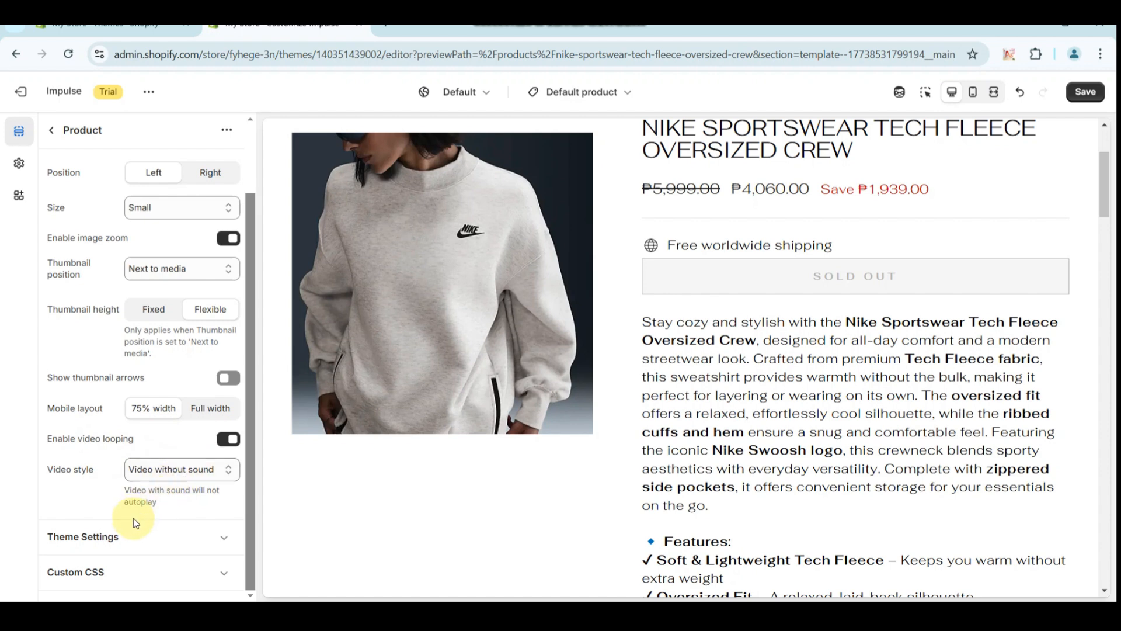
scroll("up", 3)
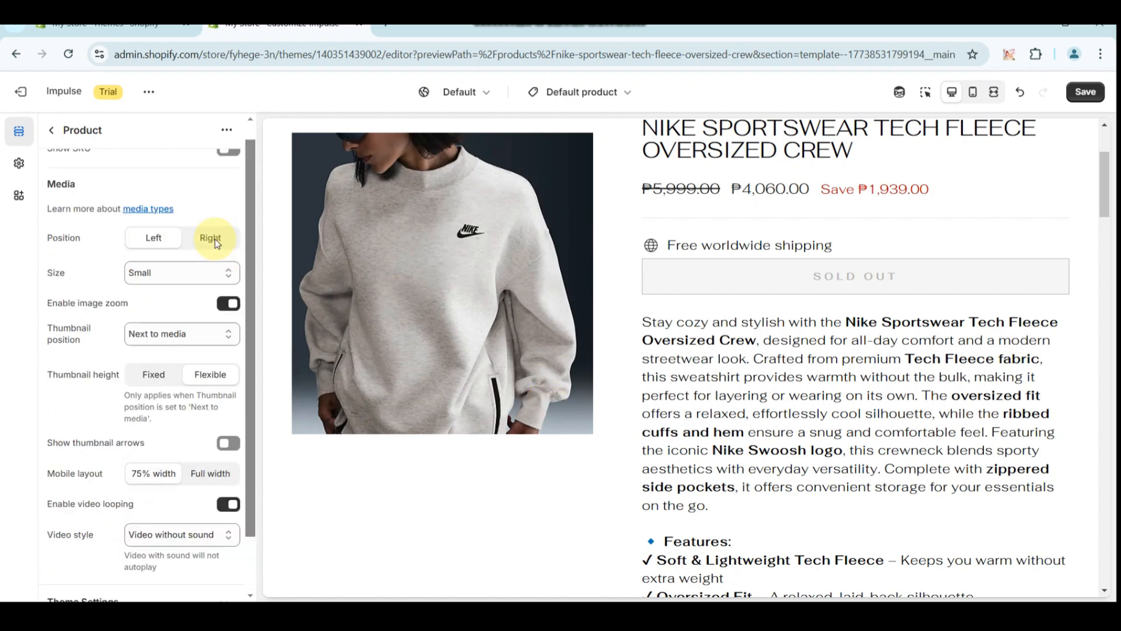
scroll("up", 3)
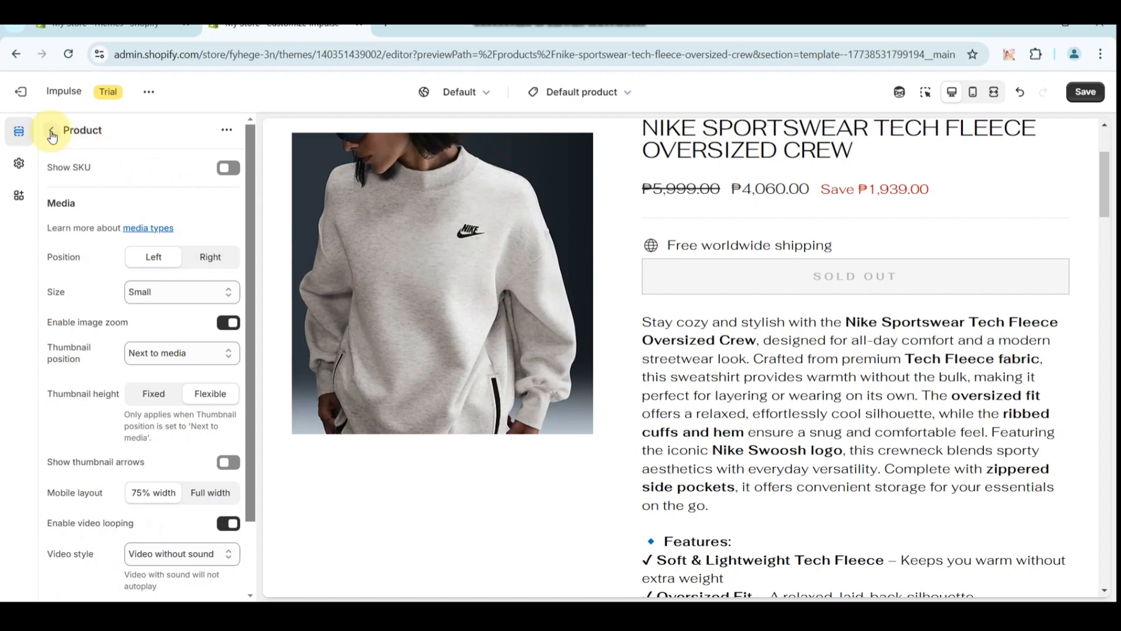
left_click(51, 136)
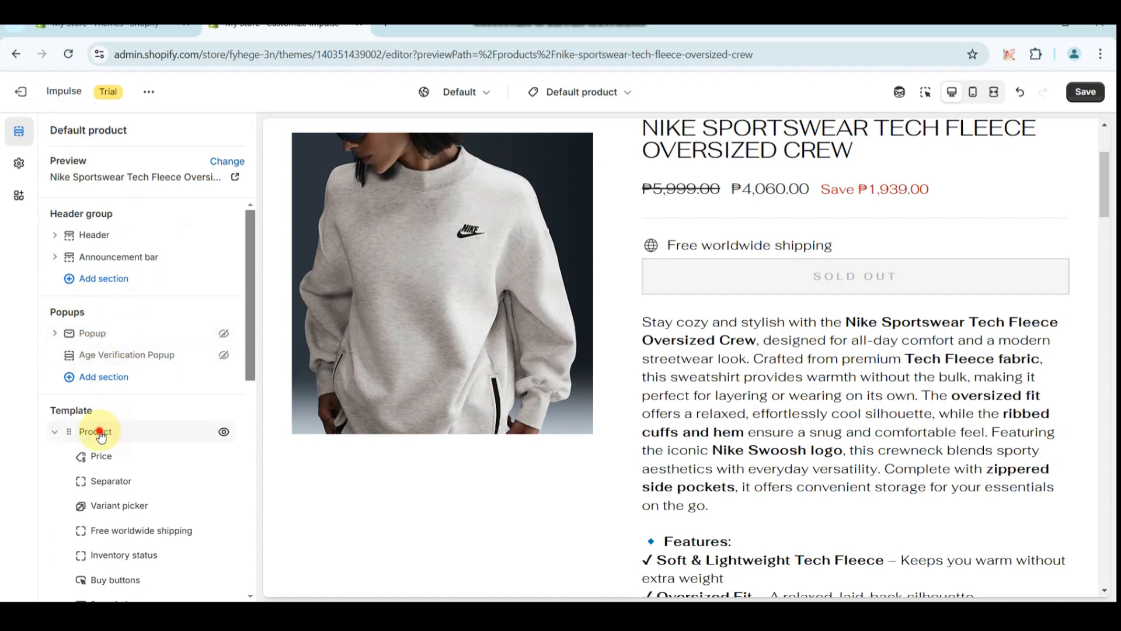
- Reselect the Product section and enable Show SKU on the product page
left_click(94, 431)
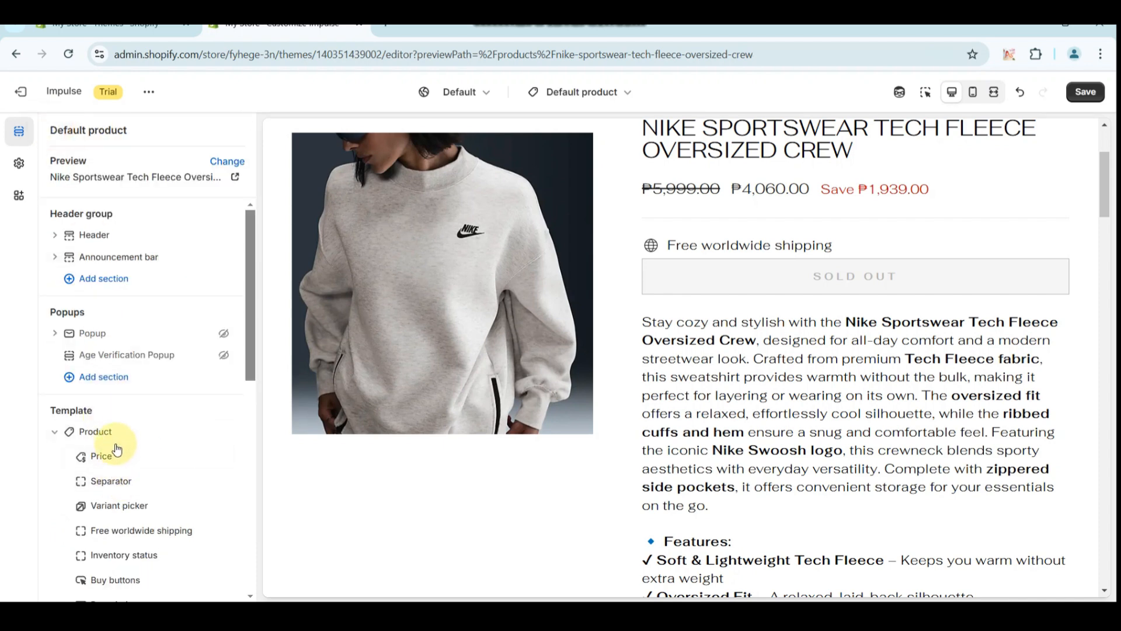
left_click(152, 444)
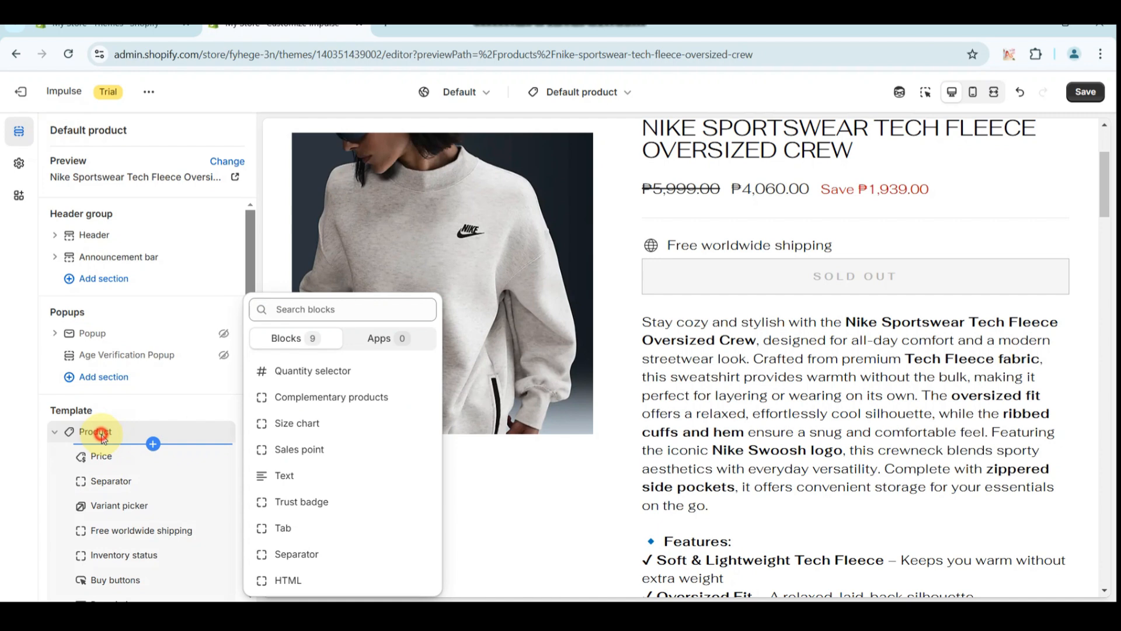
left_click(91, 431)
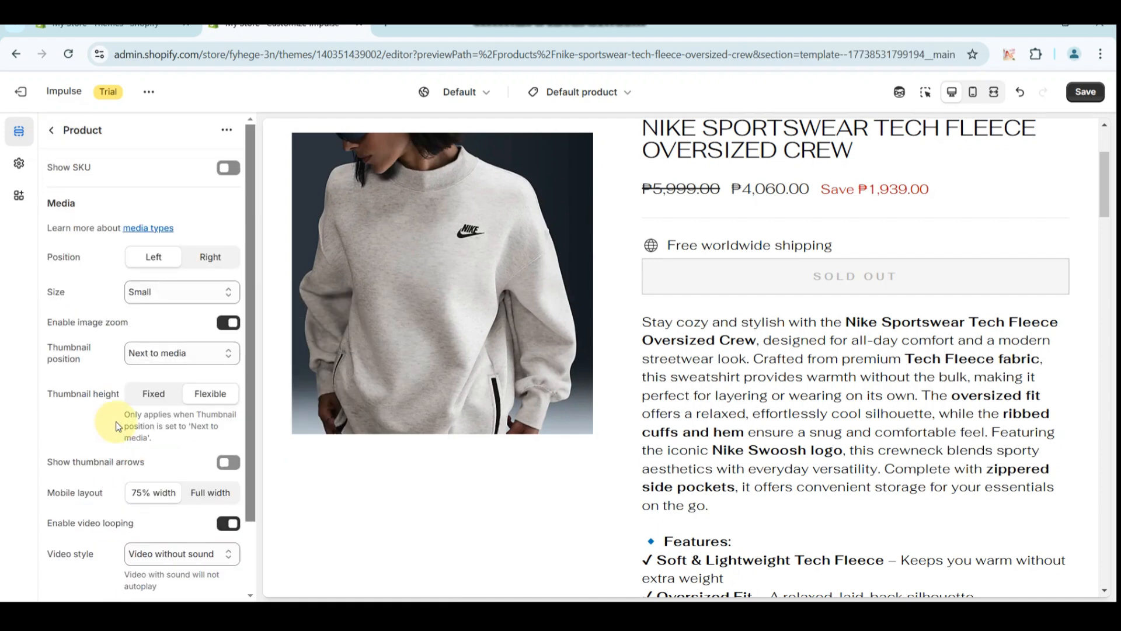
scroll("down", 3)
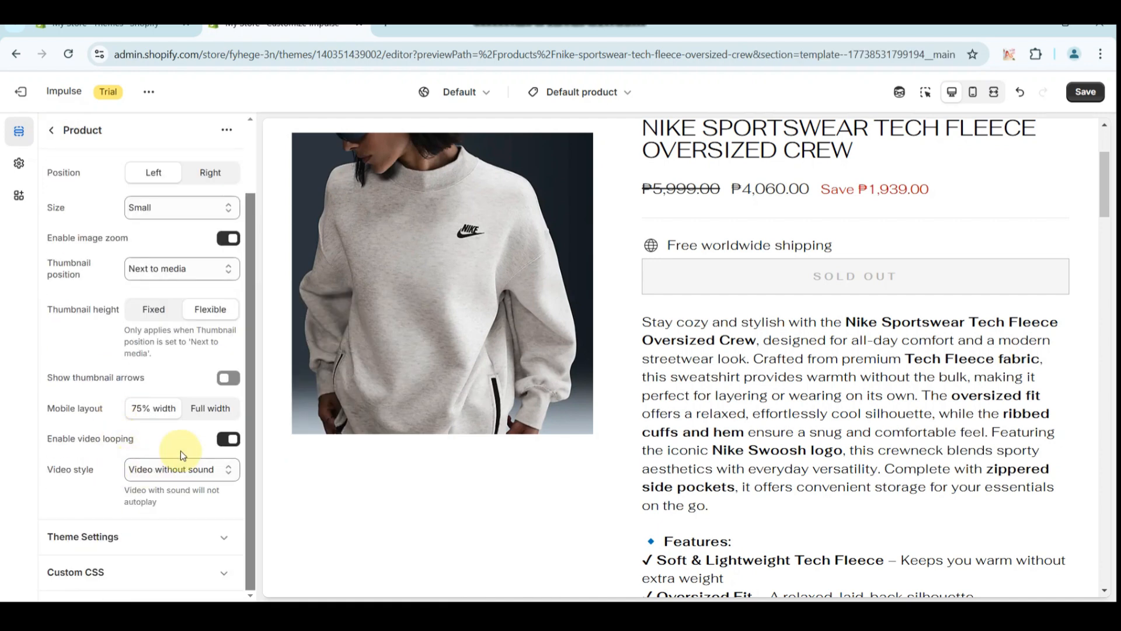
scroll("up", 3)
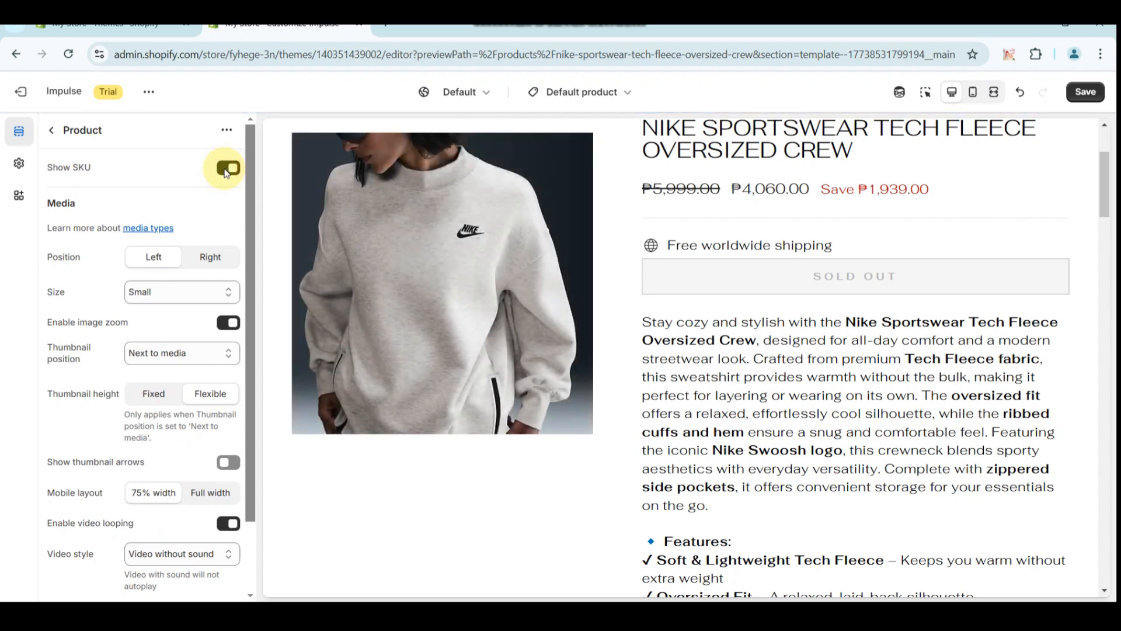
left_click(228, 167)
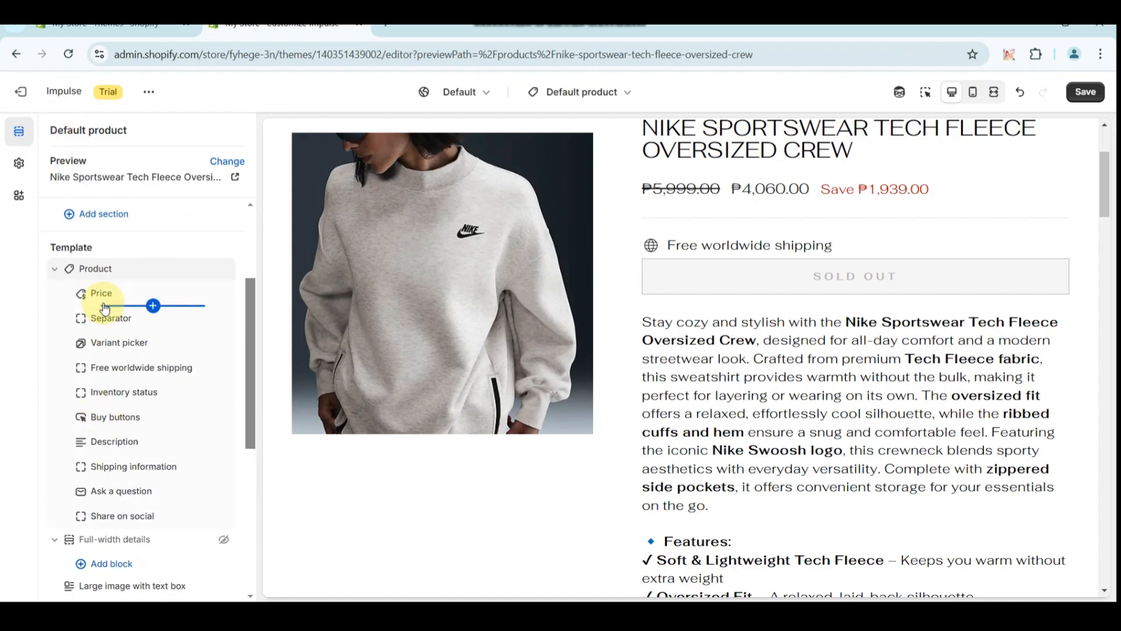
- Check the Price block, then adjust the Inventory status low-inventory threshold slider and return to the block list
left_click(101, 293)
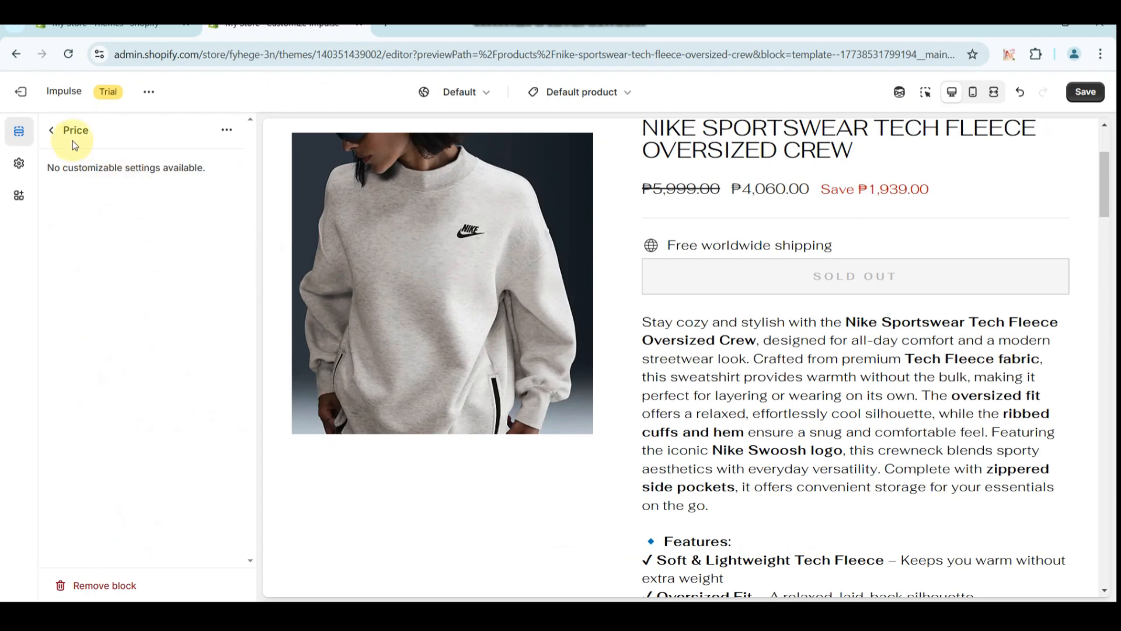
left_click(50, 130)
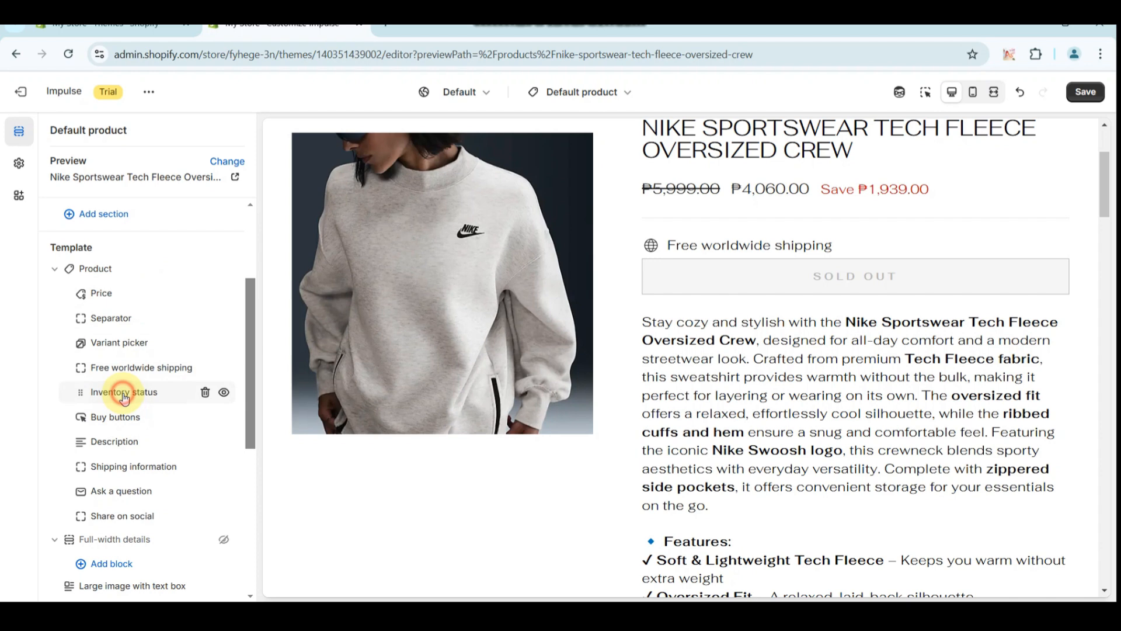
left_click(123, 391)
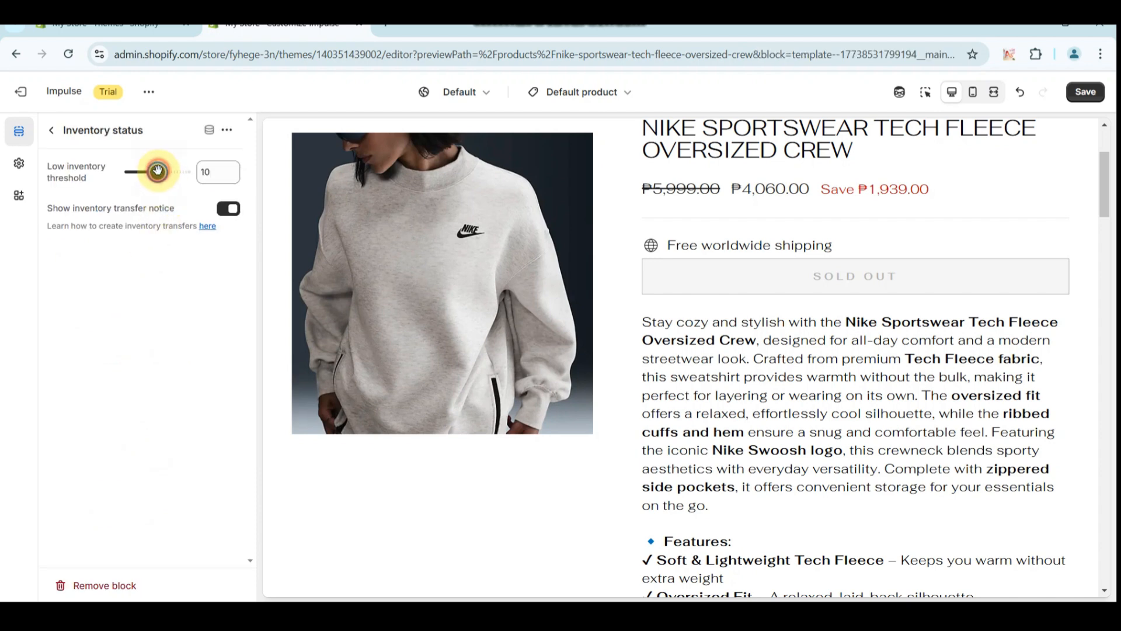
left_click_drag(155, 172, 185, 172)
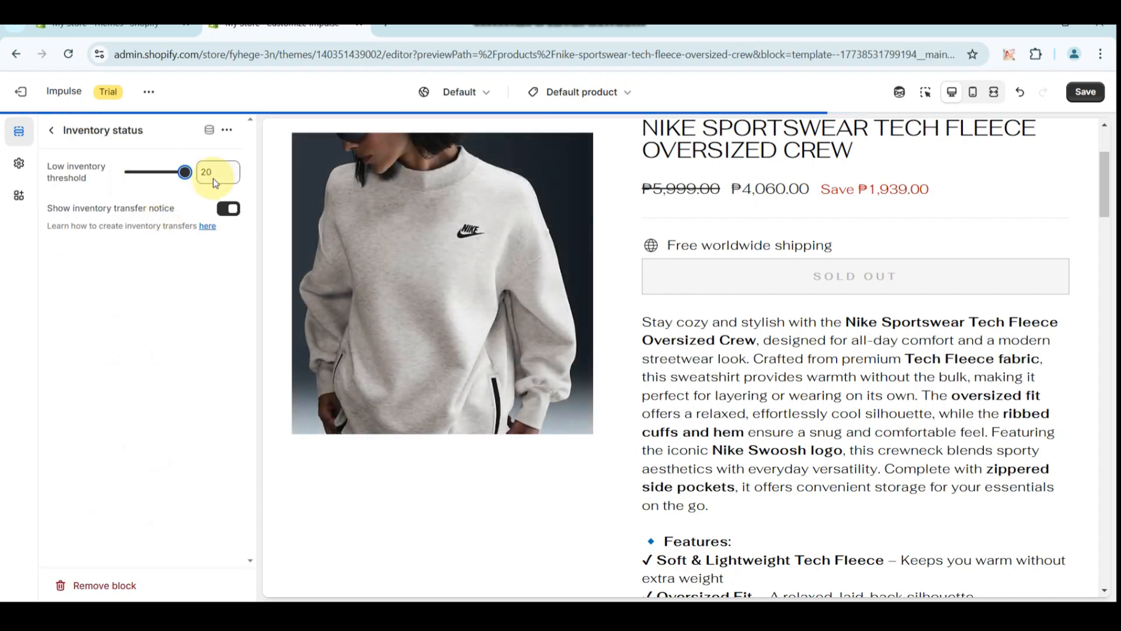
left_click_drag(184, 172, 128, 171)
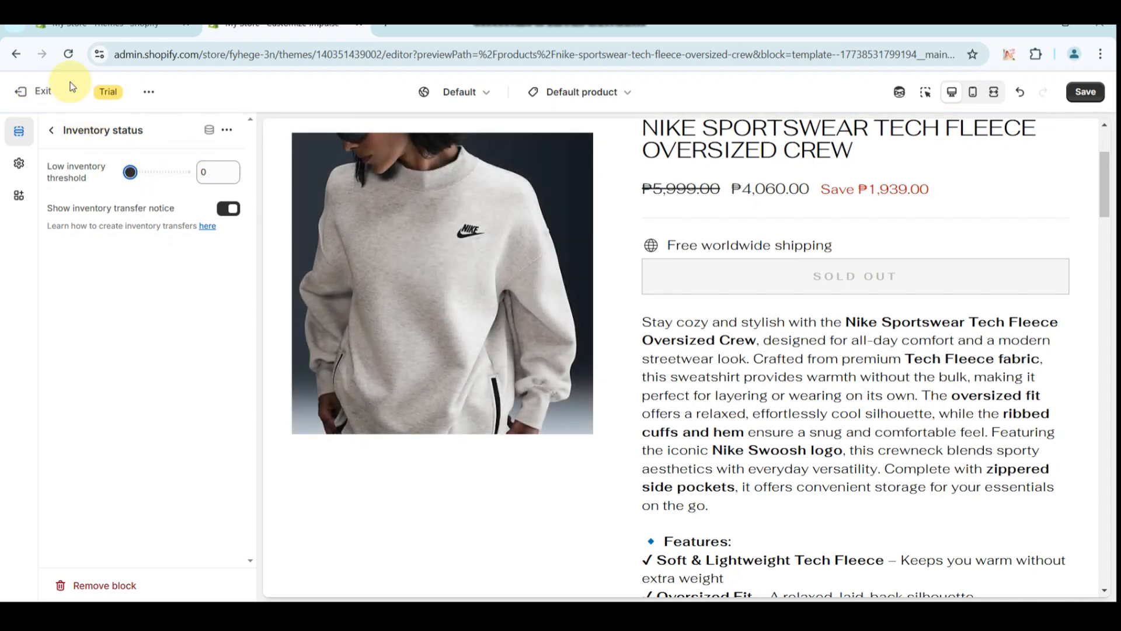
left_click(50, 130)
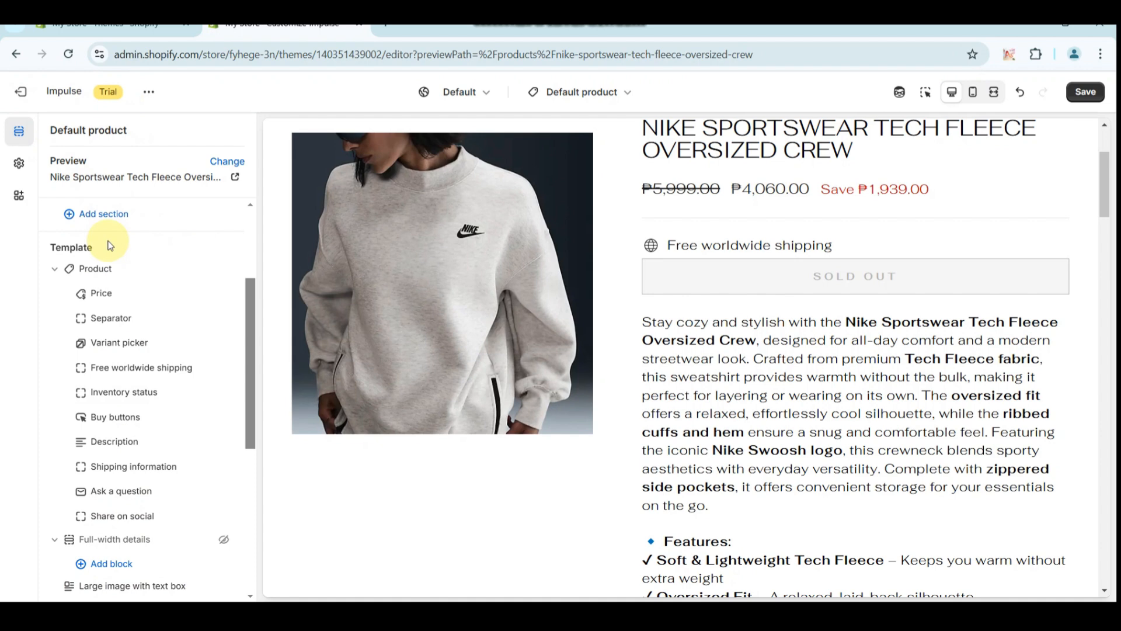
left_click(114, 441)
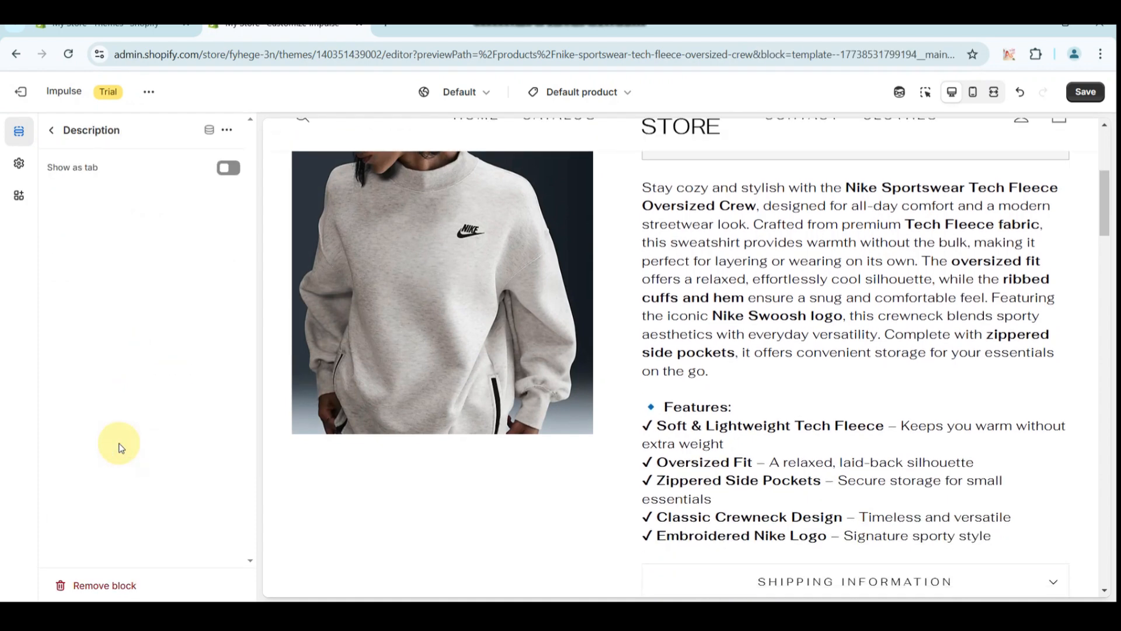
left_click(228, 167)
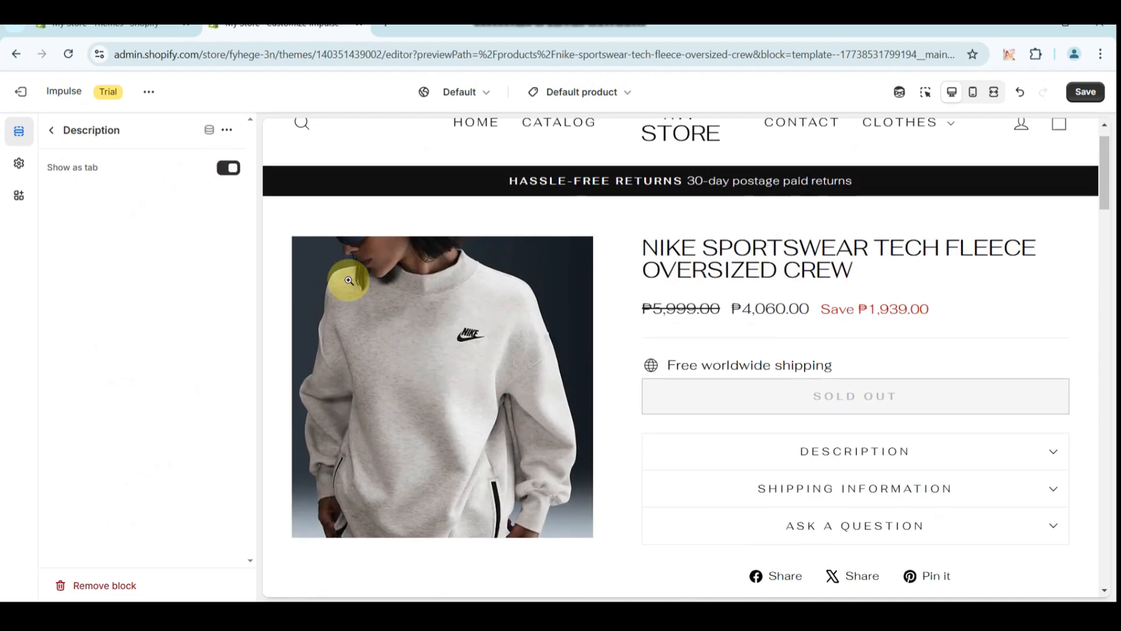
scroll("down", 3)
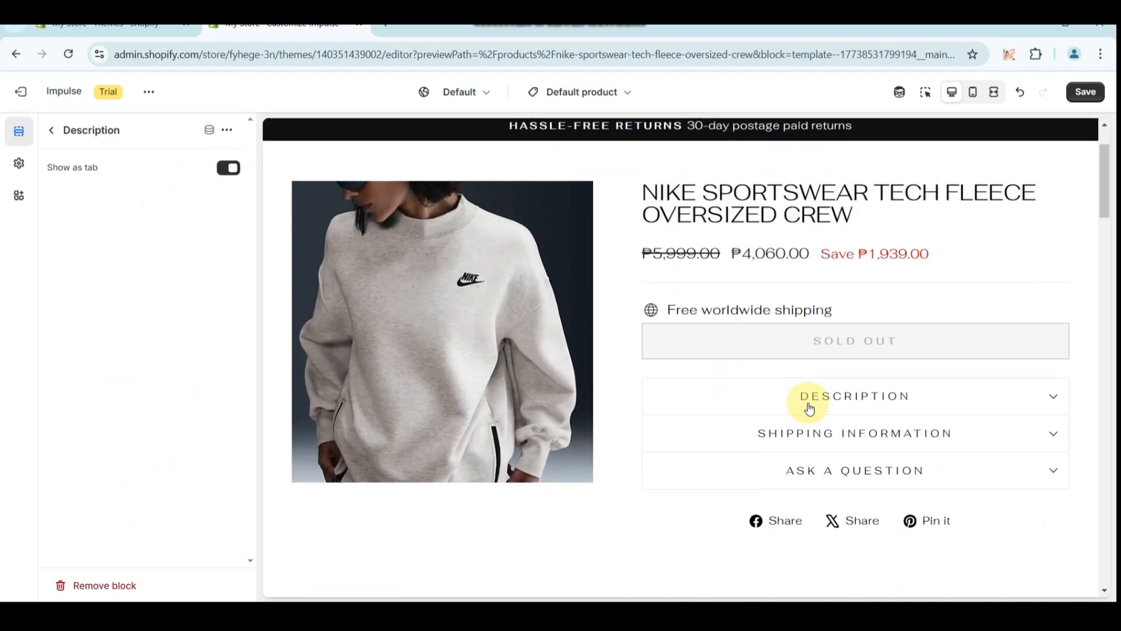
left_click(854, 396)
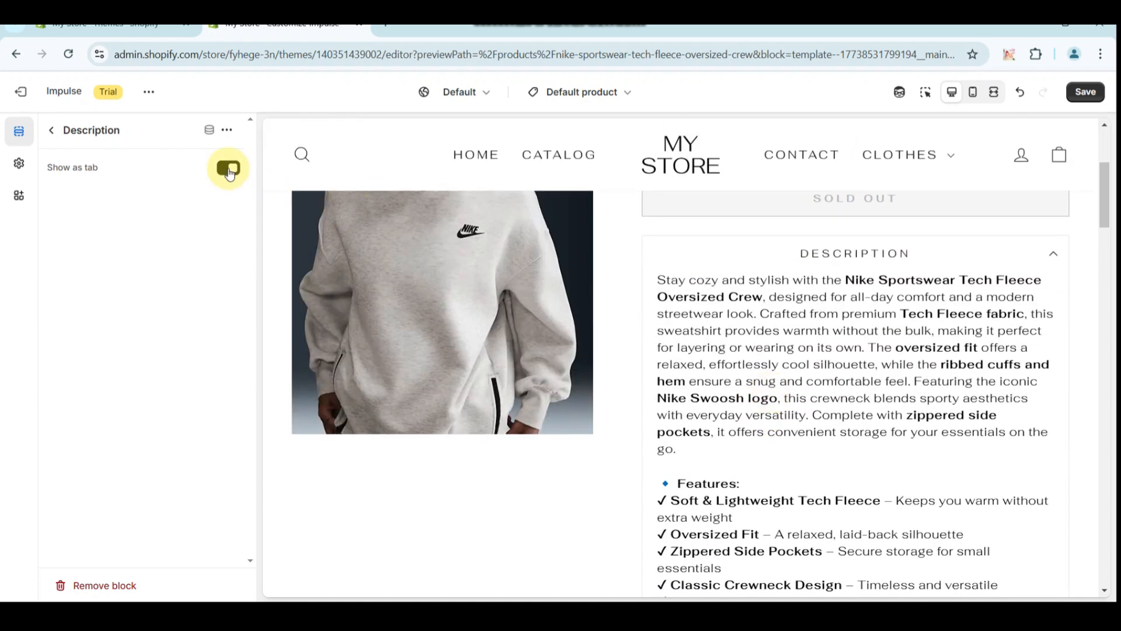
left_click(50, 130)
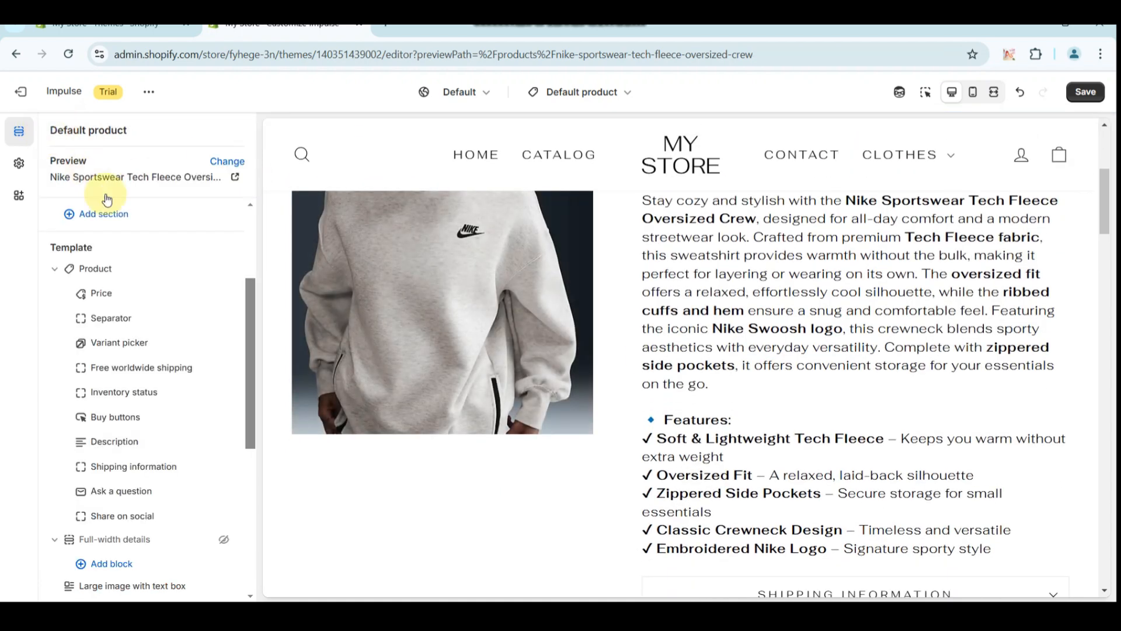
left_click(152, 405)
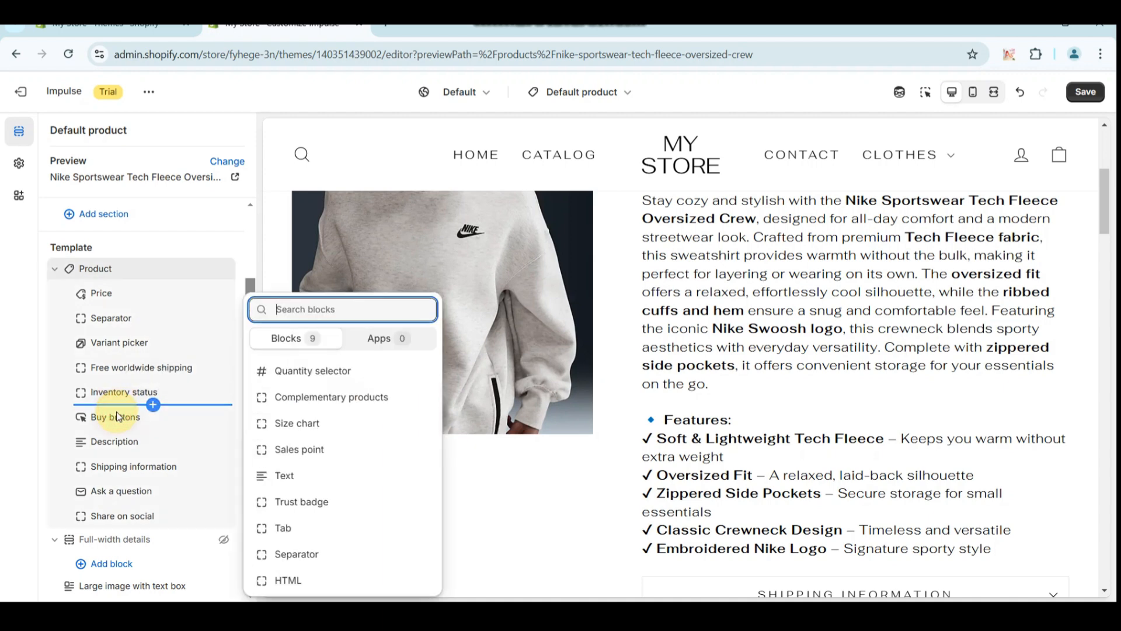
left_click(115, 417)
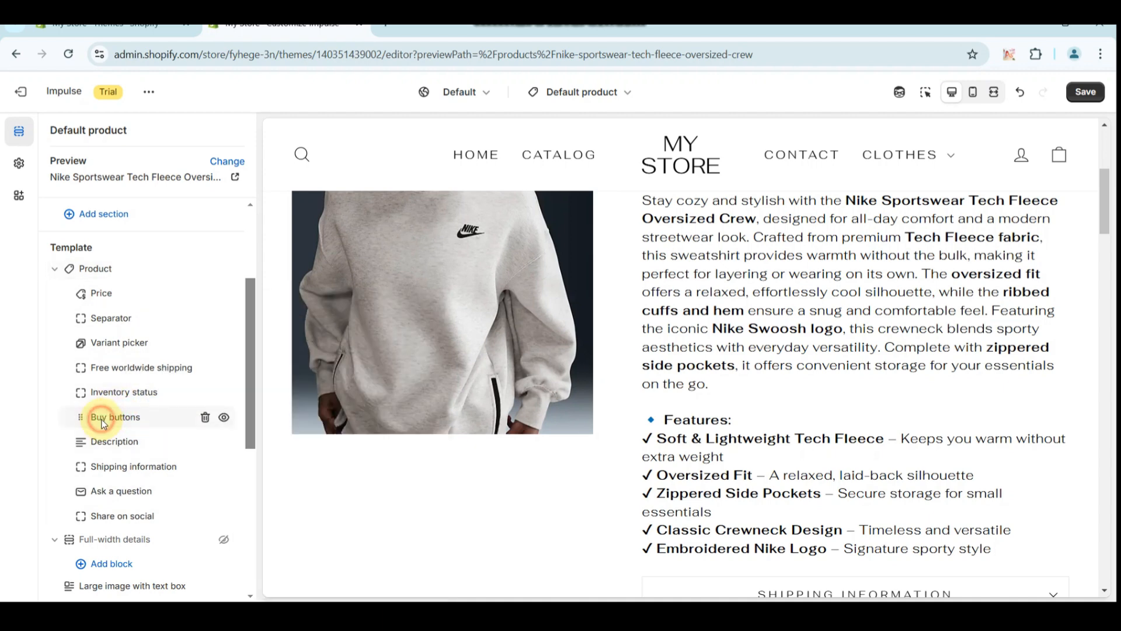
left_click(116, 417)
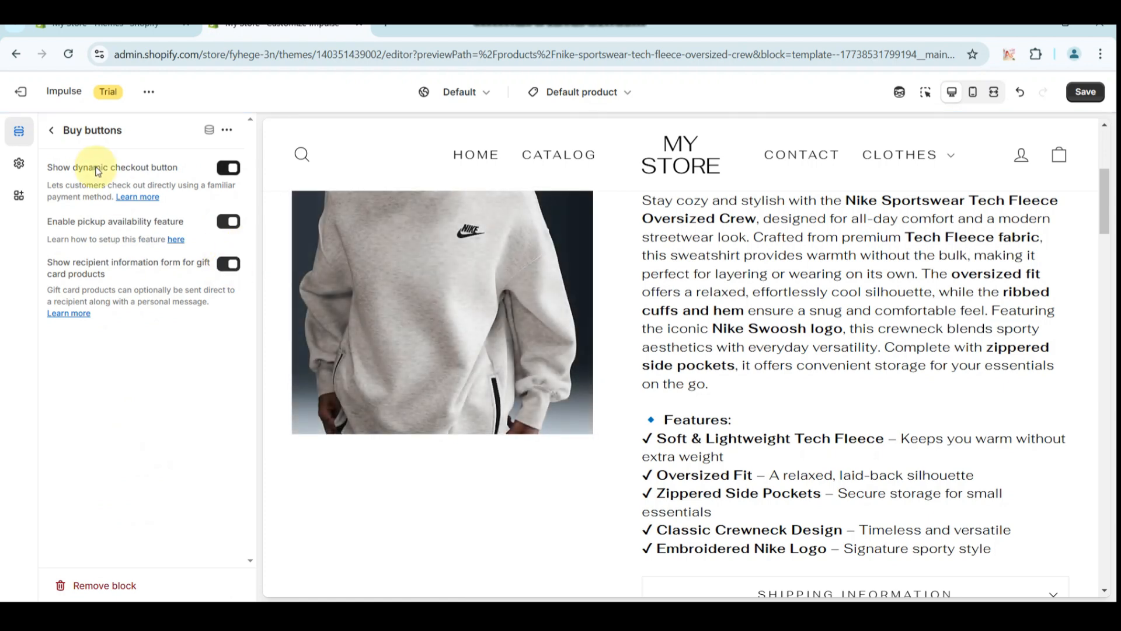
left_click(50, 129)
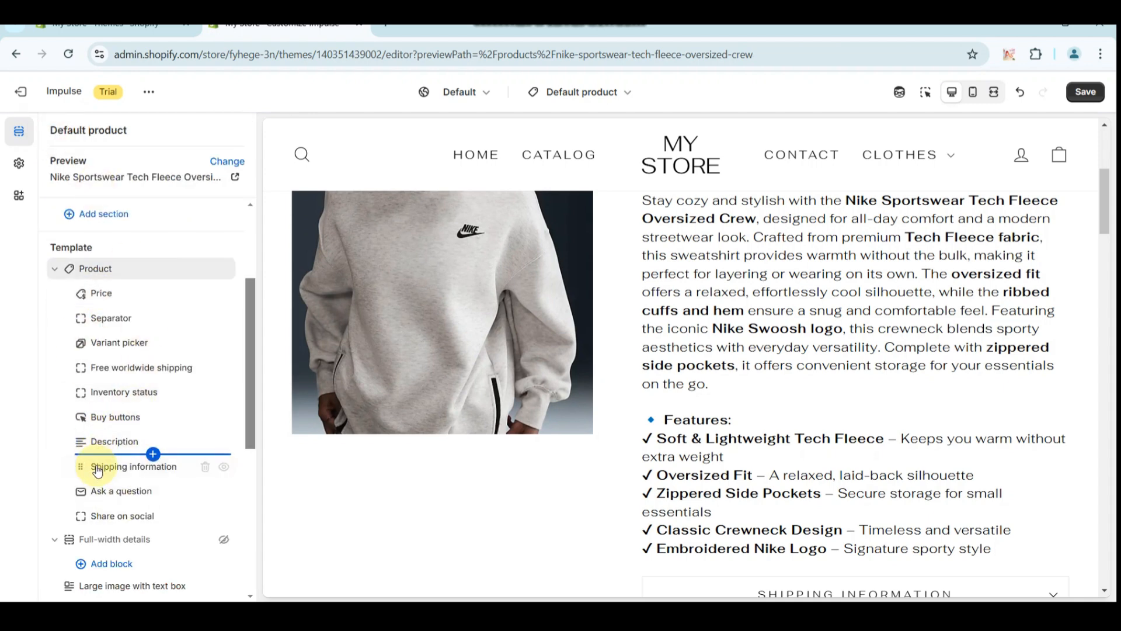
left_click(133, 466)
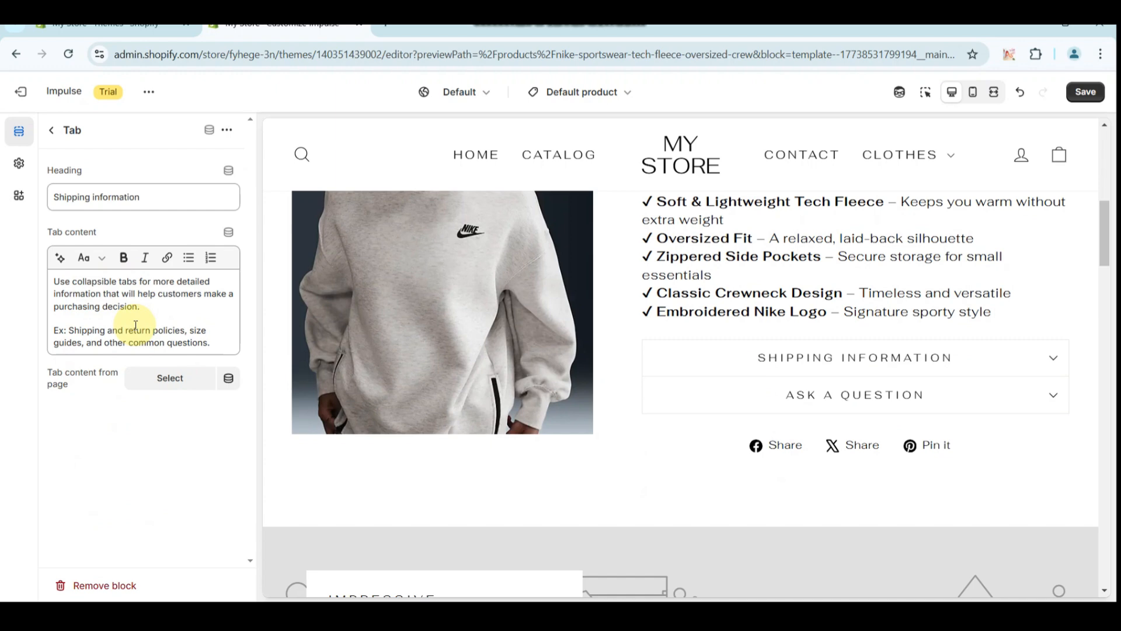
left_click(150, 197)
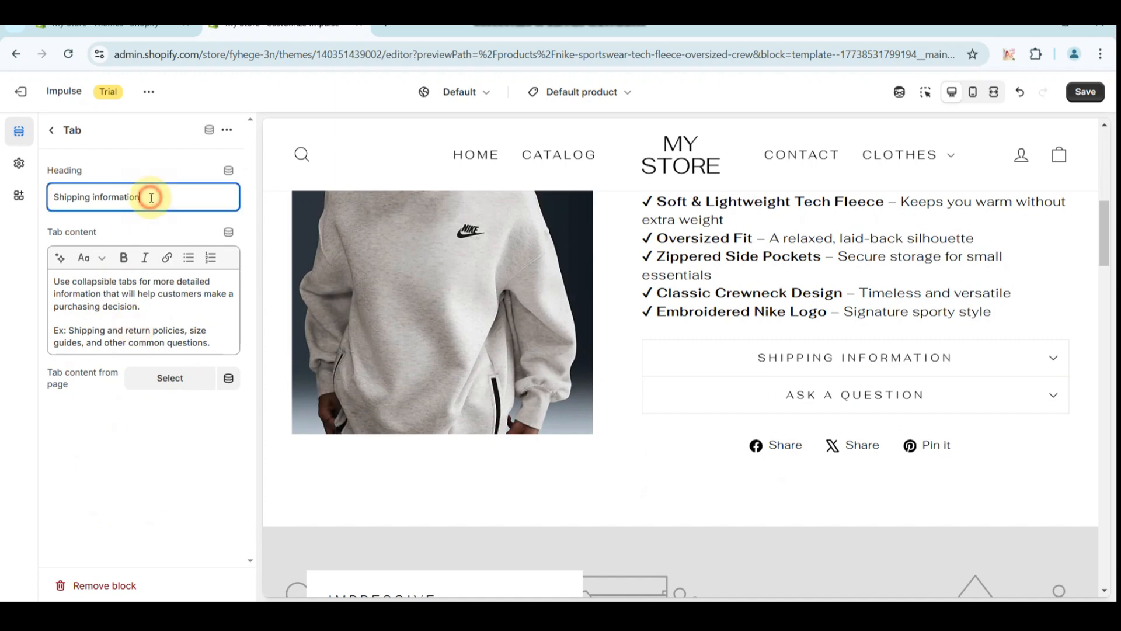
left_click(50, 129)
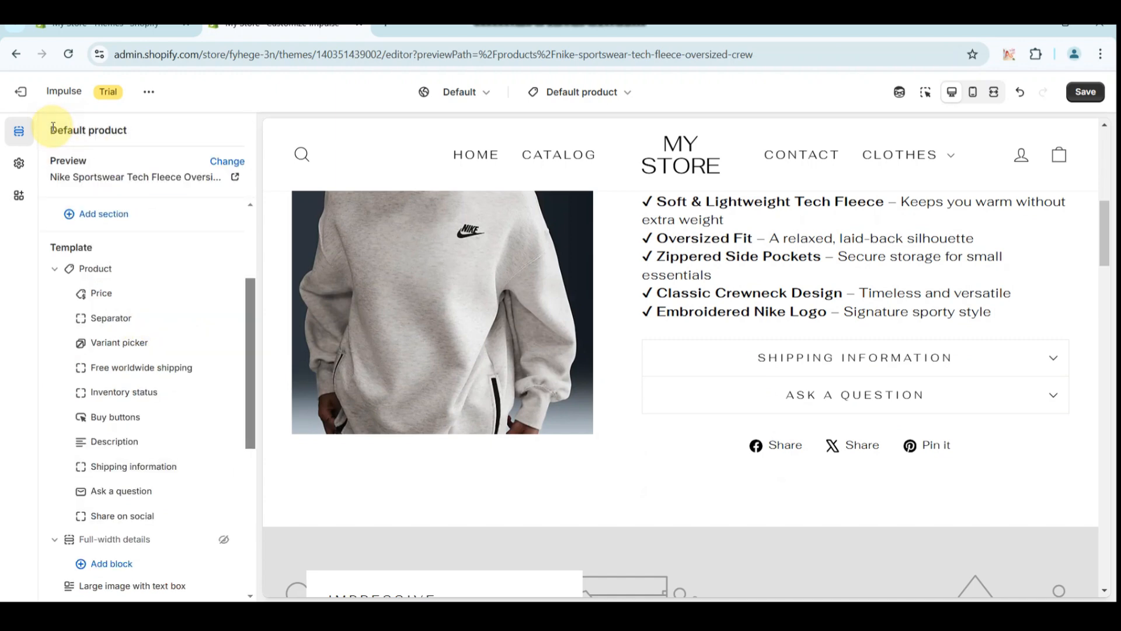
left_click(854, 358)
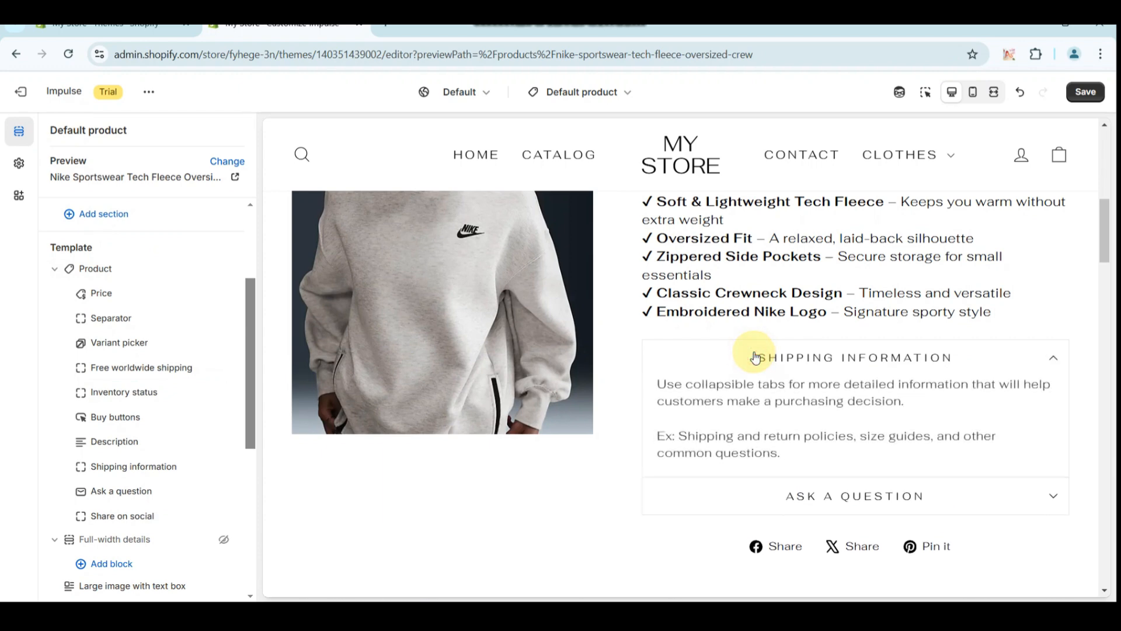
left_click(854, 358)
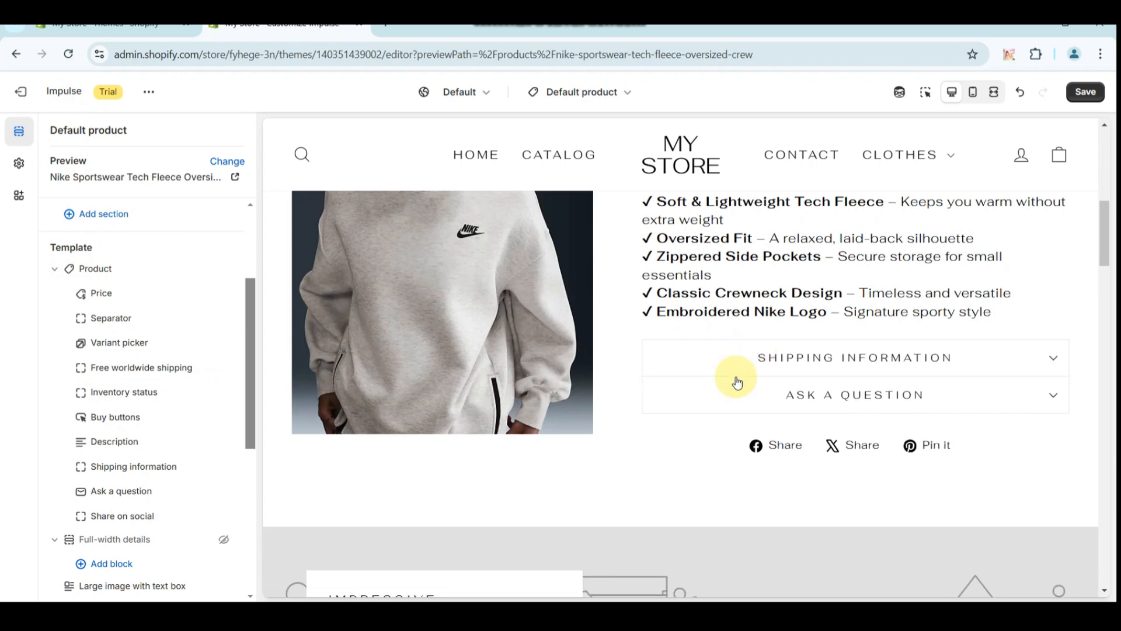
scroll("down", 3)
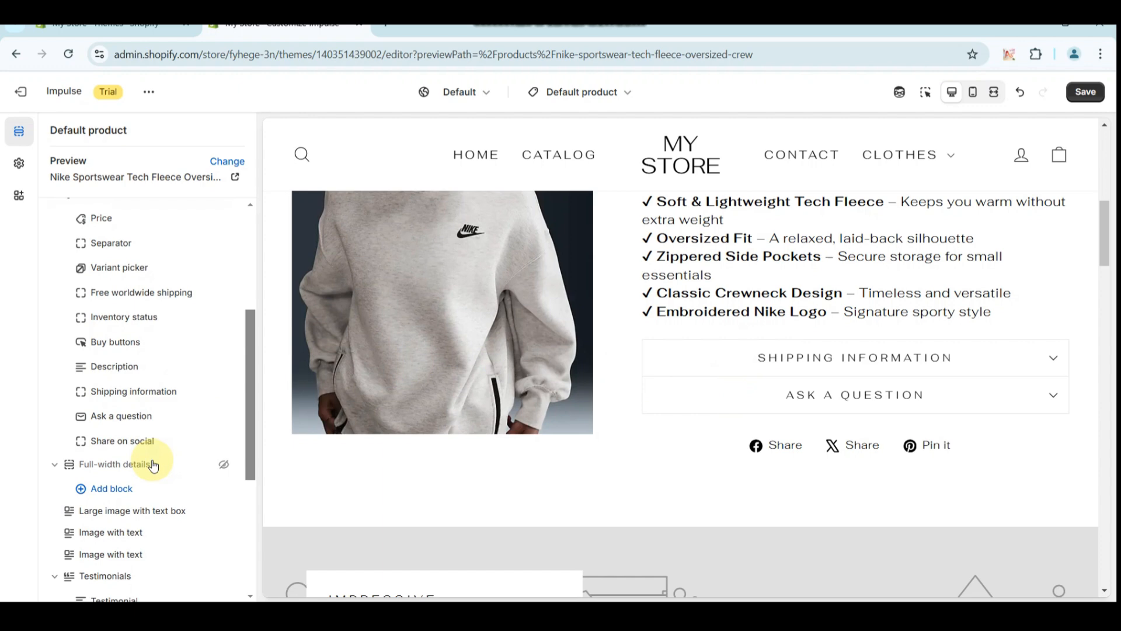
- Glance at the Share on social block, save the template changes and show the preview fullscreen
left_click(122, 440)
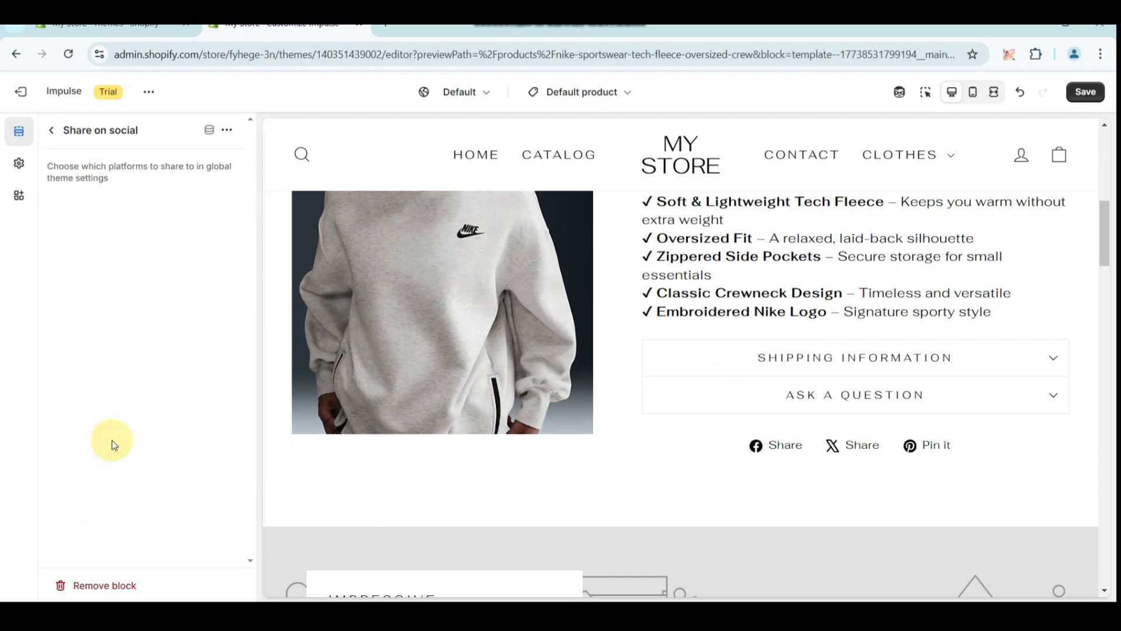
left_click(50, 130)
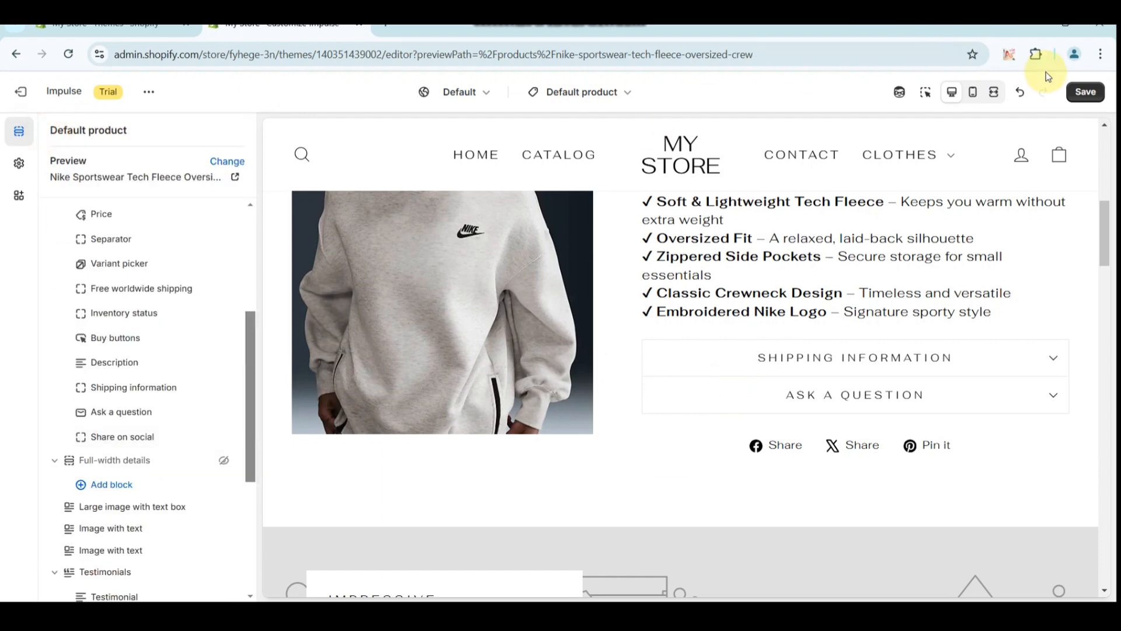
left_click(1085, 91)
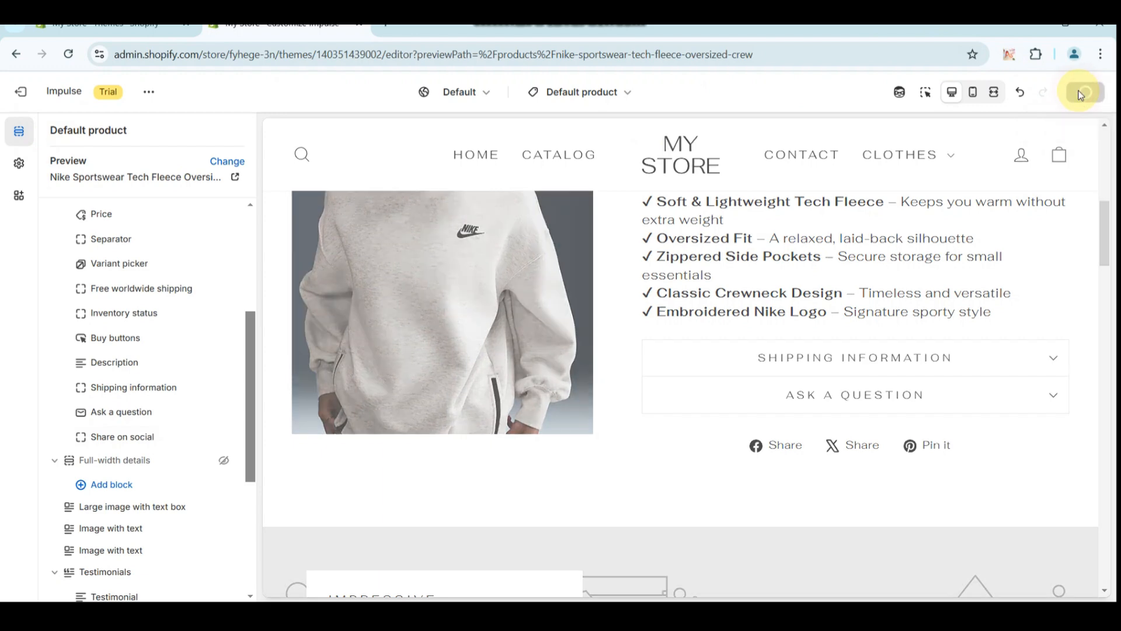
left_click(1082, 91)
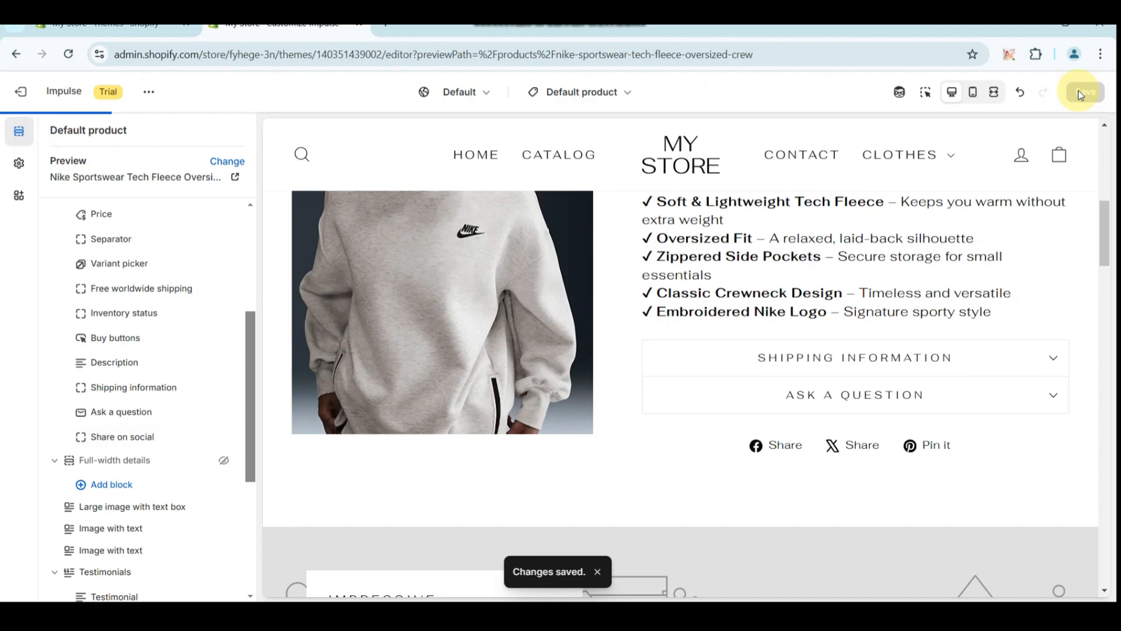
left_click(993, 91)
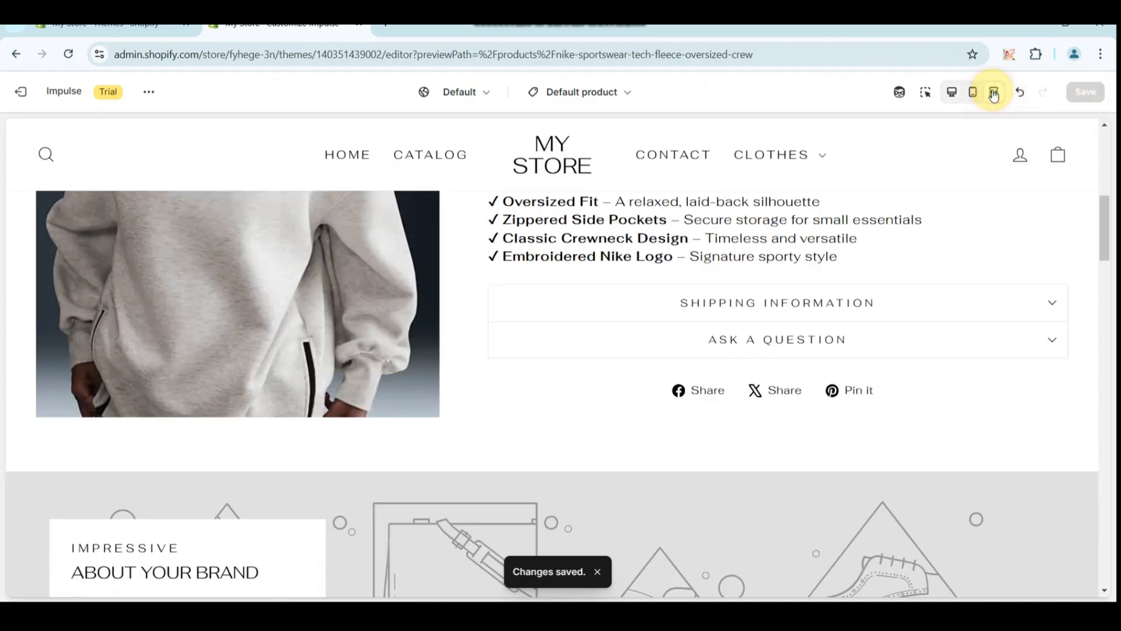
left_click(993, 91)
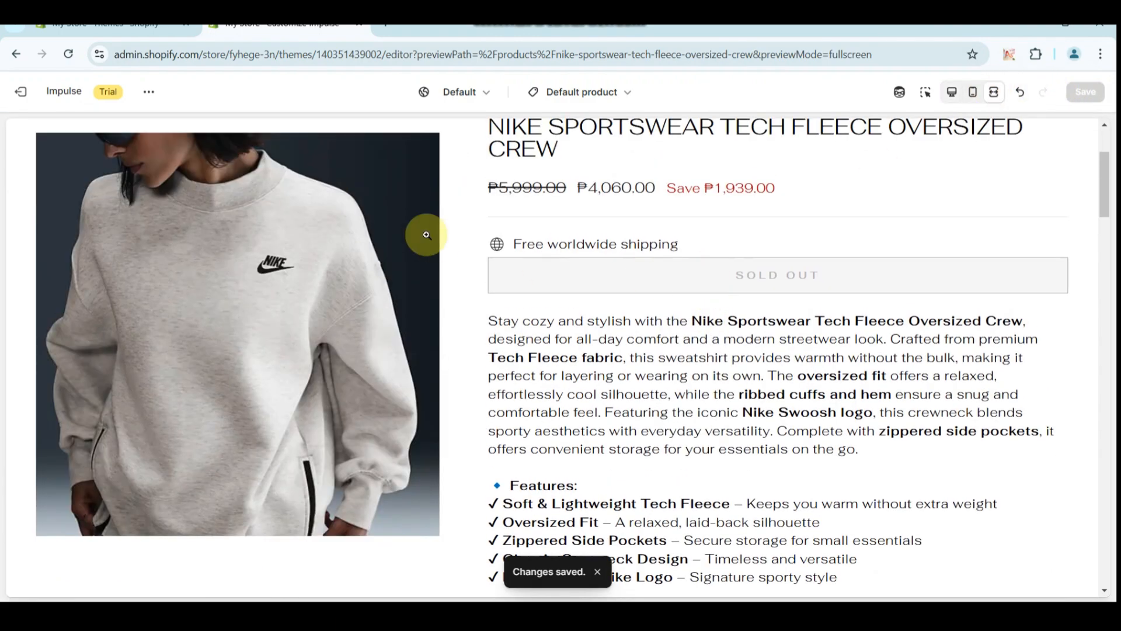
scroll("up", 3)
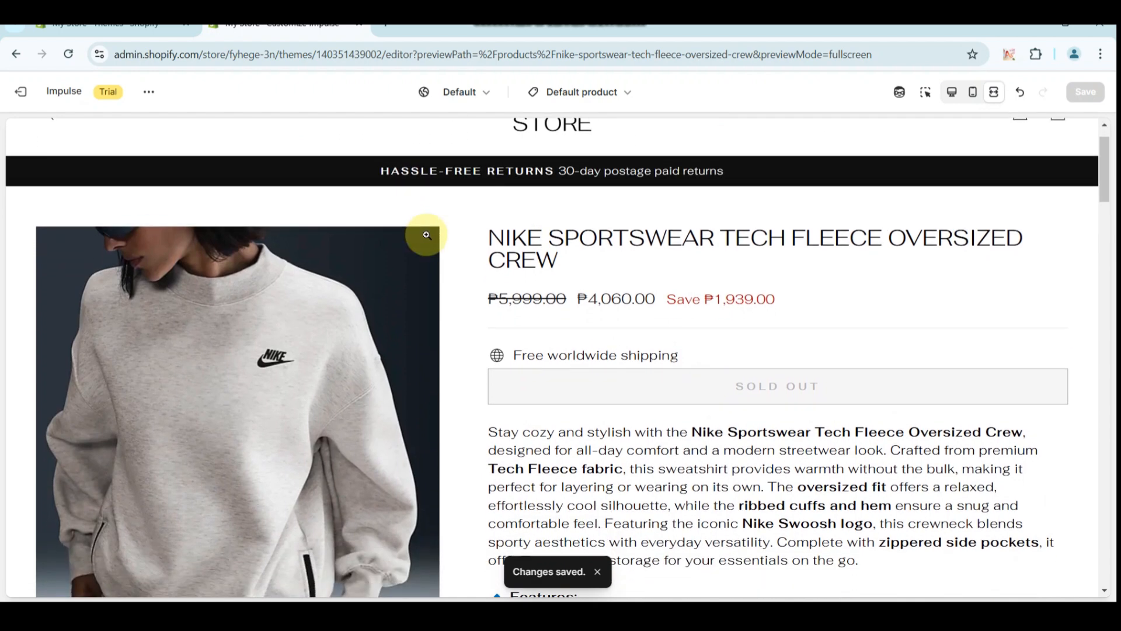
scroll("down", 3)
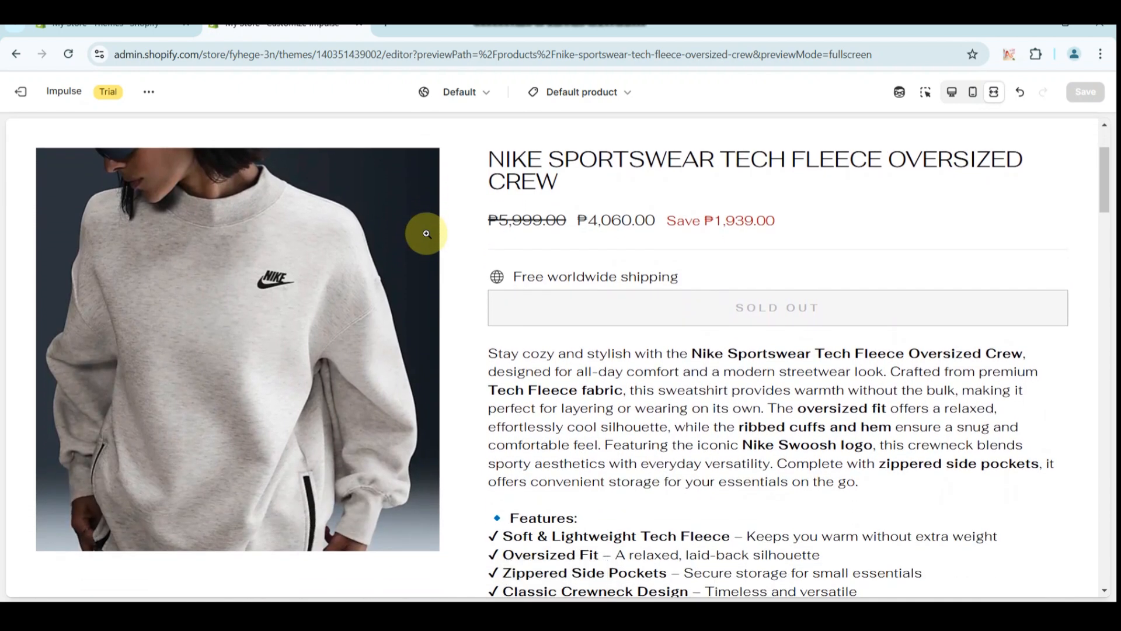
scroll("down", 3)
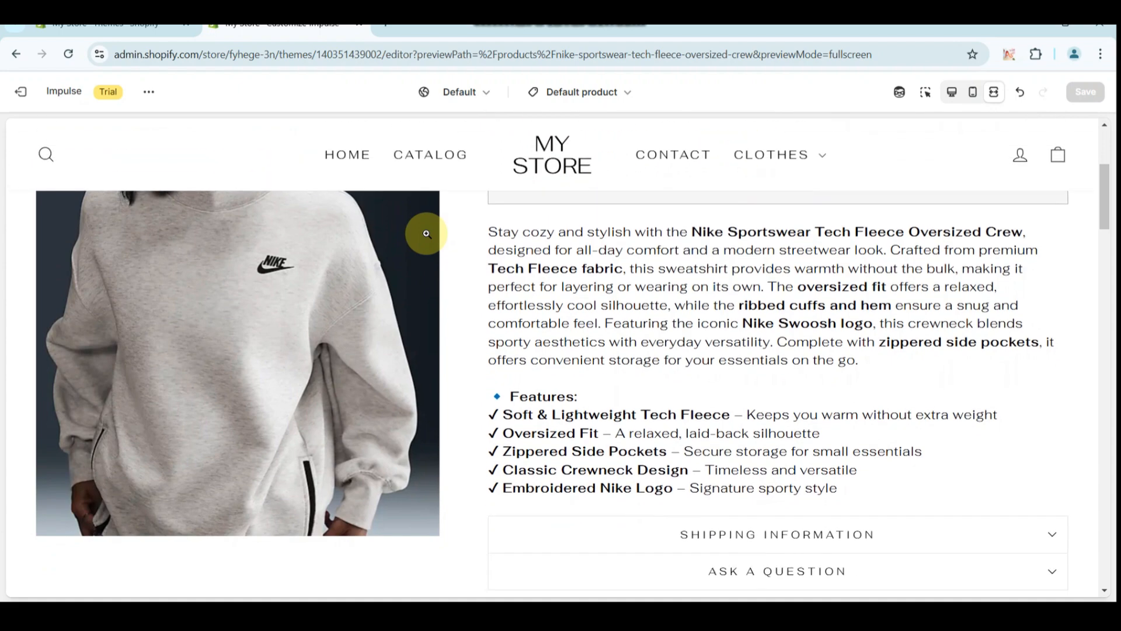
scroll("down", 3)
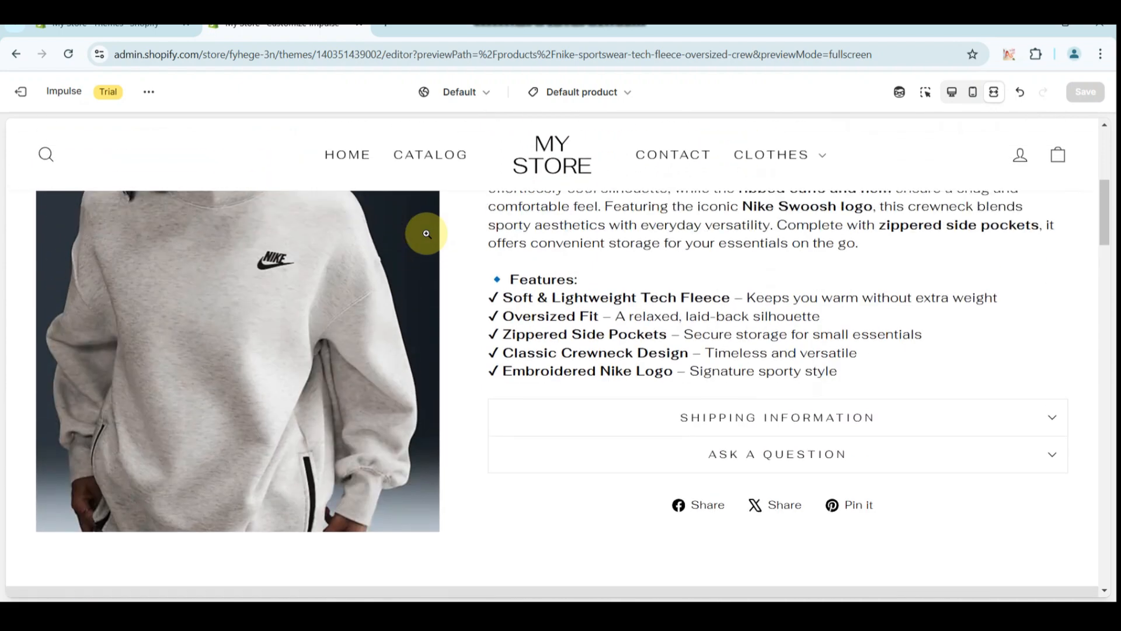
scroll("up", 3)
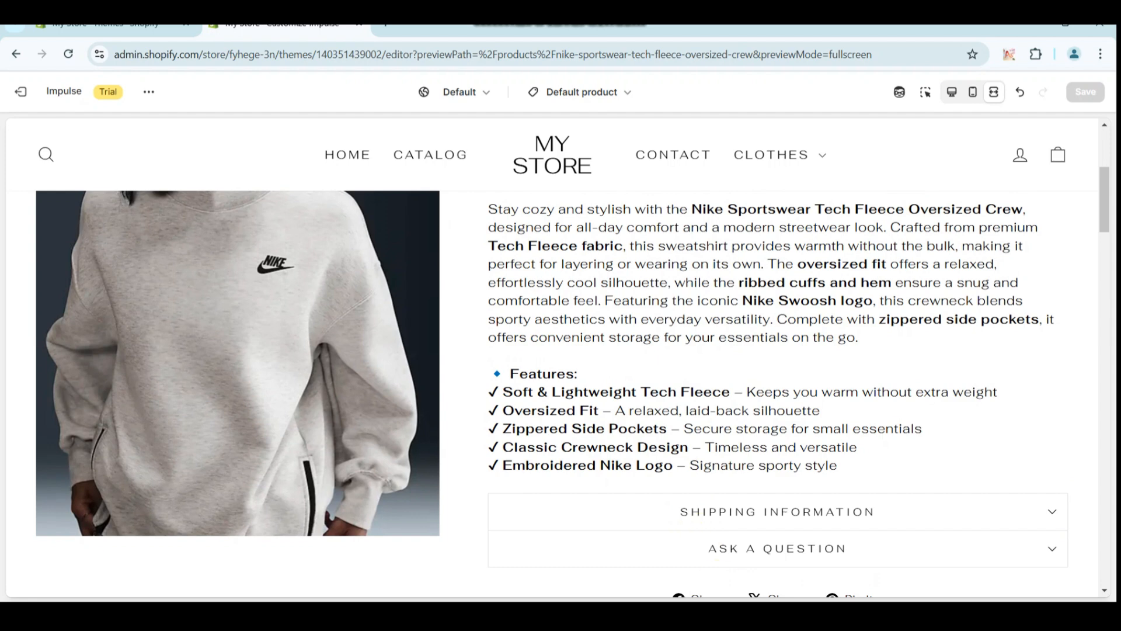